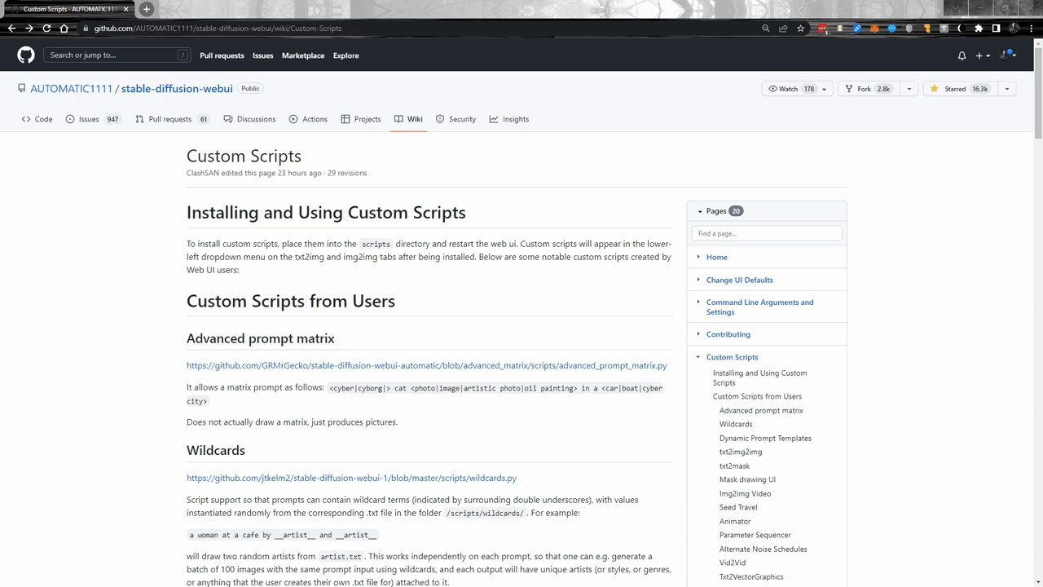
mouse_move(947, 336)
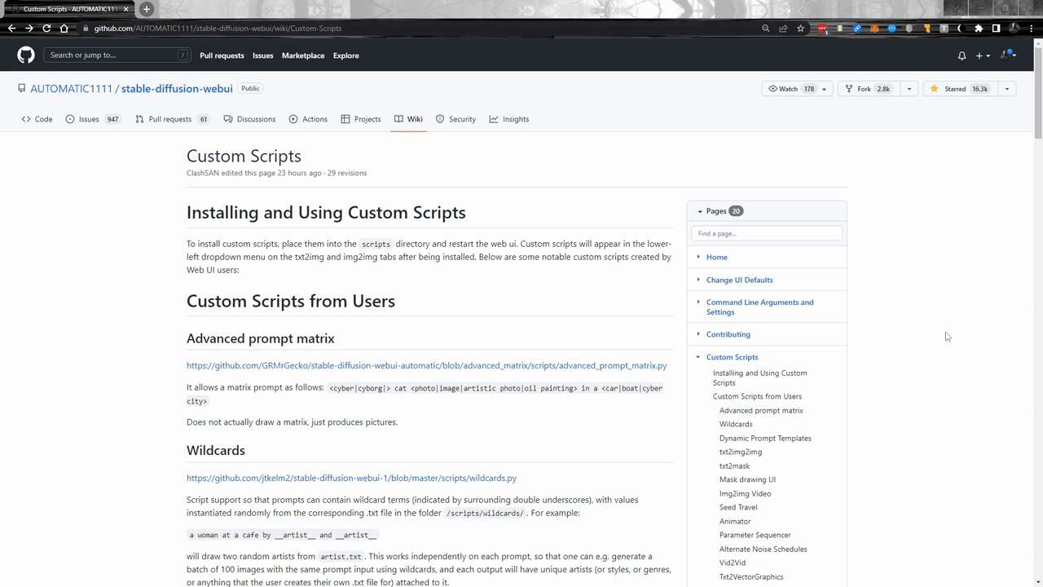
Go from the Wildcards script's source page to the adieyal/sd-dynamic-prompting repository on GitHub
scroll(down, 3)
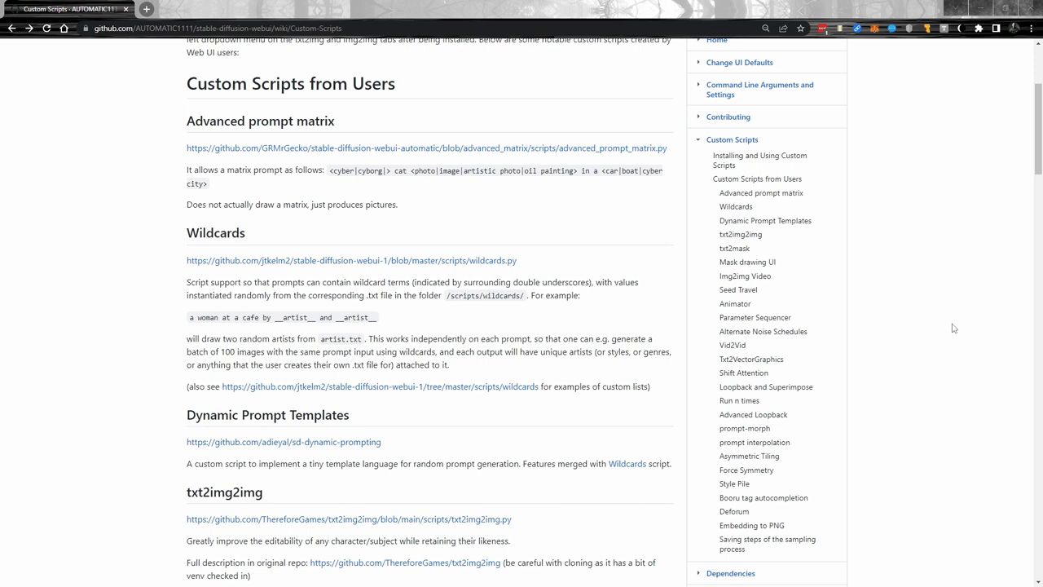
mouse_move(397, 391)
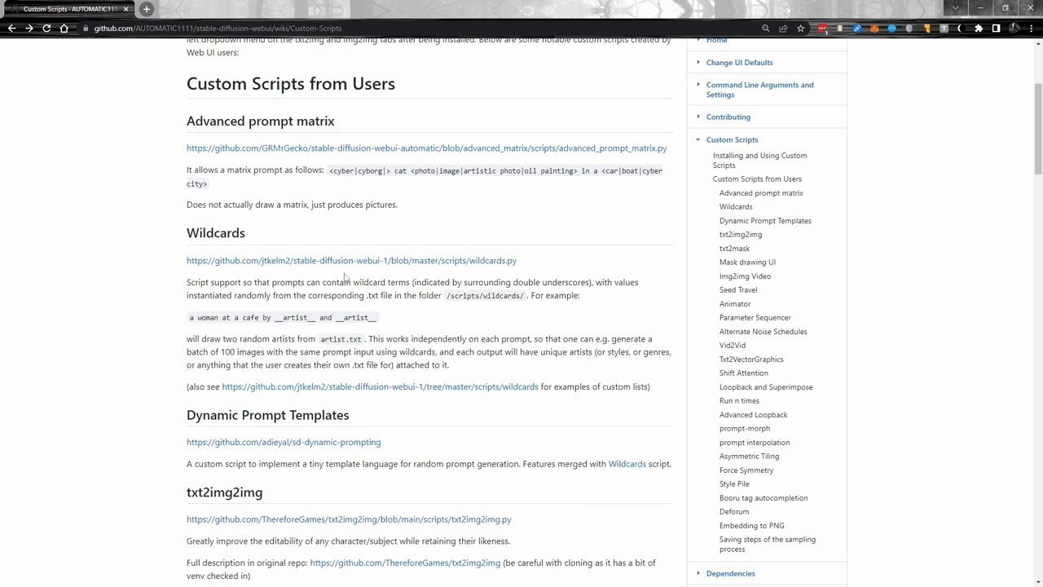
mouse_move(371, 266)
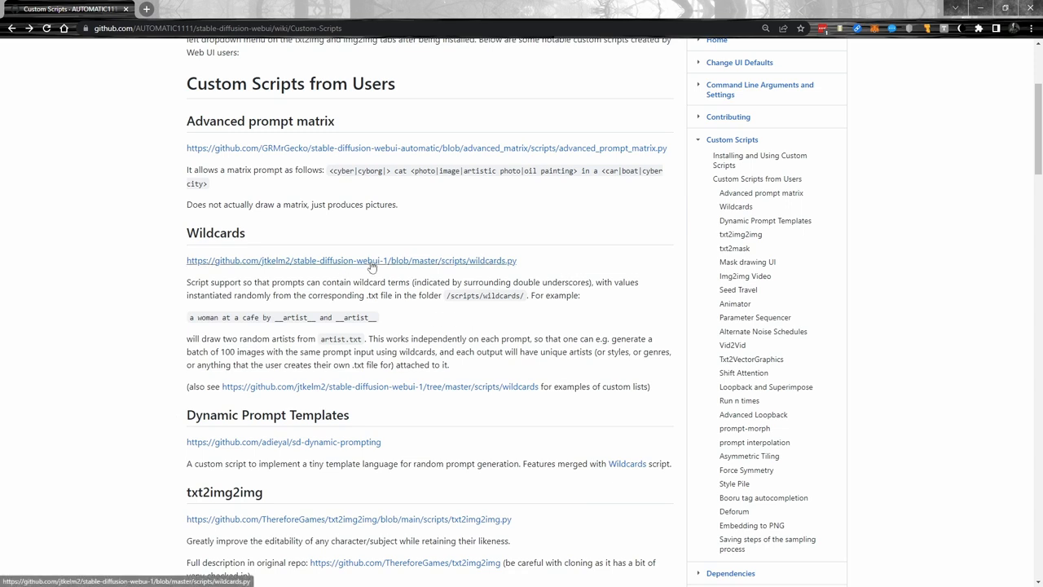
mouse_move(273, 261)
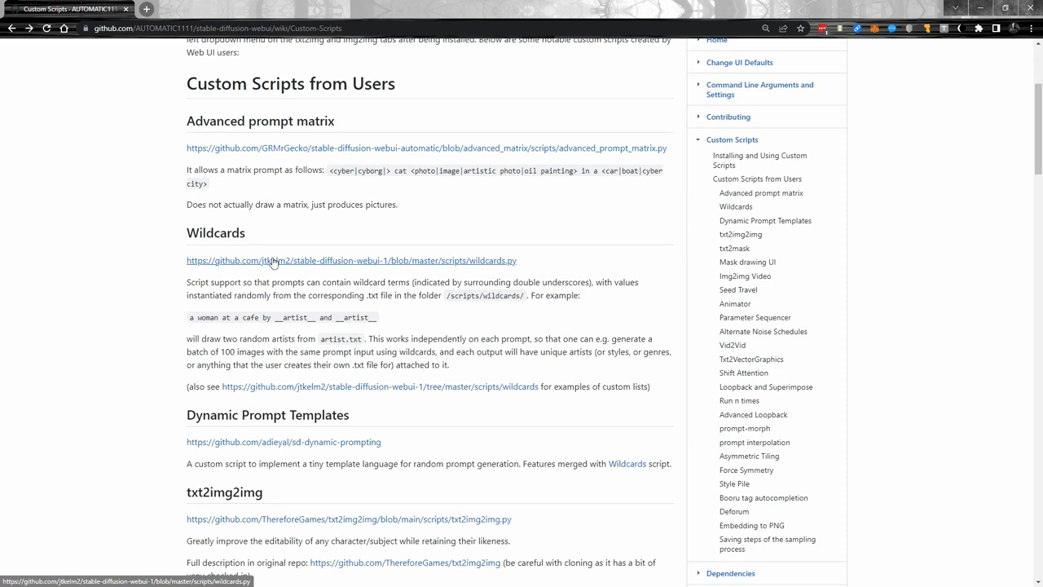
click(275, 261)
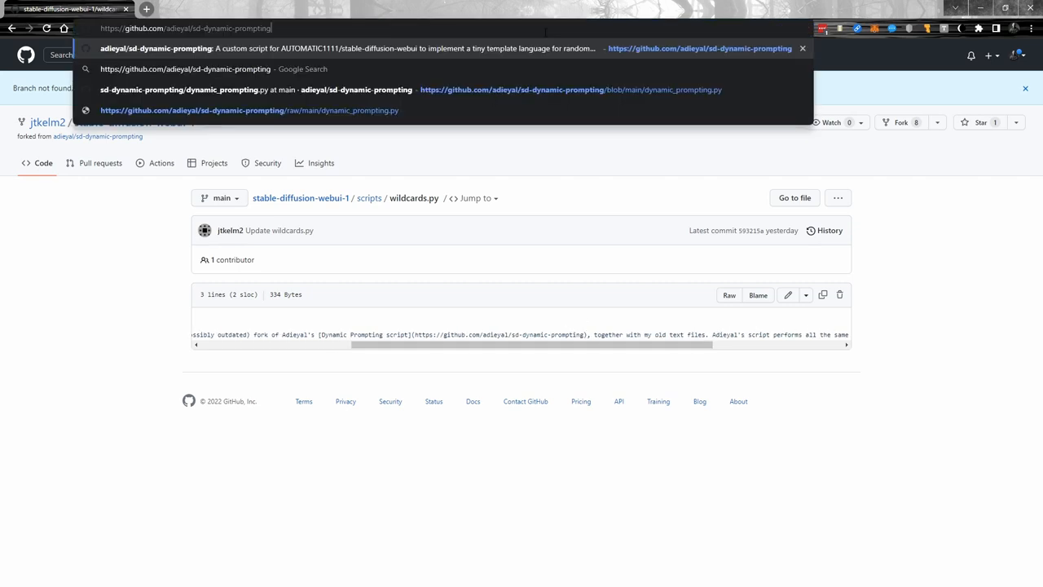
click(696, 48)
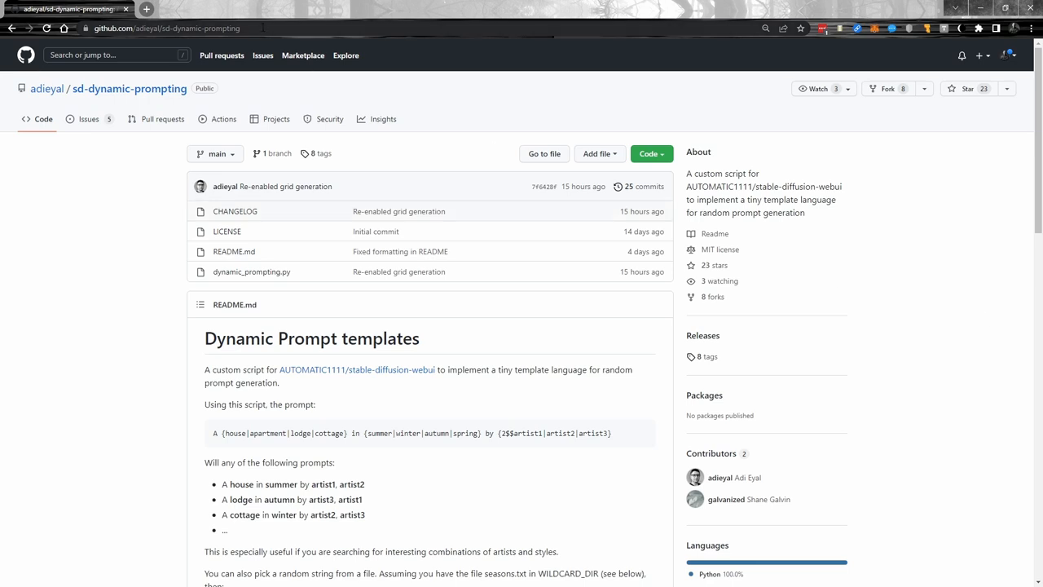
mouse_move(965, 345)
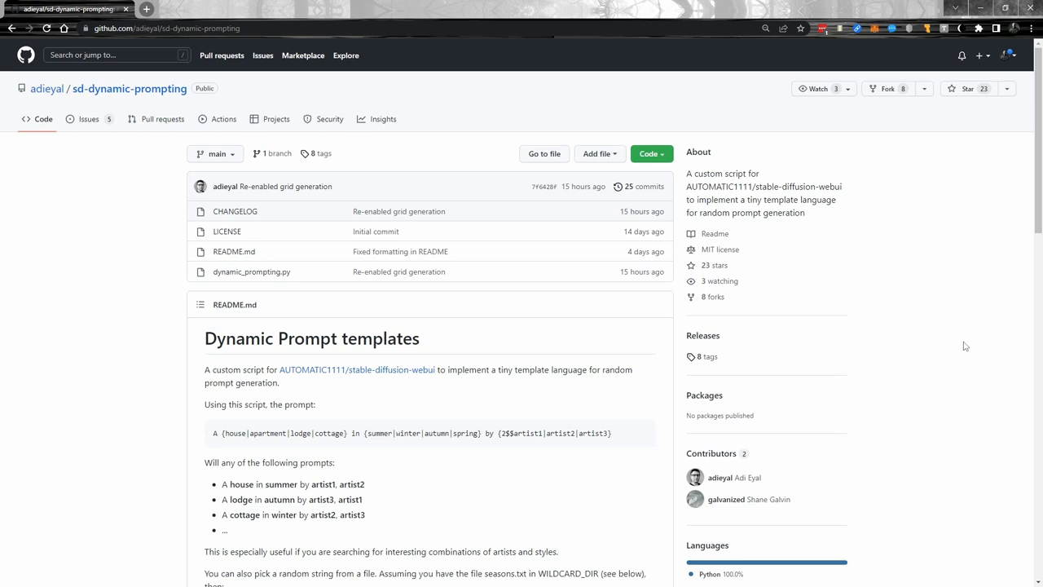
mouse_move(929, 328)
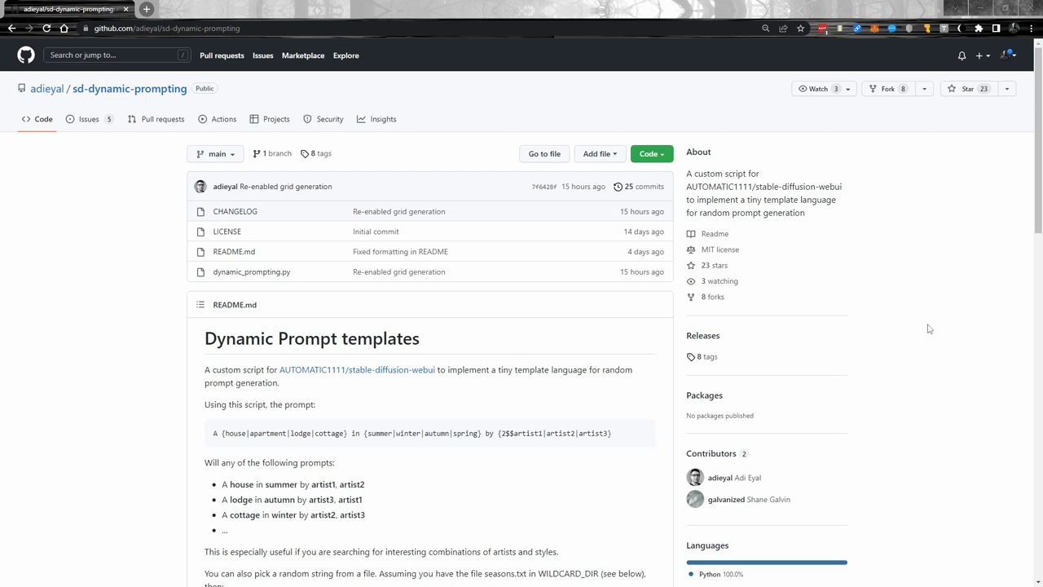
scroll(down, 3)
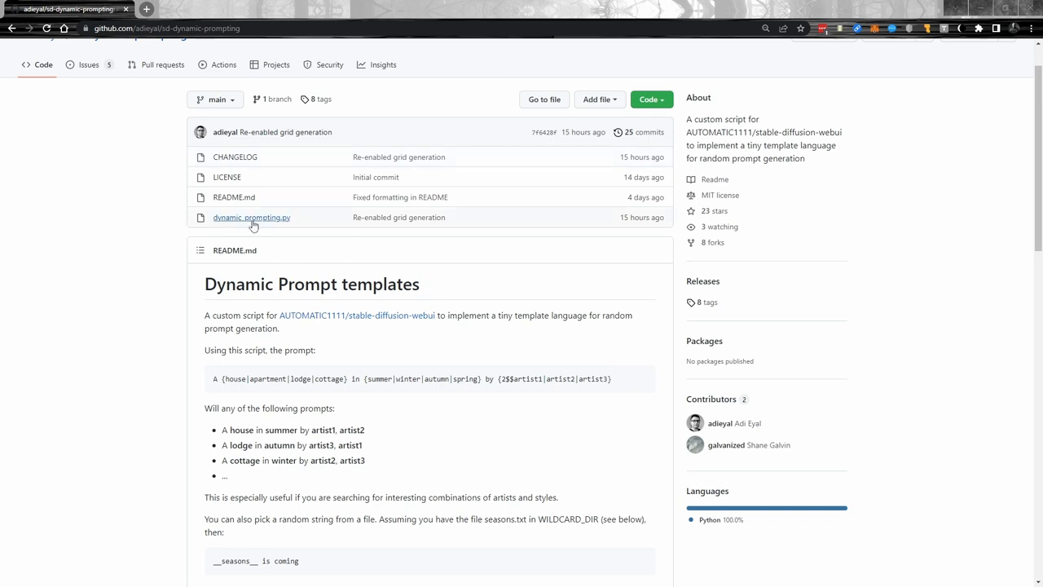
mouse_move(254, 222)
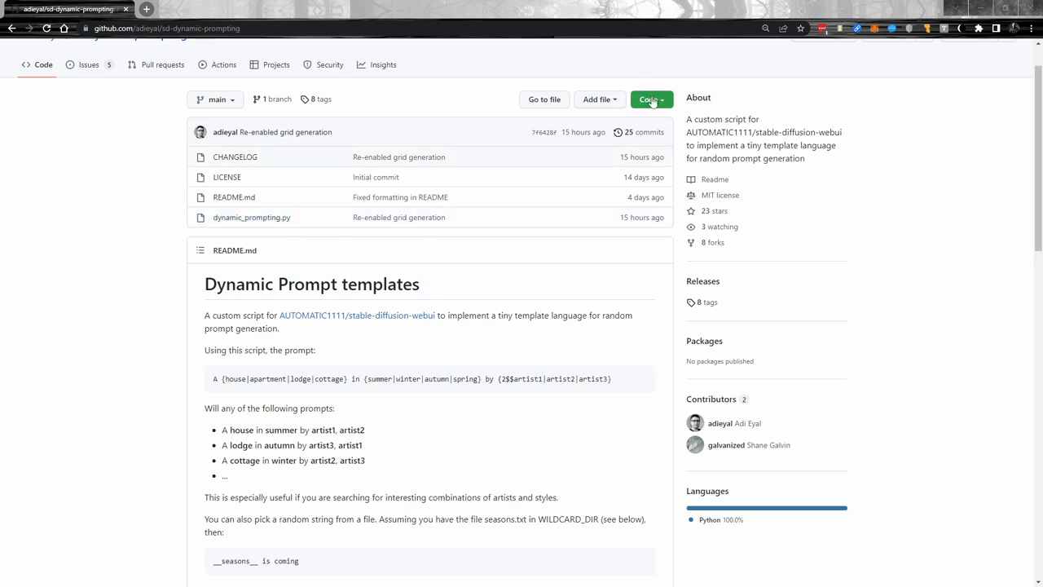
mouse_move(251, 221)
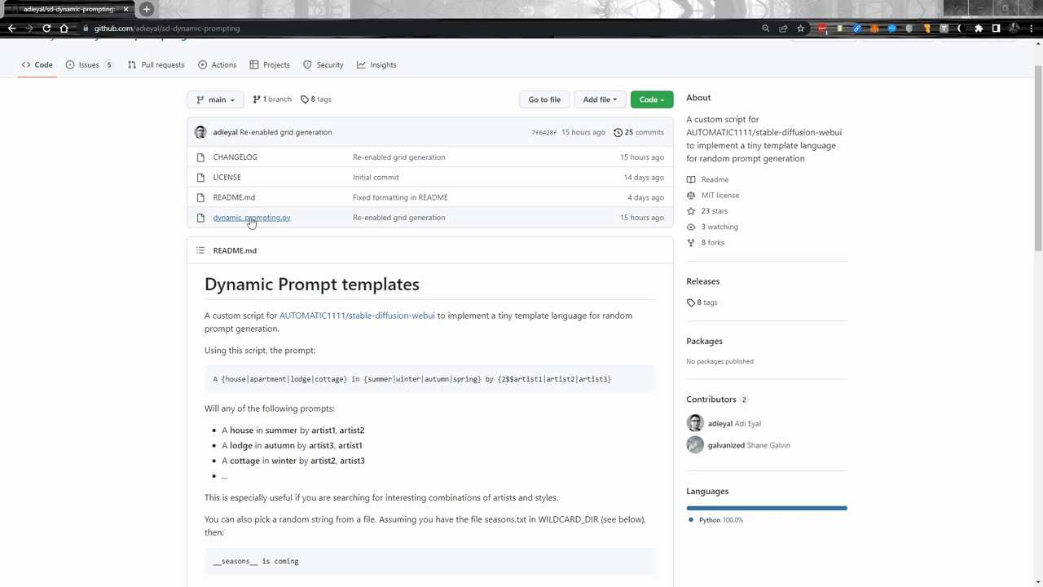
mouse_move(251, 222)
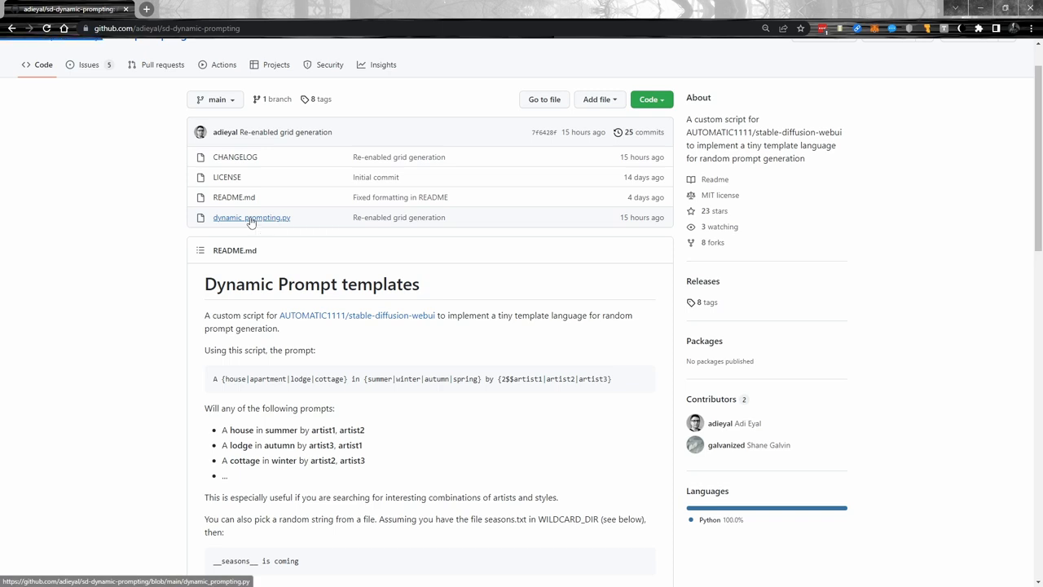
View dynamic_prompting.py from the repository as plain raw text
click(251, 217)
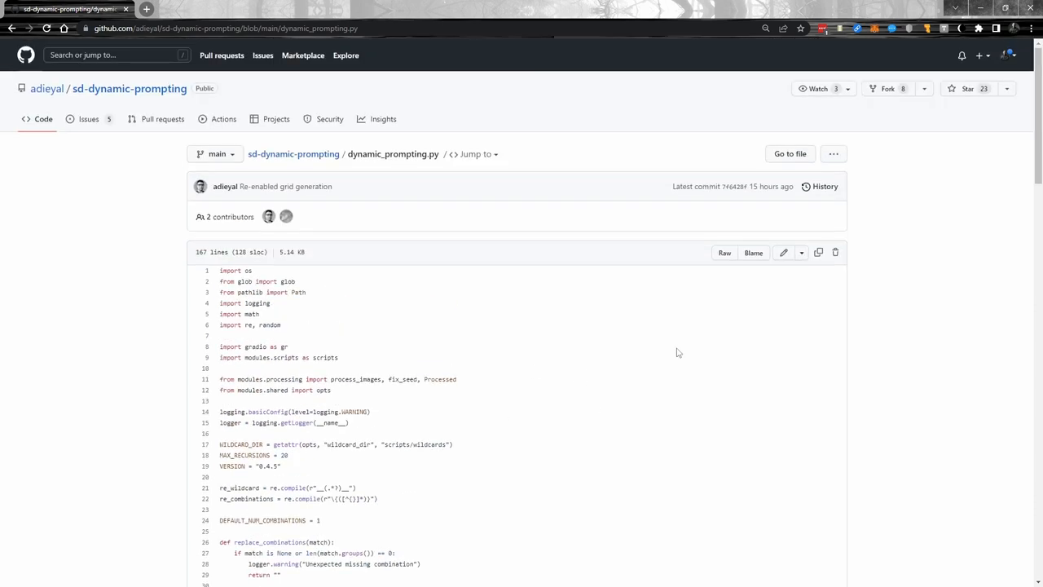
mouse_move(724, 254)
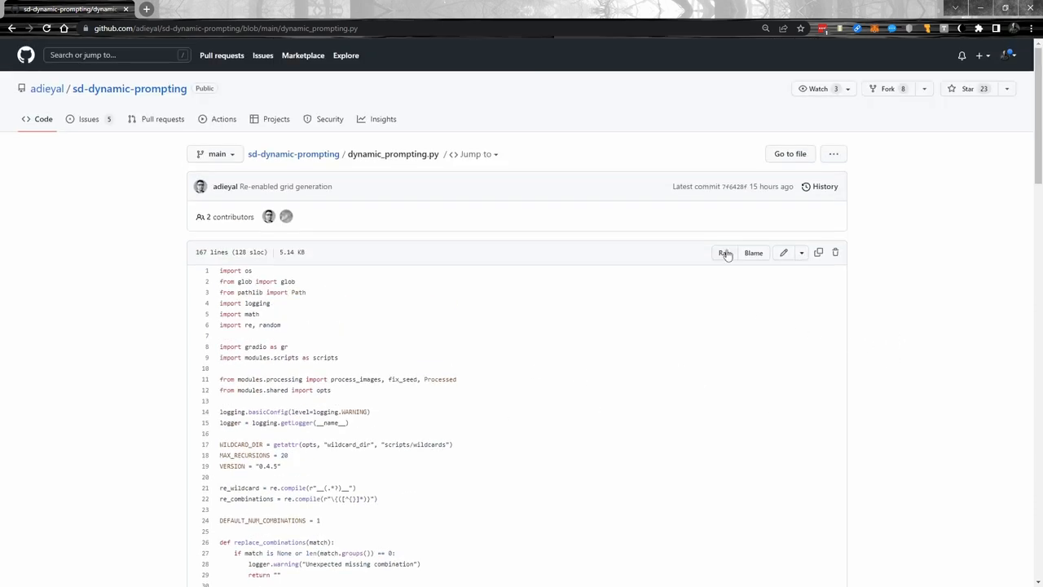
mouse_move(724, 252)
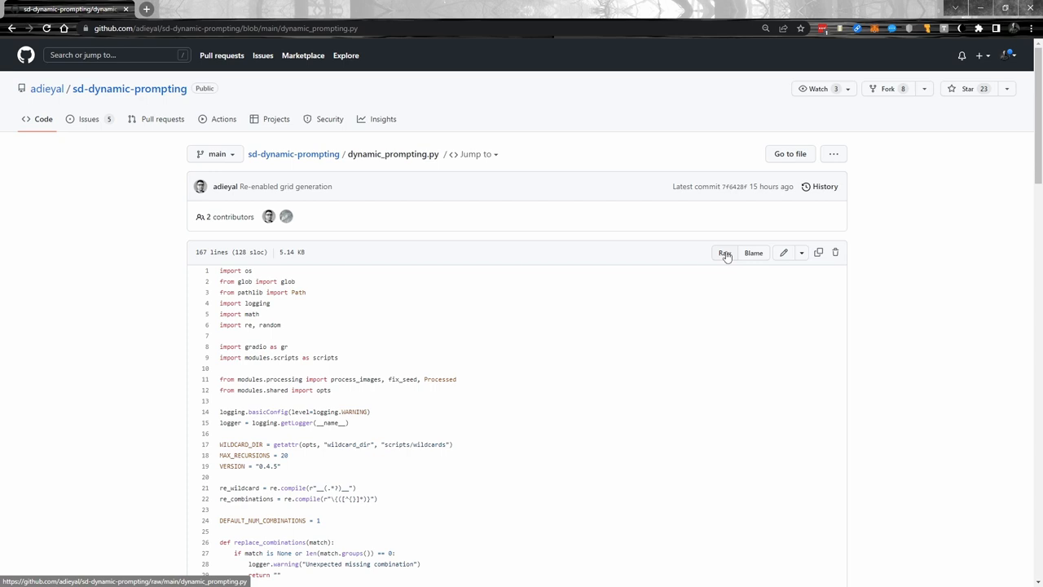
click(723, 252)
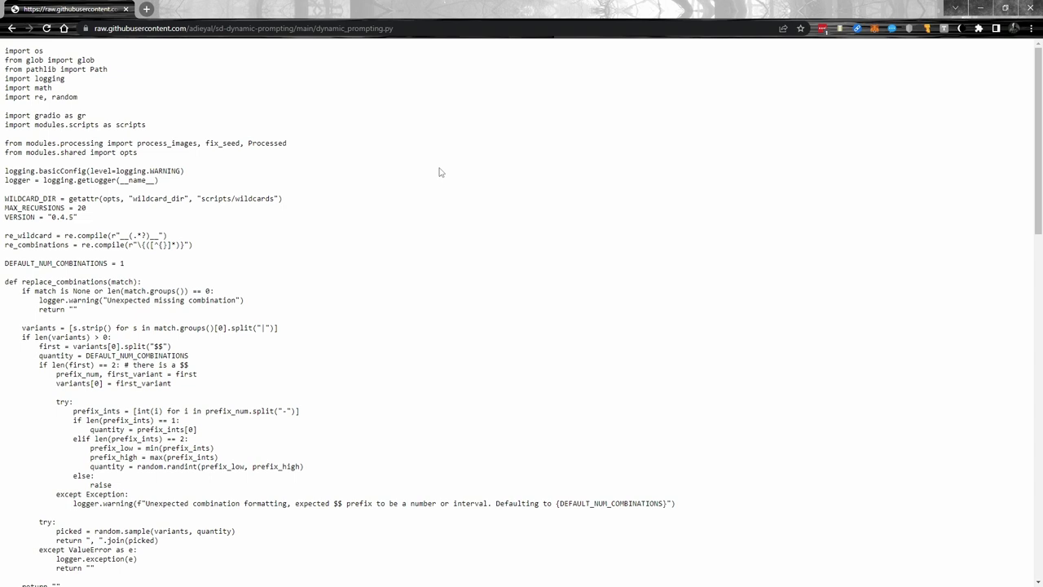
Save the raw dynamic_prompting.py into the stable-diffusion-webui scripts folder
key(ctrl+s)
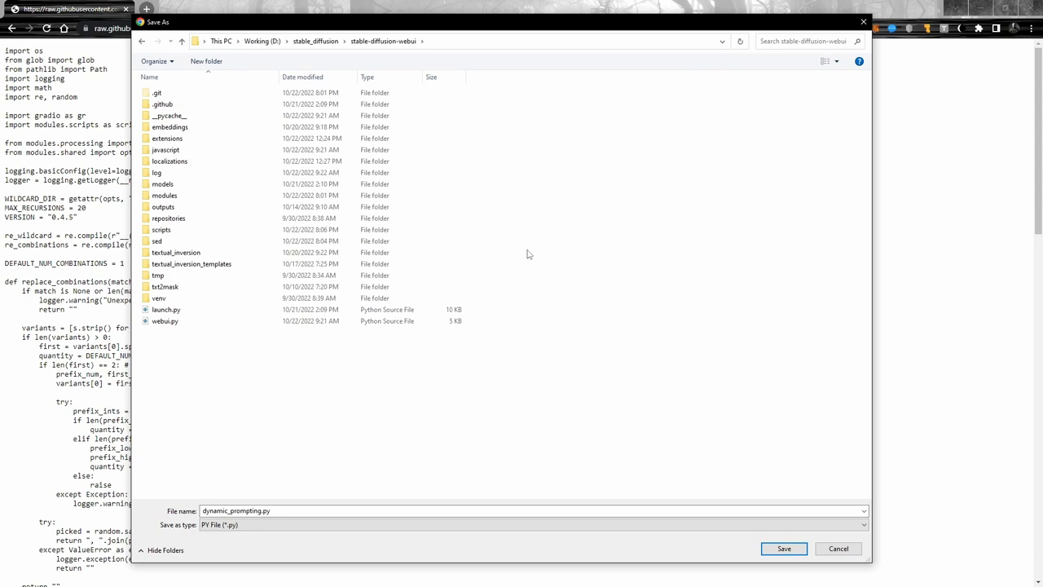
mouse_move(604, 169)
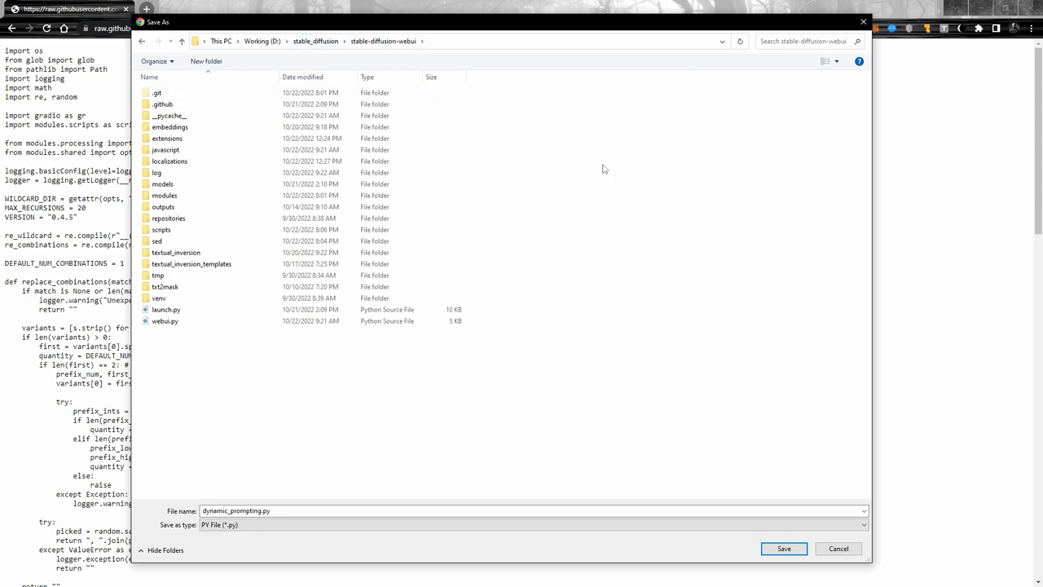
click(176, 252)
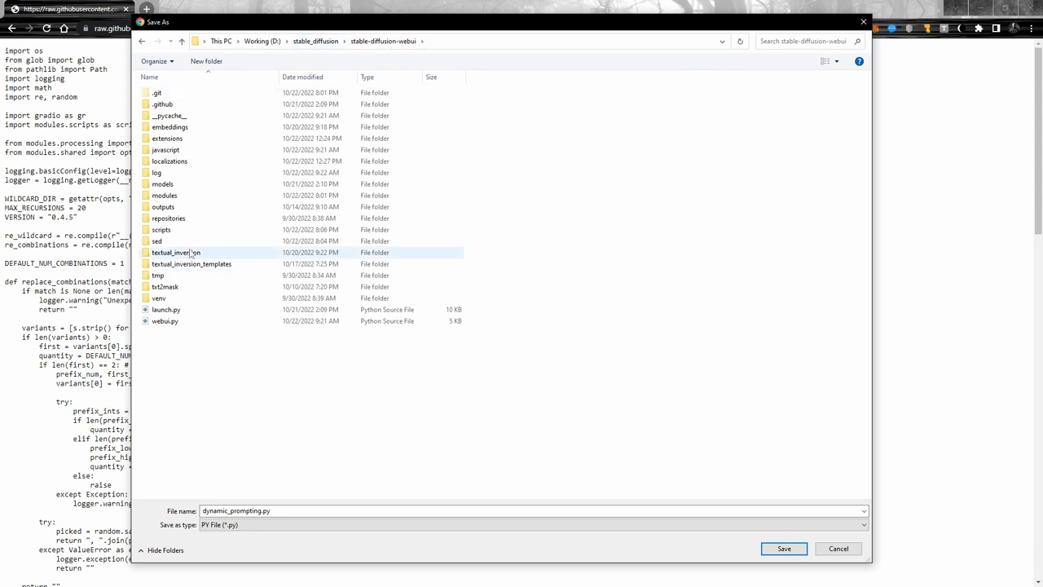
double_click(162, 229)
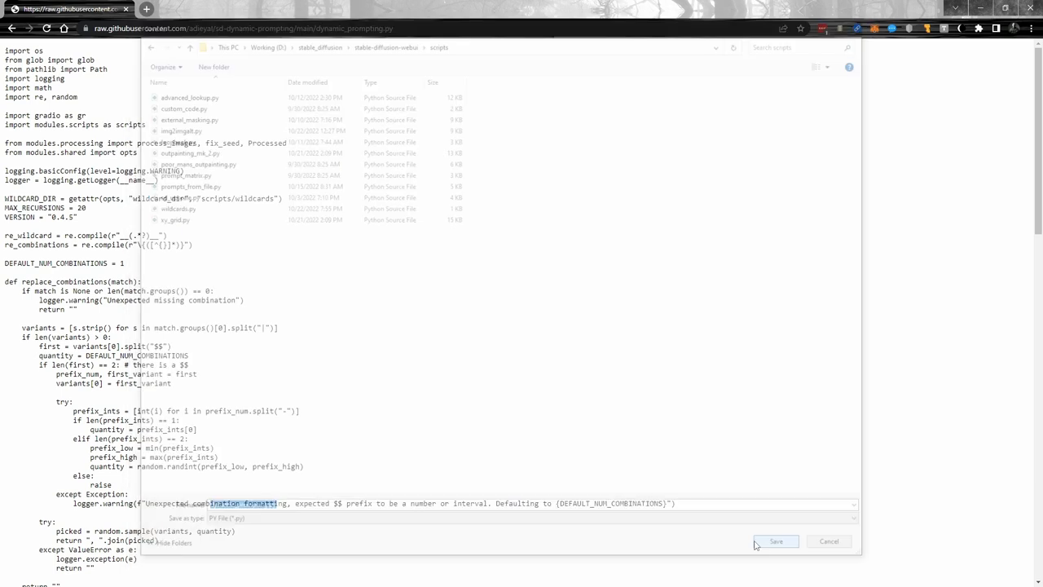
click(777, 541)
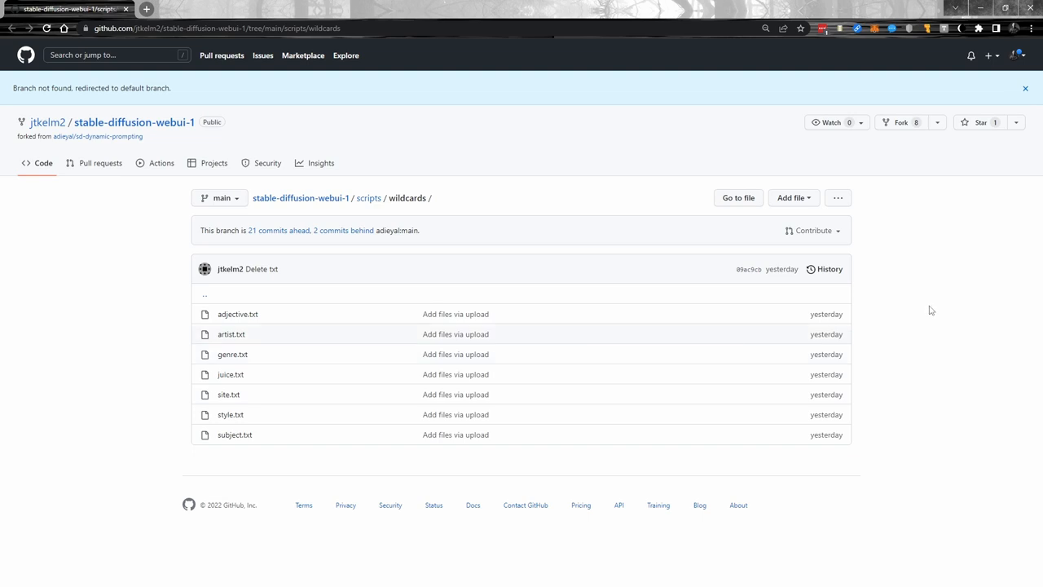
mouse_move(825, 400)
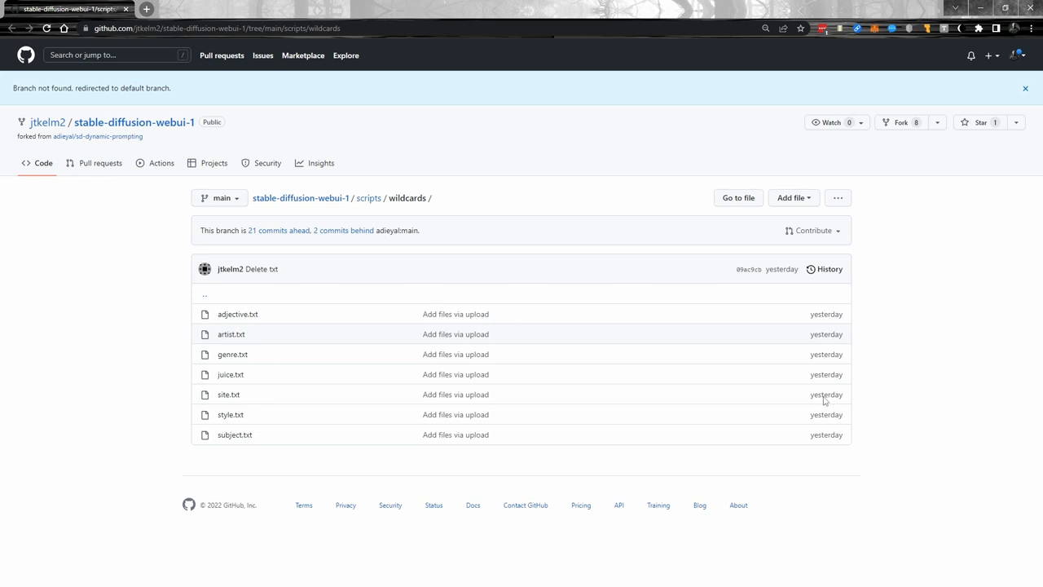
mouse_move(216, 458)
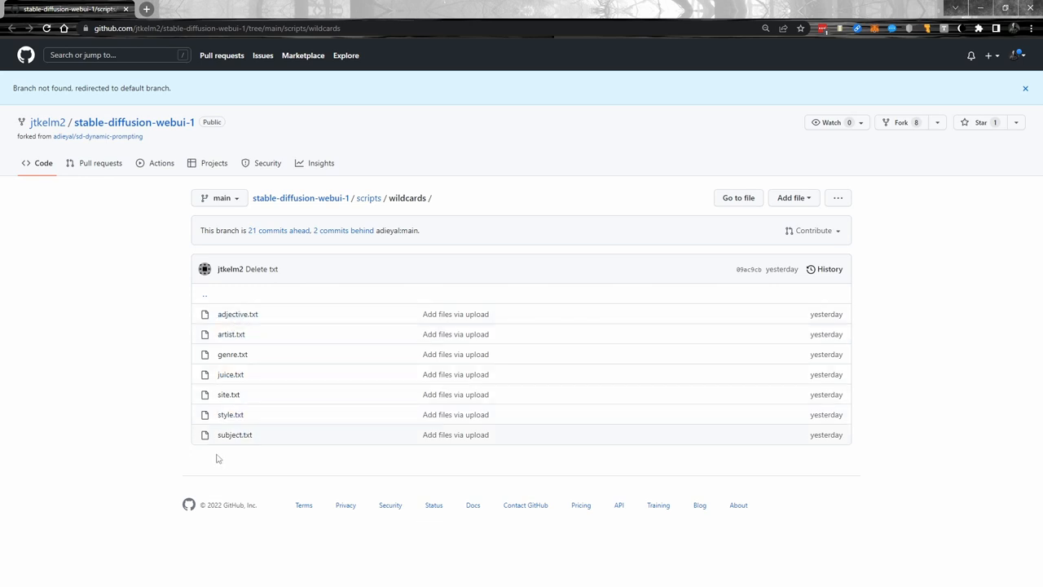
mouse_move(243, 316)
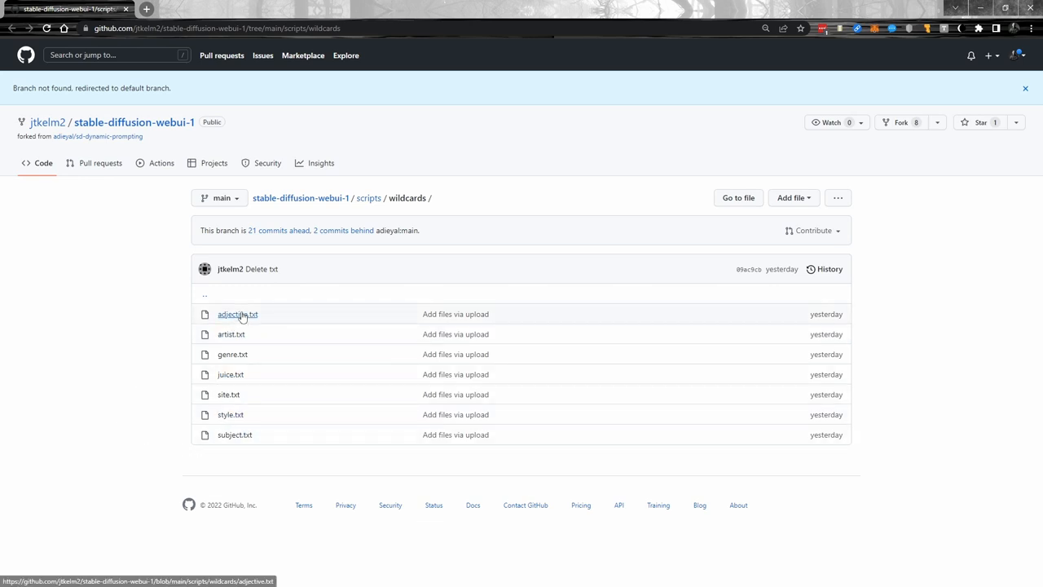
View the 419-line artist.txt wildcard list in the scripts/wildcards folder
click(231, 335)
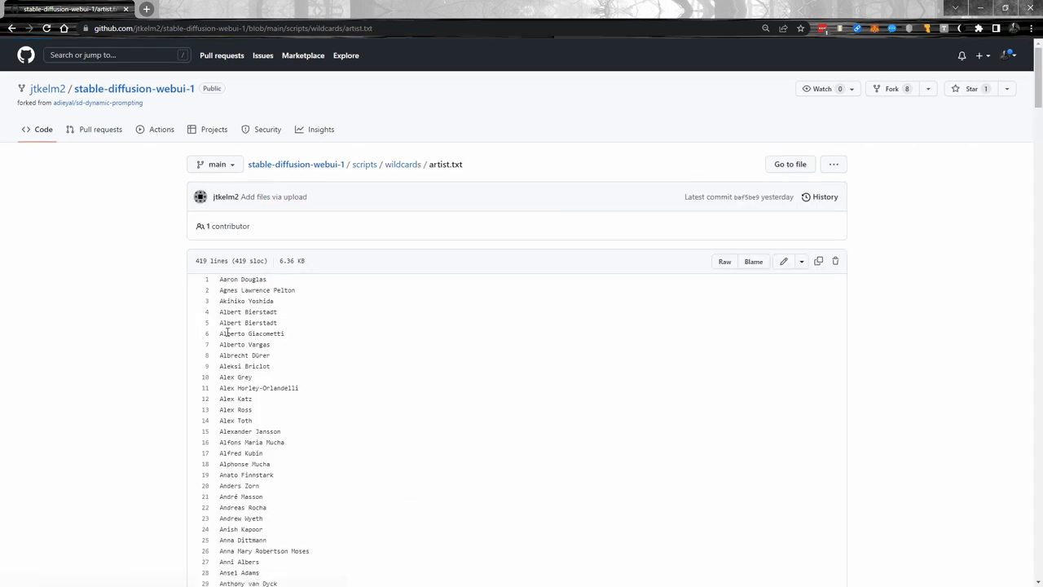
scroll(down, 3)
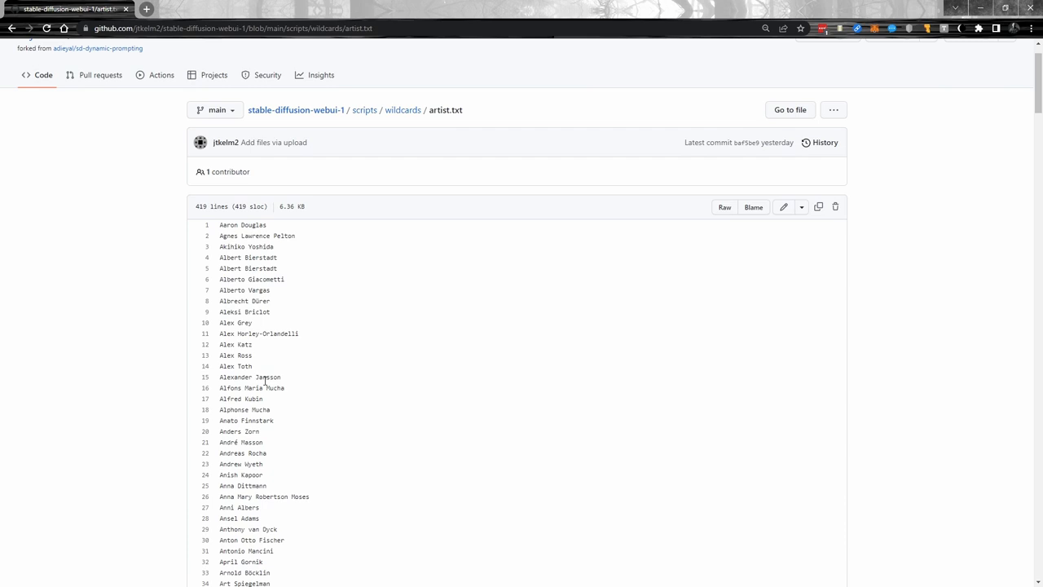
mouse_move(260, 368)
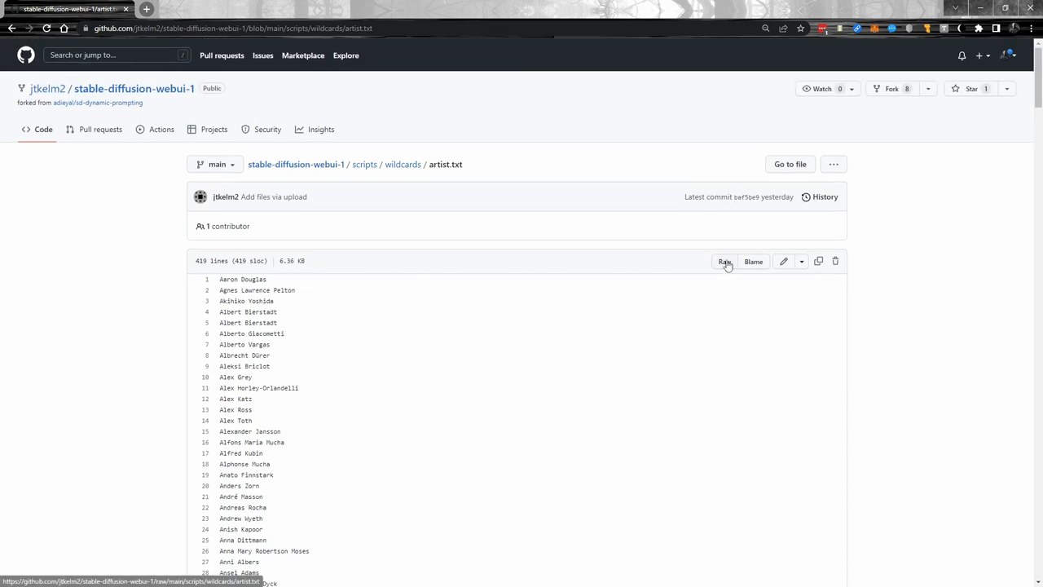
View artist.txt raw and create a local 'wildcards' folder inside scripts to save it
click(724, 261)
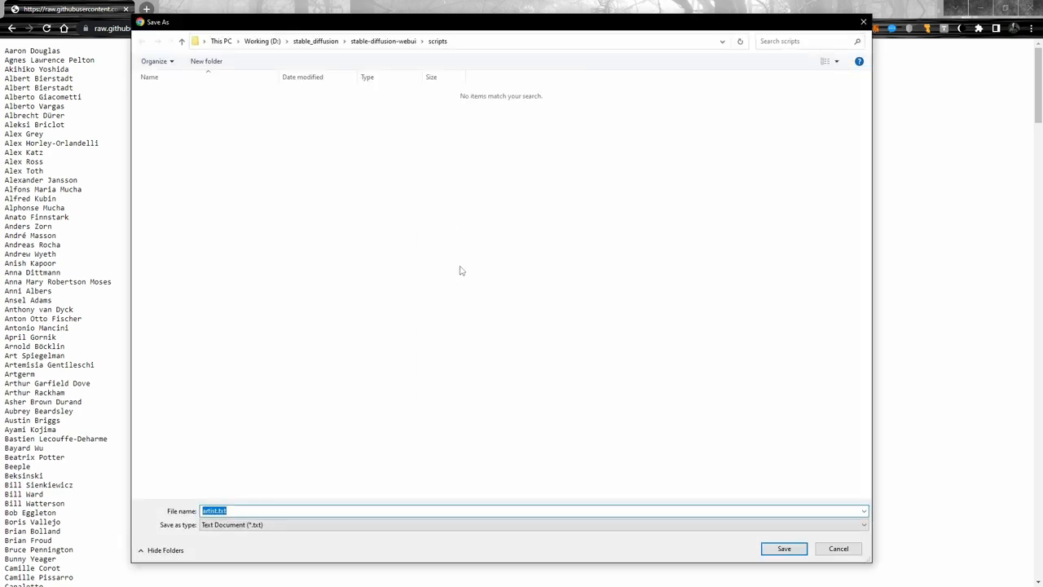
mouse_move(481, 259)
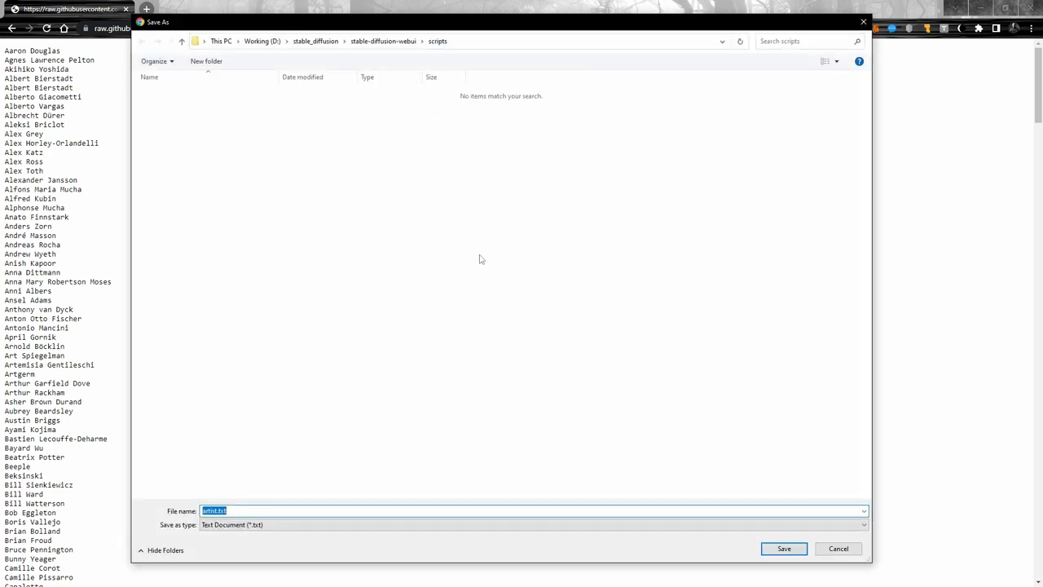
right_click(481, 260)
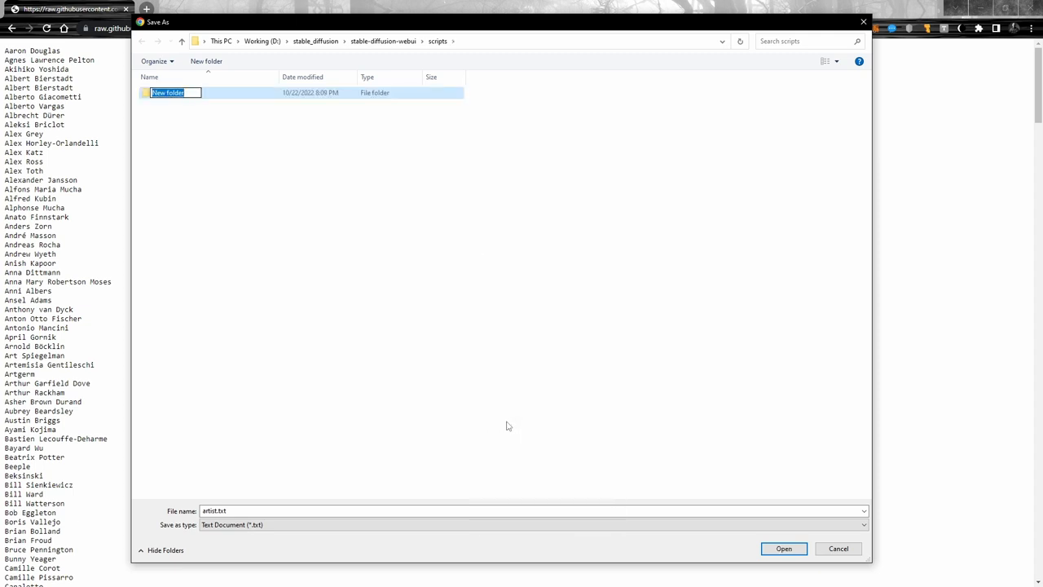
text(wildcards)
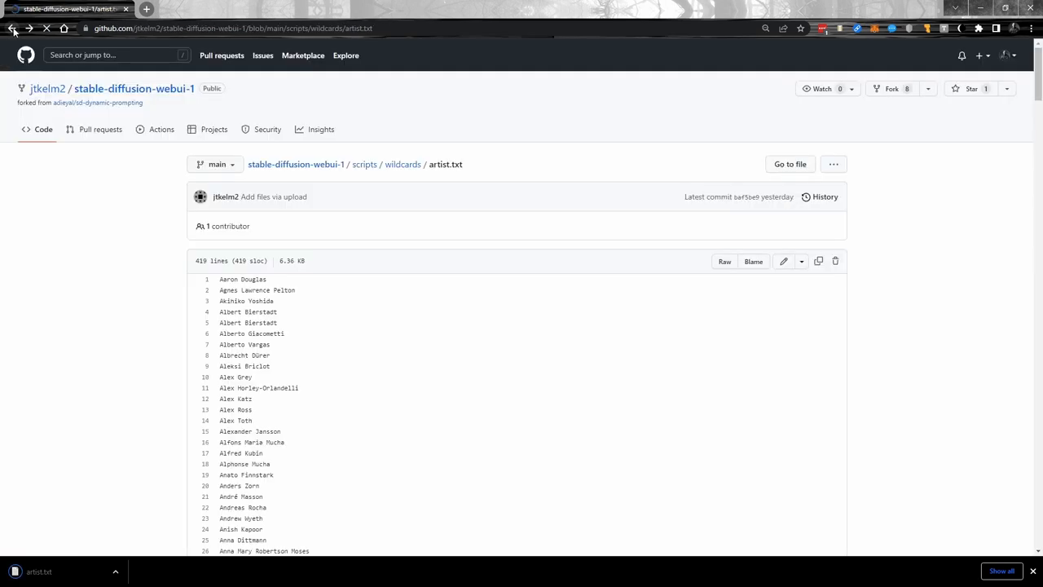
Save adjective.txt into the local wildcards folder and return to the GitHub wildcards listing
click(11, 28)
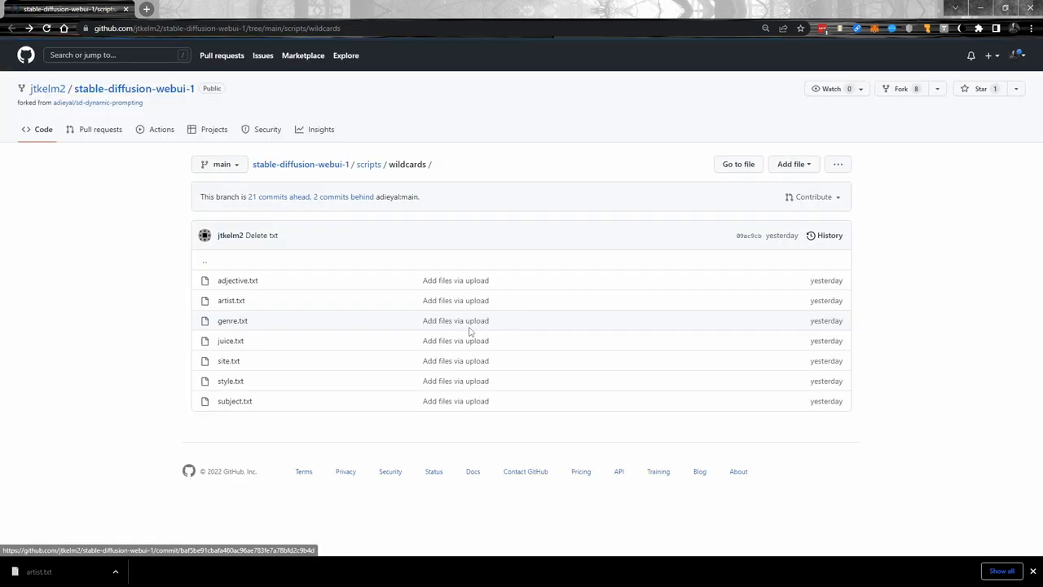
mouse_move(238, 281)
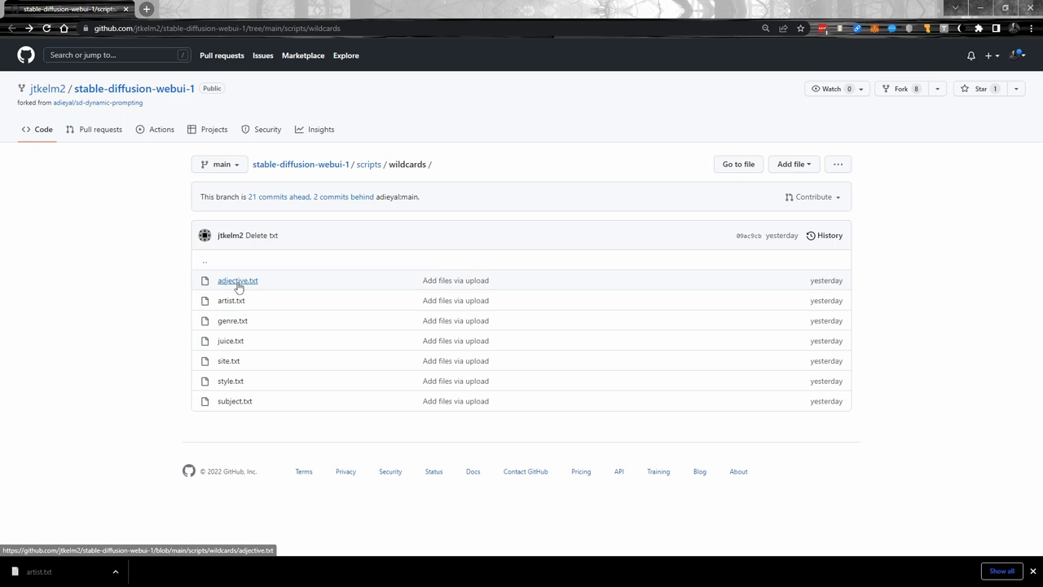
click(237, 280)
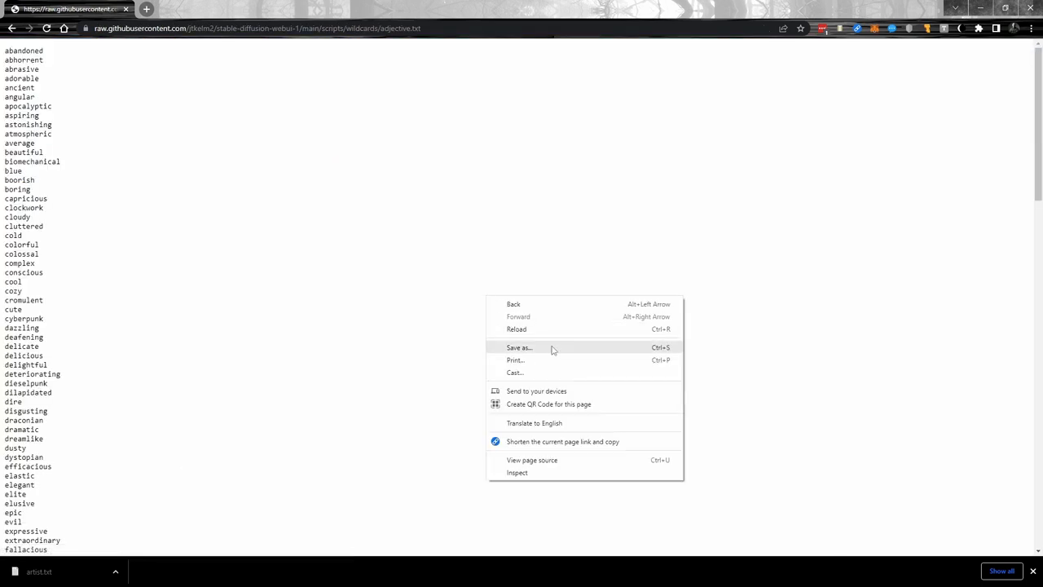
click(520, 347)
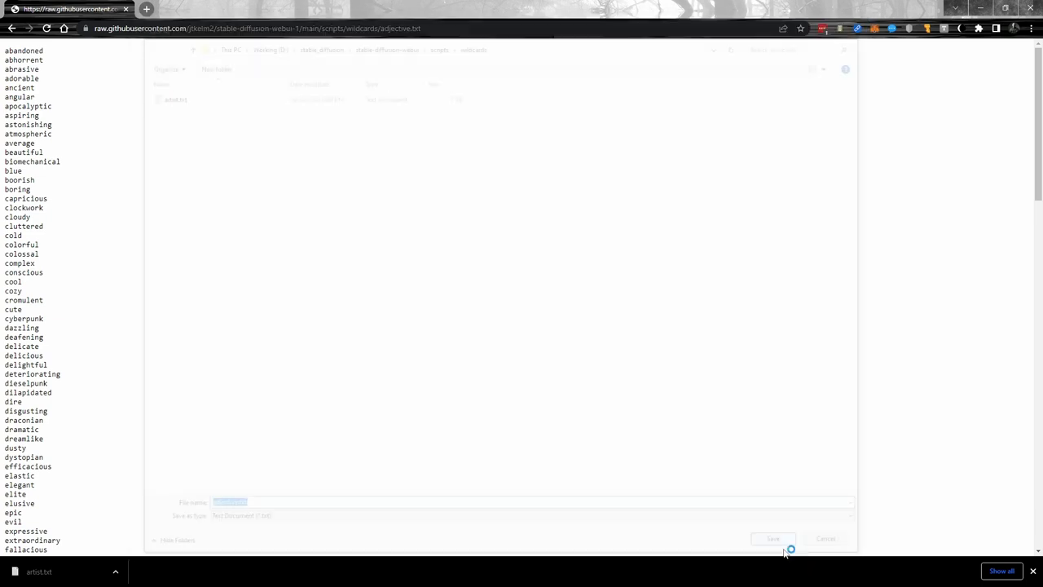
click(769, 538)
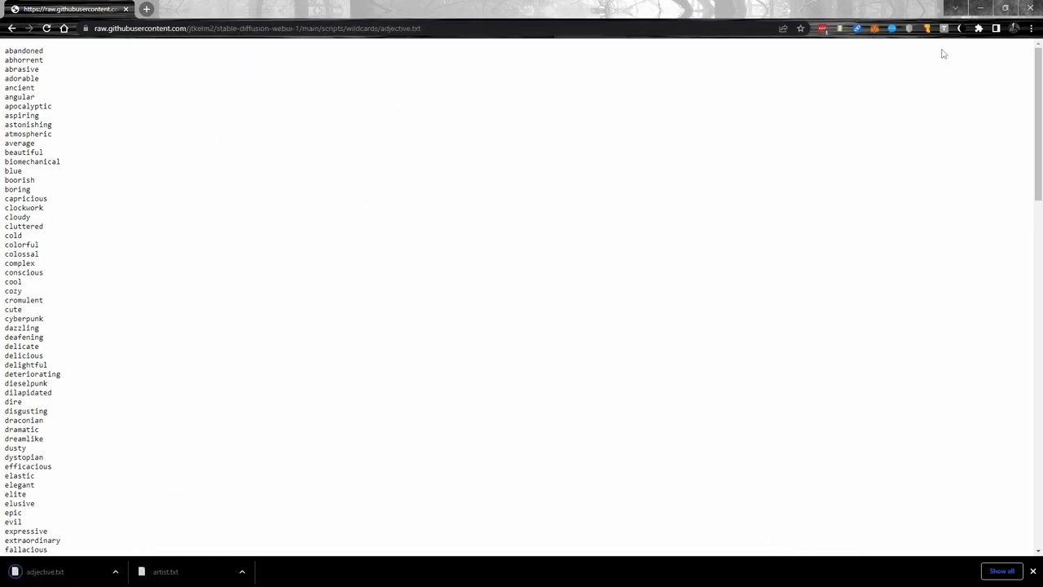
click(17, 30)
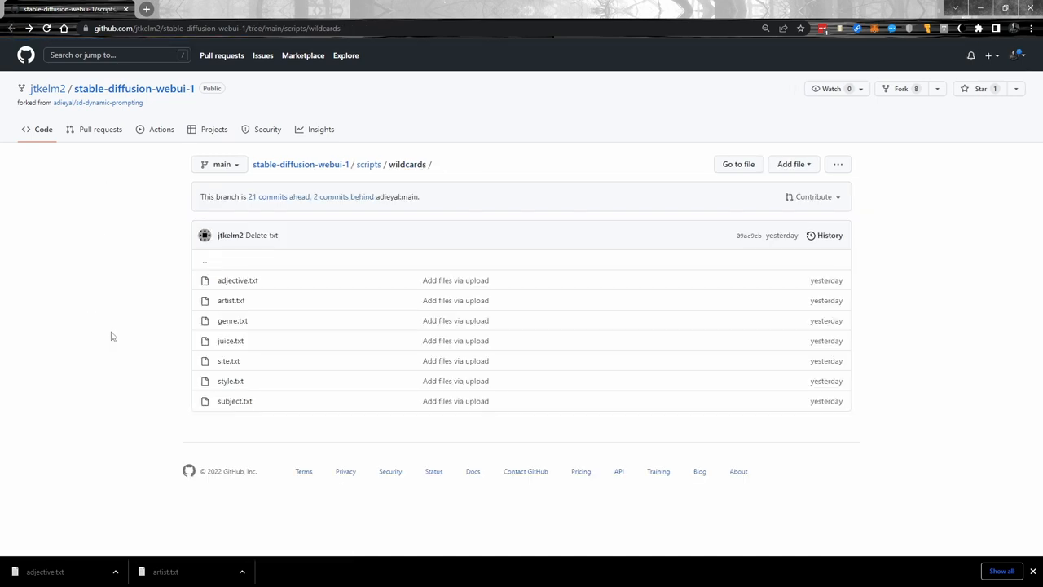
mouse_move(100, 331)
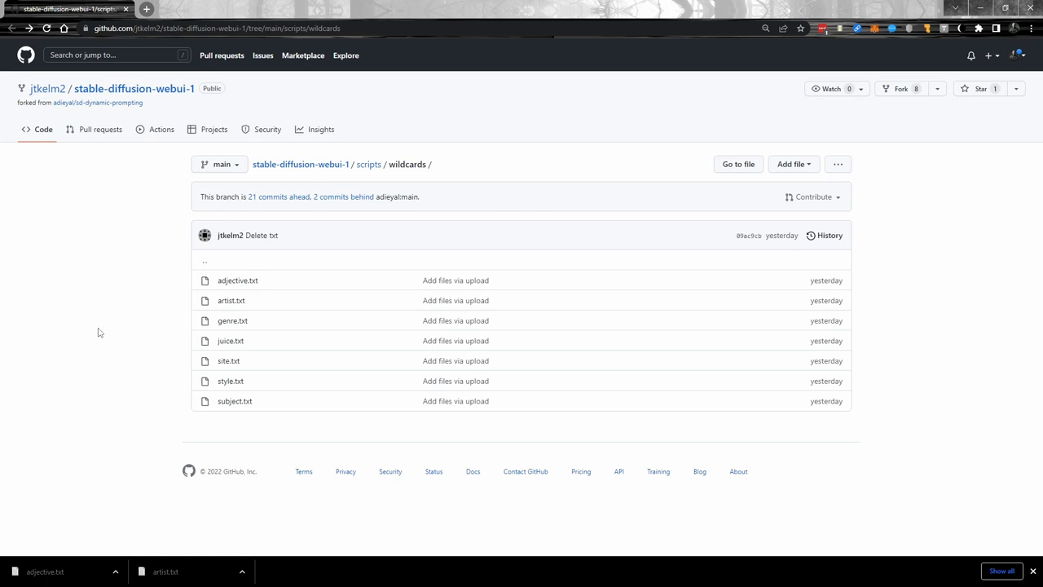
mouse_move(231, 346)
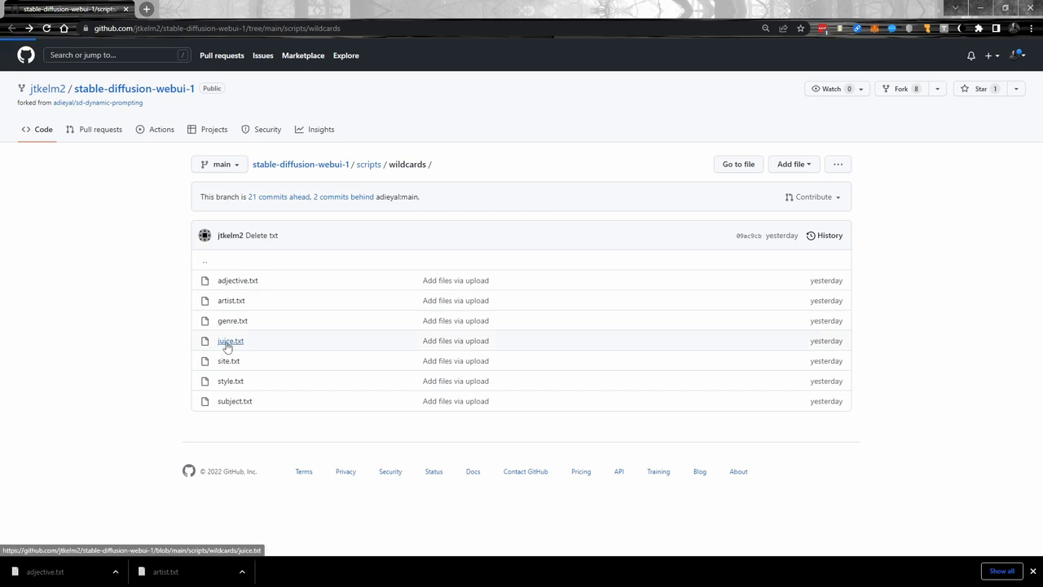
View juice.txt's seven lines of lighting and detail prompt phrases
click(230, 341)
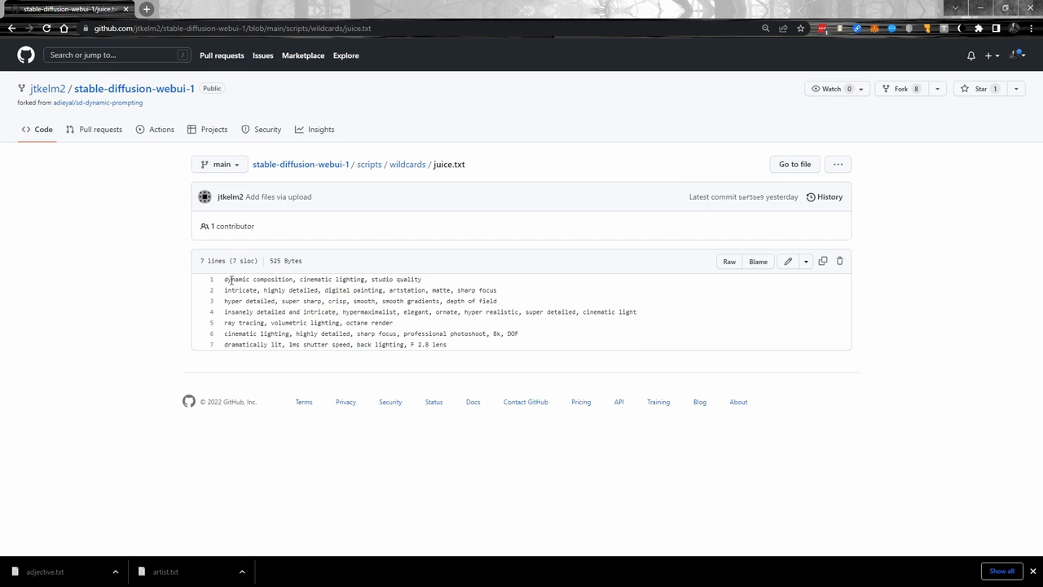
mouse_move(427, 281)
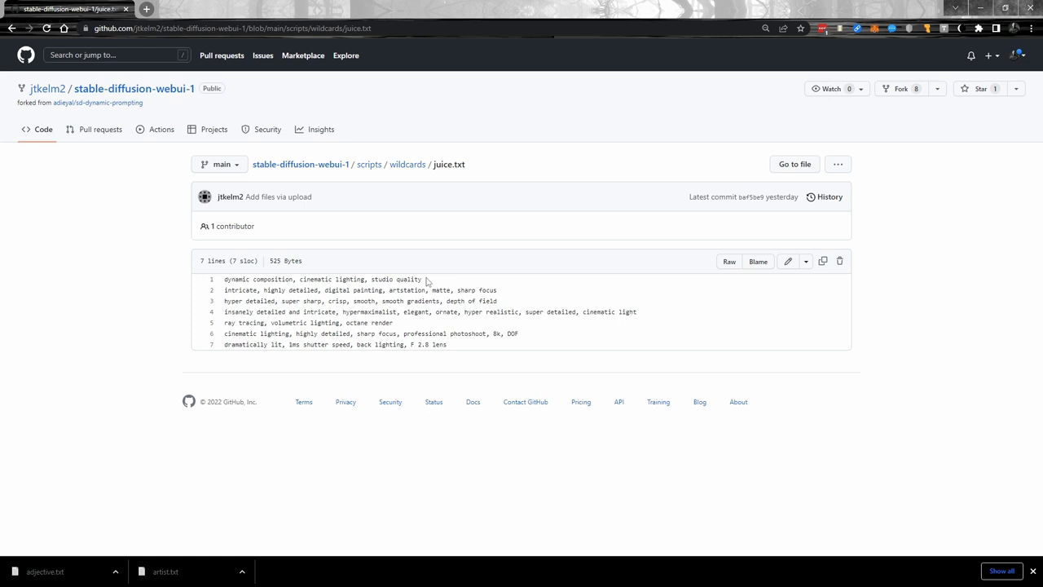
mouse_move(730, 262)
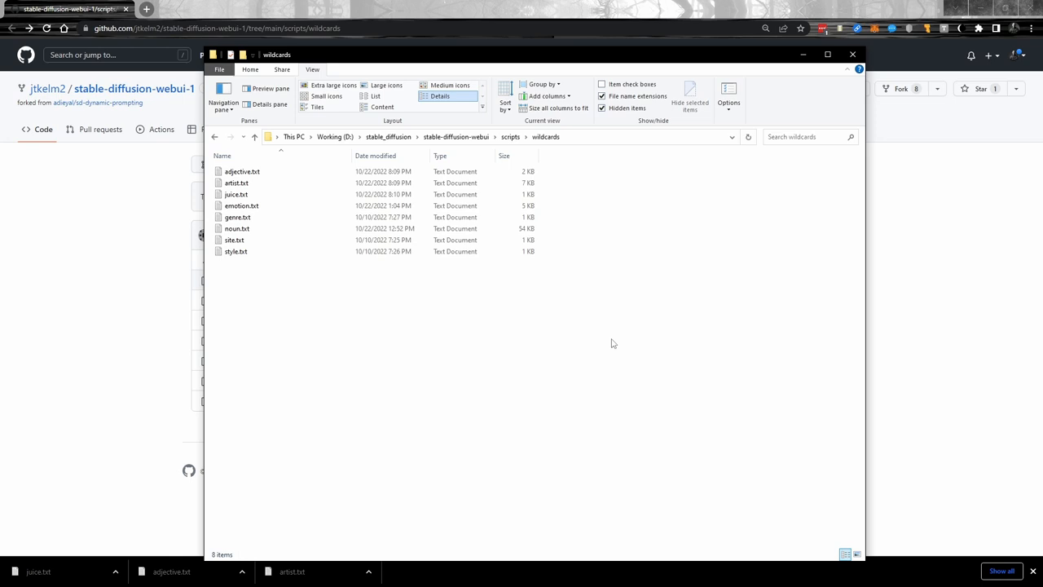
mouse_move(430, 295)
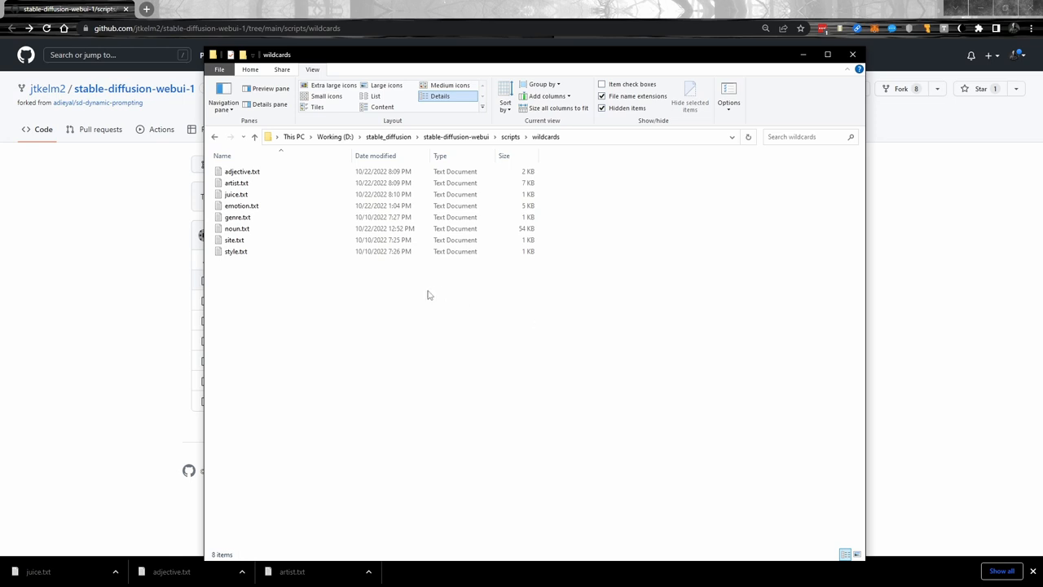
Browse the local scripts\wildcards folder holding adjective, artist, juice and other lists
double_click(237, 228)
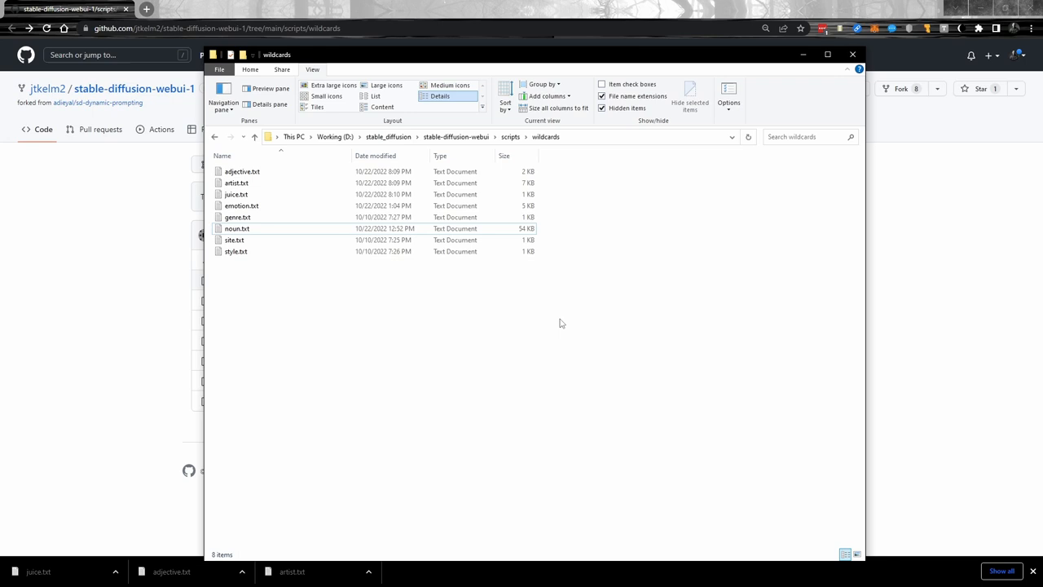
mouse_move(518, 317)
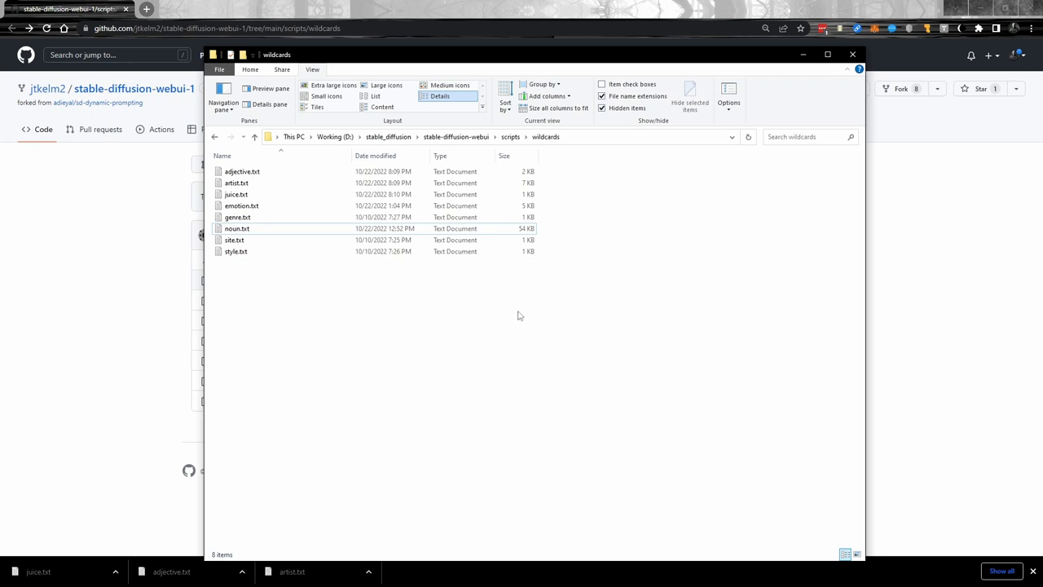
mouse_move(235, 261)
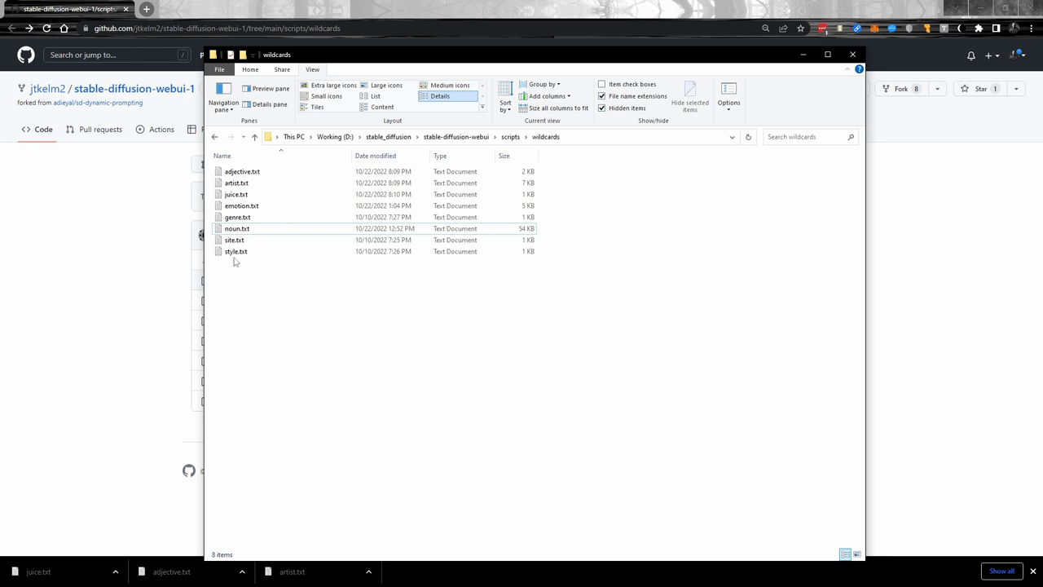
Review style.txt's art-style list (anime, oil painting) in Notepad, then close it
double_click(235, 251)
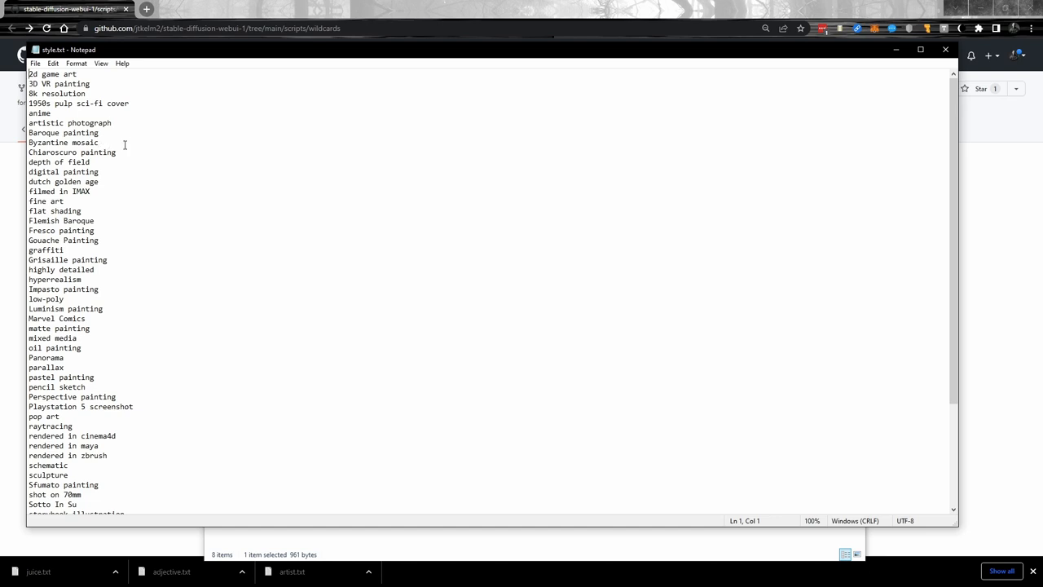
mouse_move(360, 146)
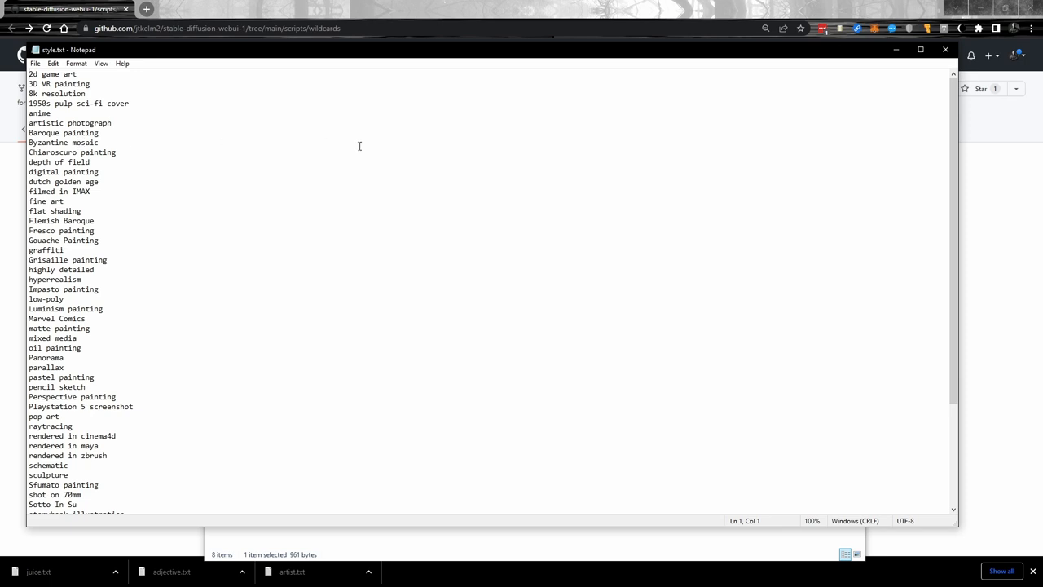
mouse_move(818, 130)
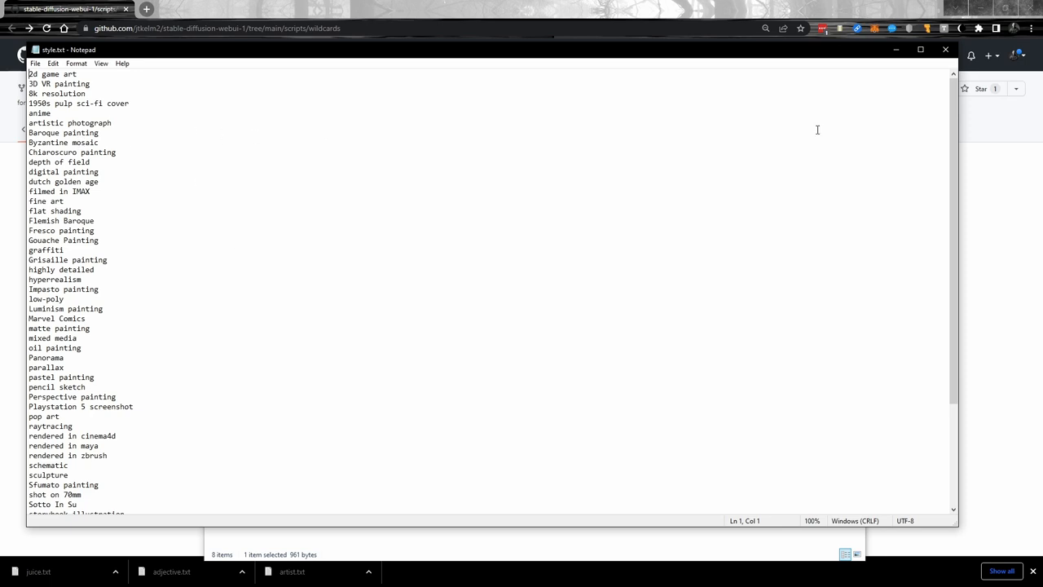
click(946, 50)
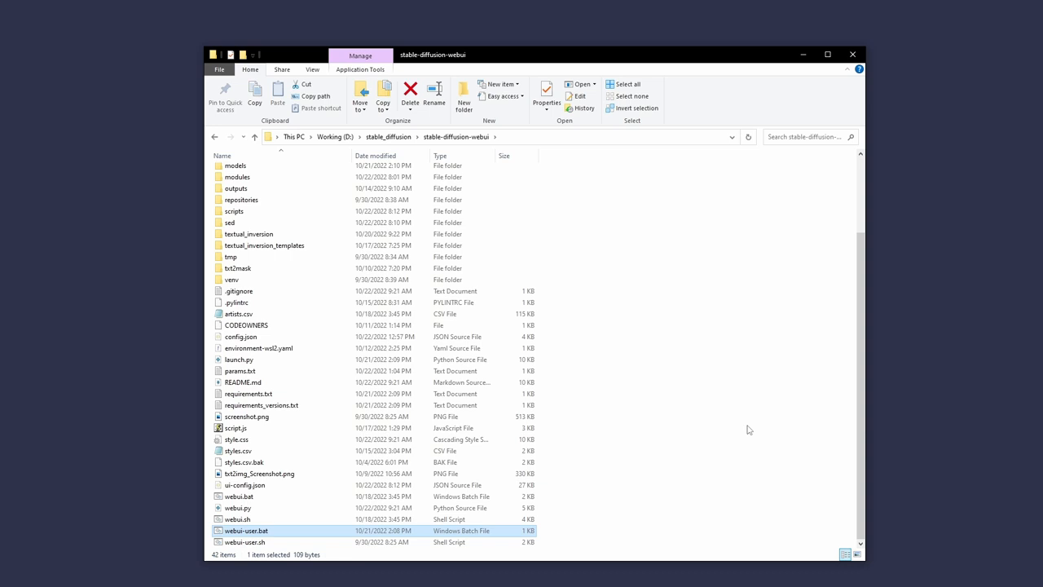
Run webui-user.bat past its pause to launch the web UI with model v1-5
double_click(246, 531)
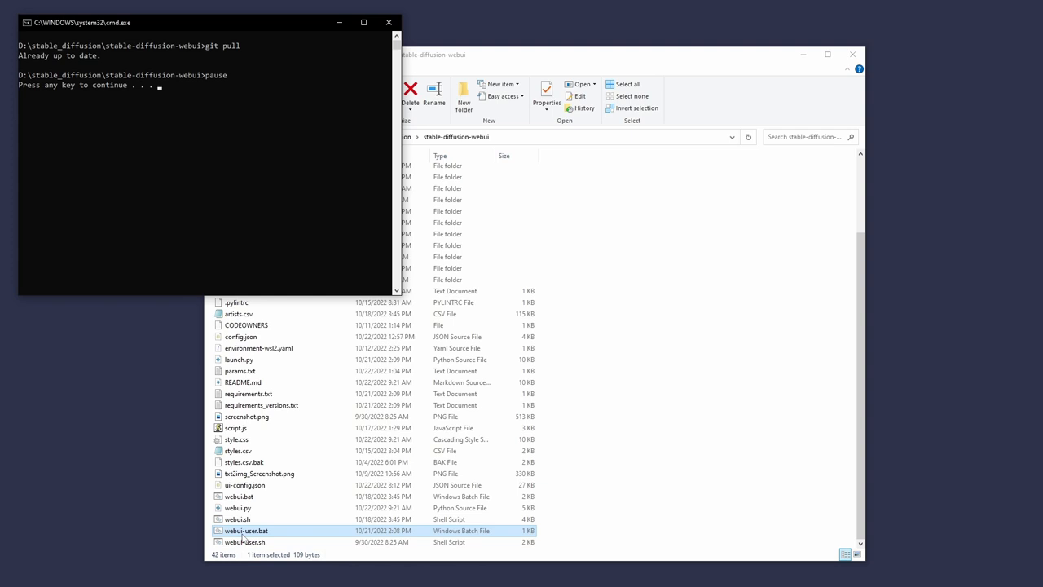
key(enter)
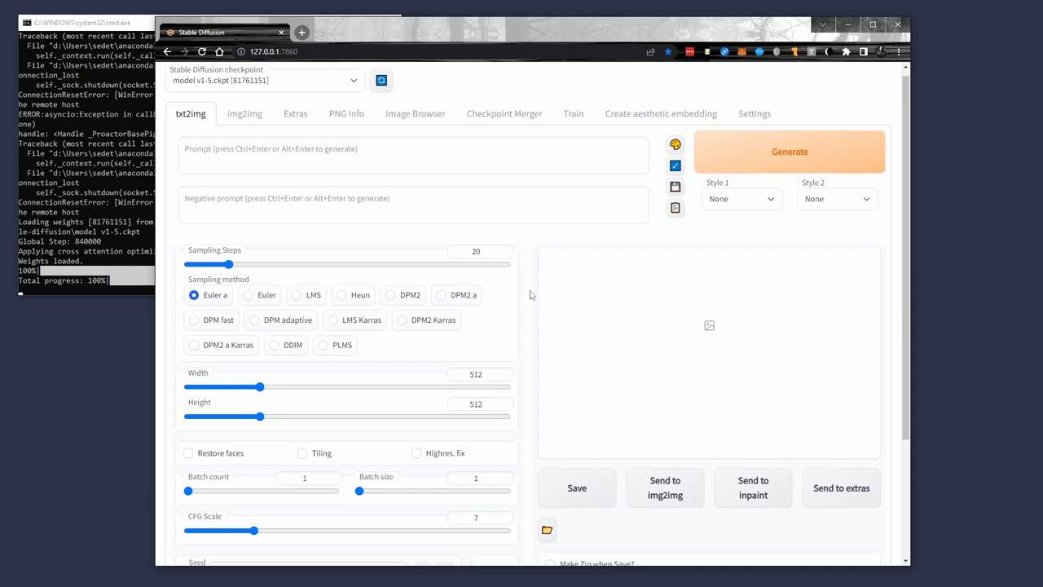
Check the available scripts and write the prompt 'a boy in a yard with a baseball by seb mckinnon'
click(345, 489)
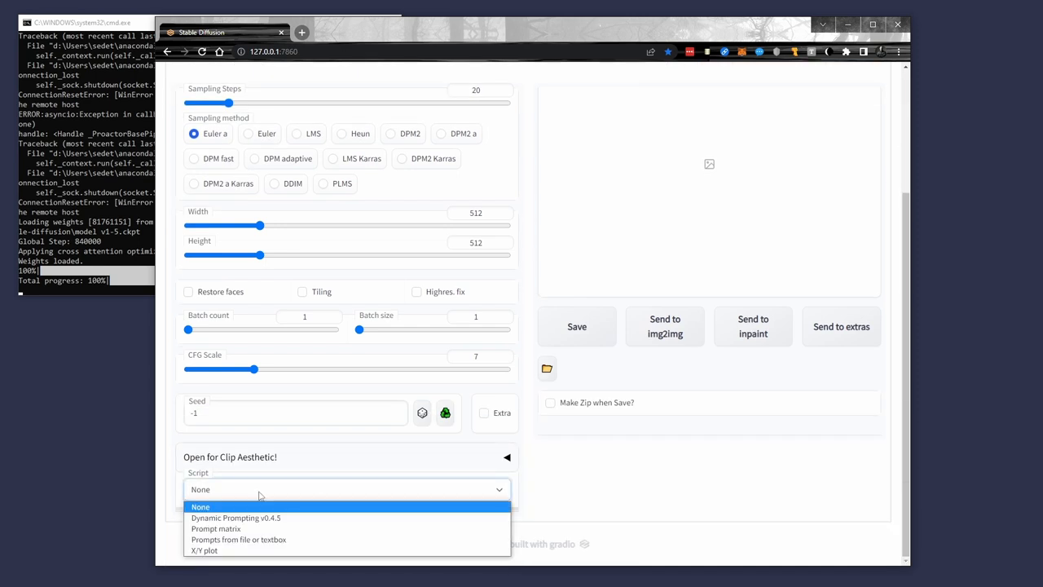
mouse_move(258, 517)
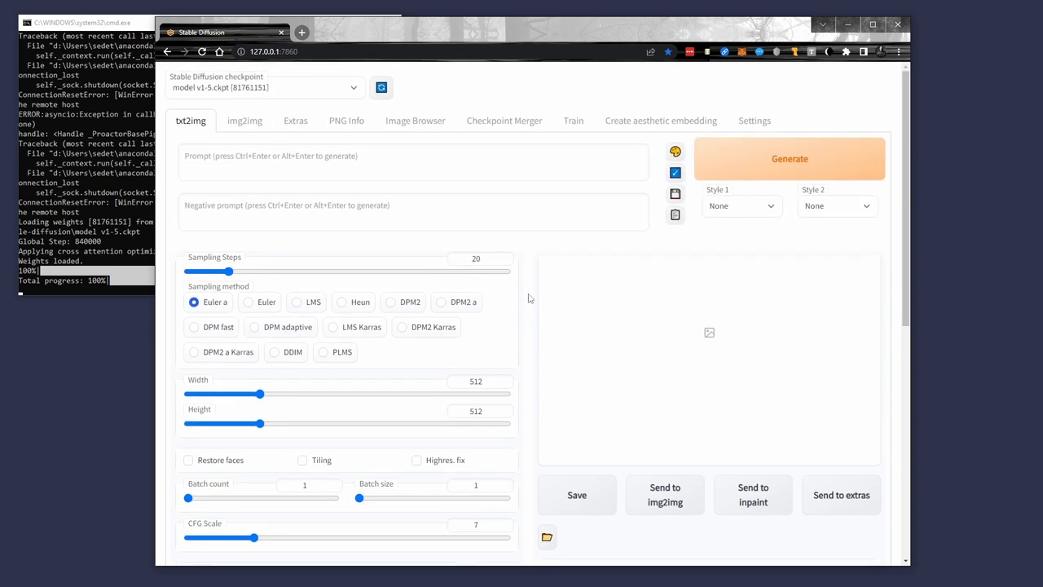
click(391, 159)
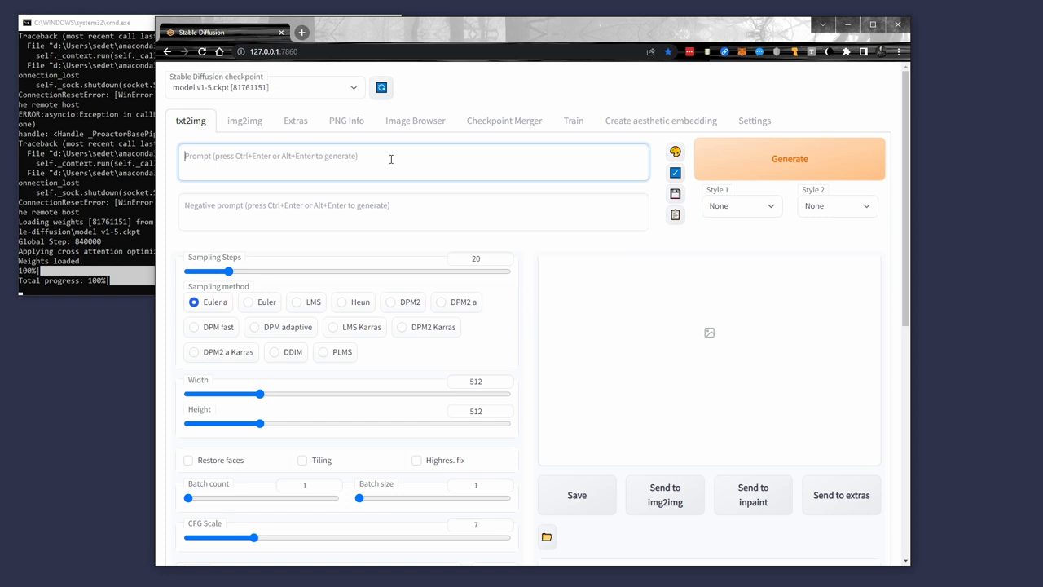
text(a boy)
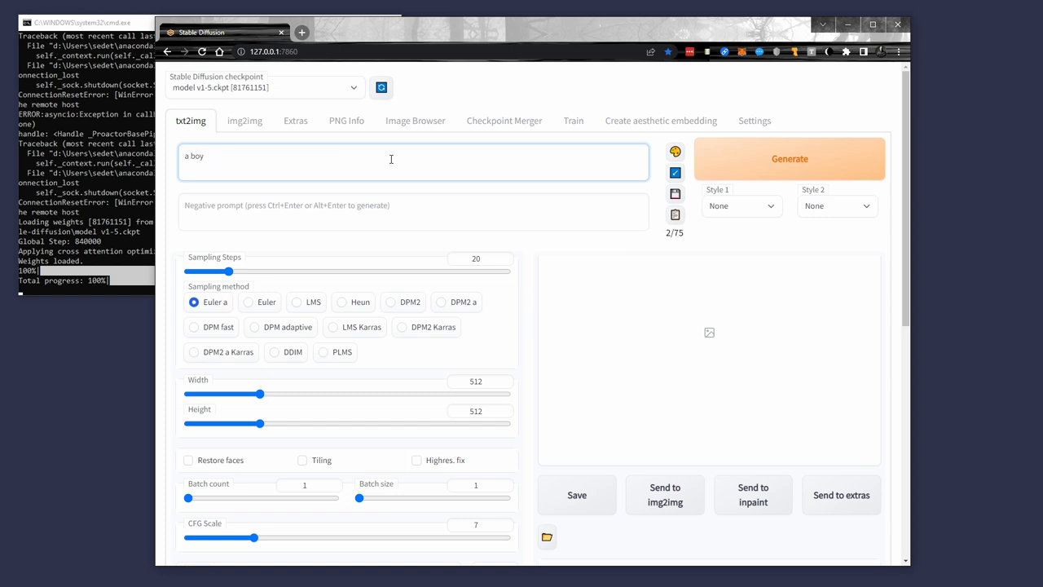
text(in a yard with a baseball by seb)
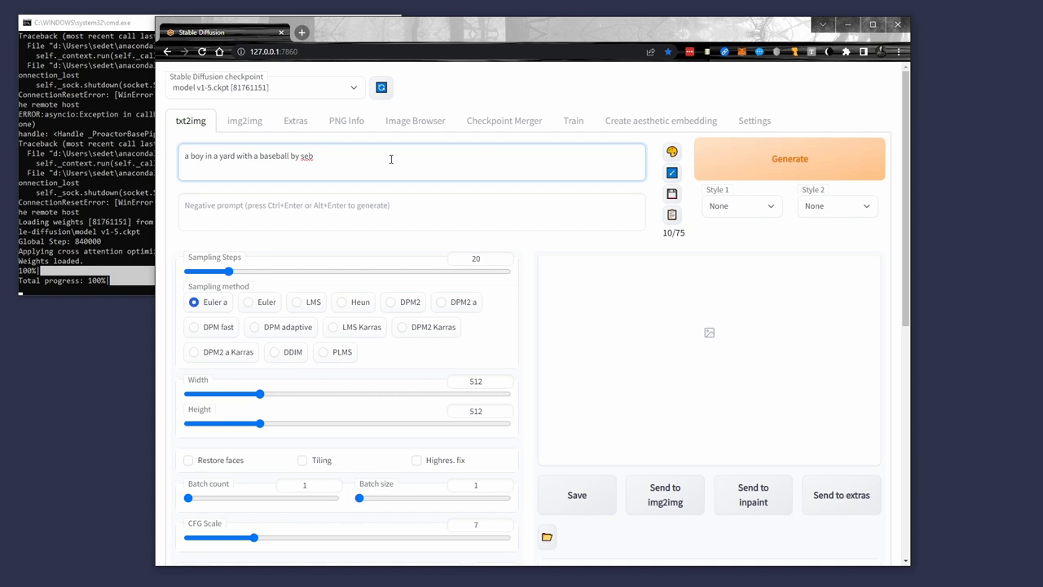
text(mckinnon)
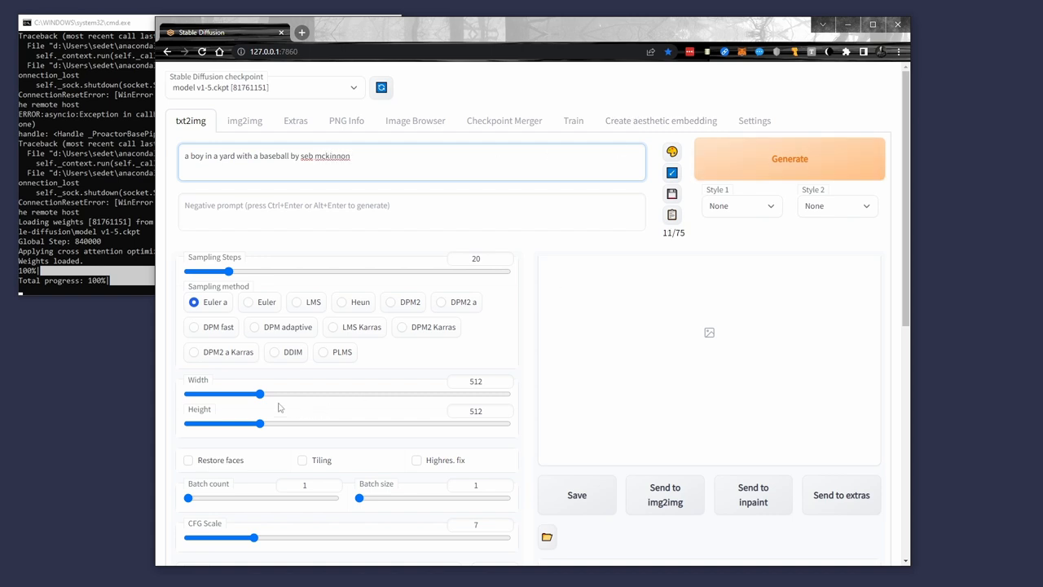
Raise the image height to 704 and generate a 512×704 image from the prompt
drag(257, 423, 292, 423)
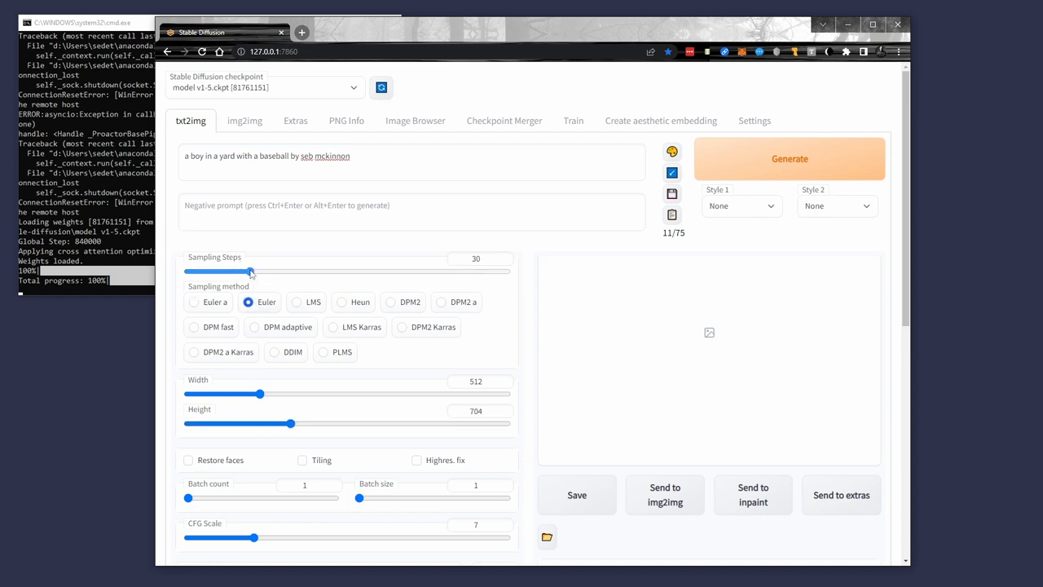
click(790, 158)
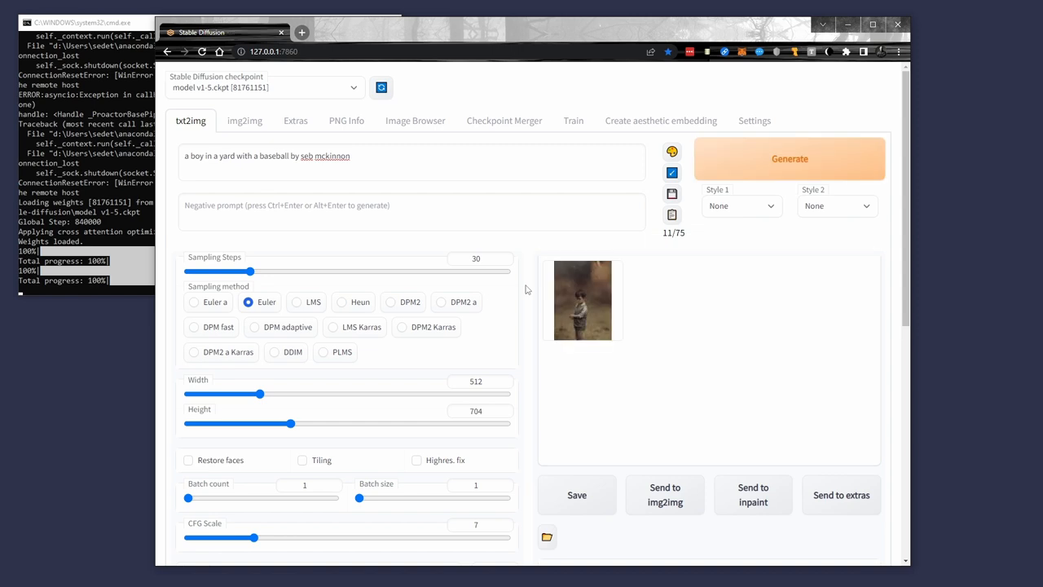
mouse_move(530, 314)
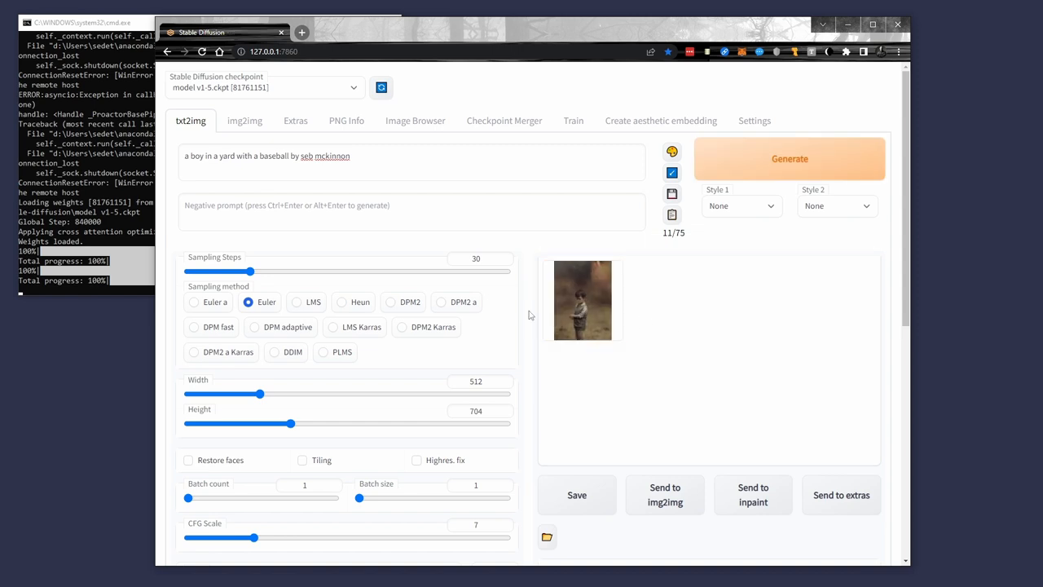
scroll(down, 3)
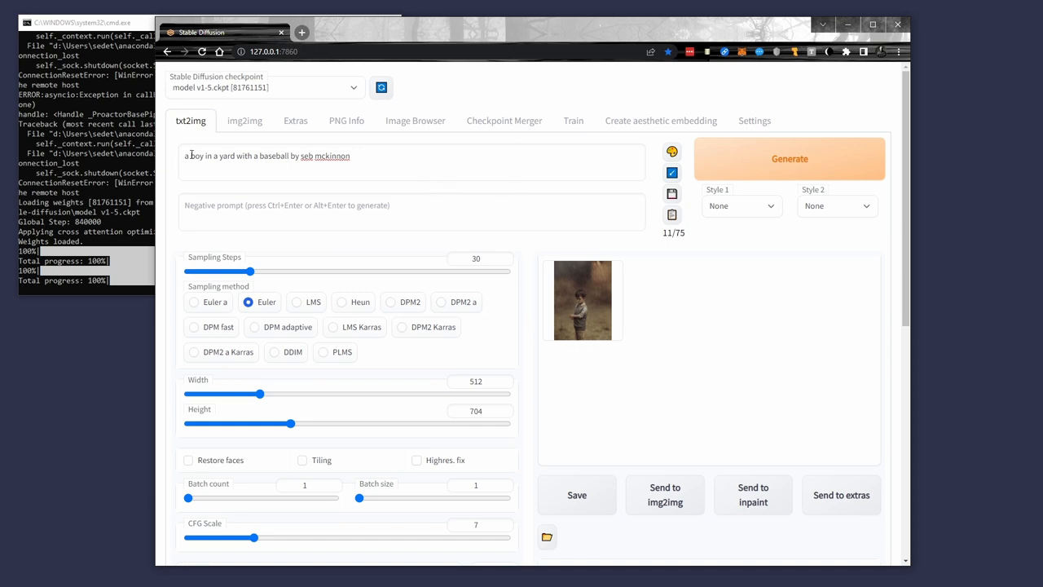
Replace 'boy' with the variant list {boy|girl|dog|cat} and generate, yielding a dog-in-a-yard image
double_click(196, 156)
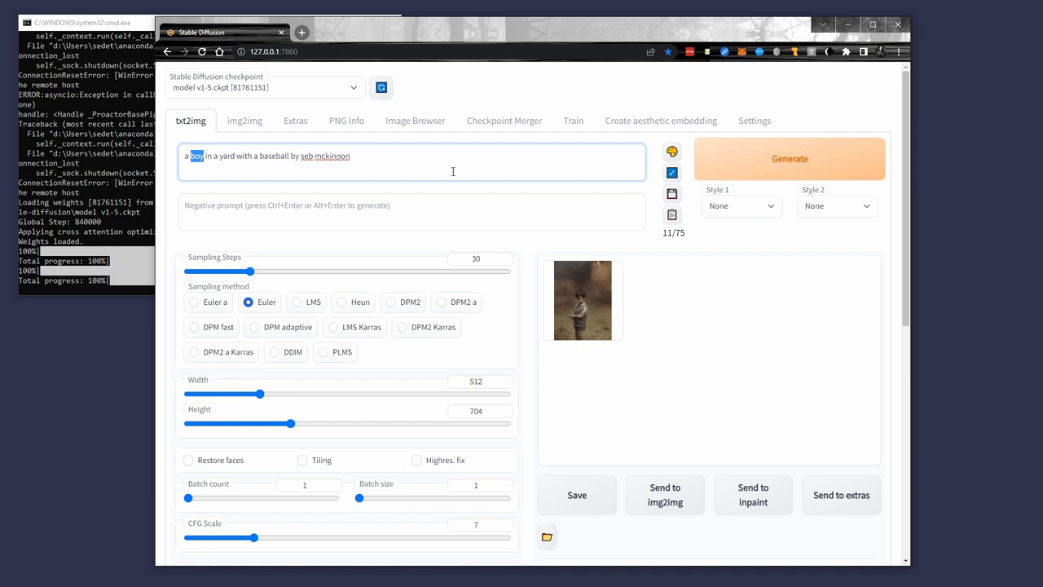
text({)
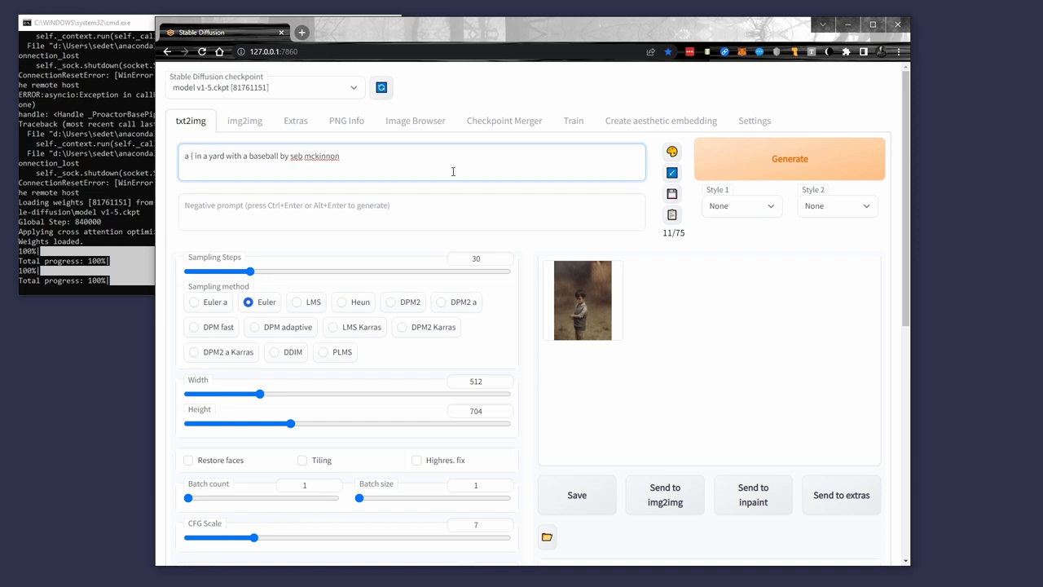
text(boy|)
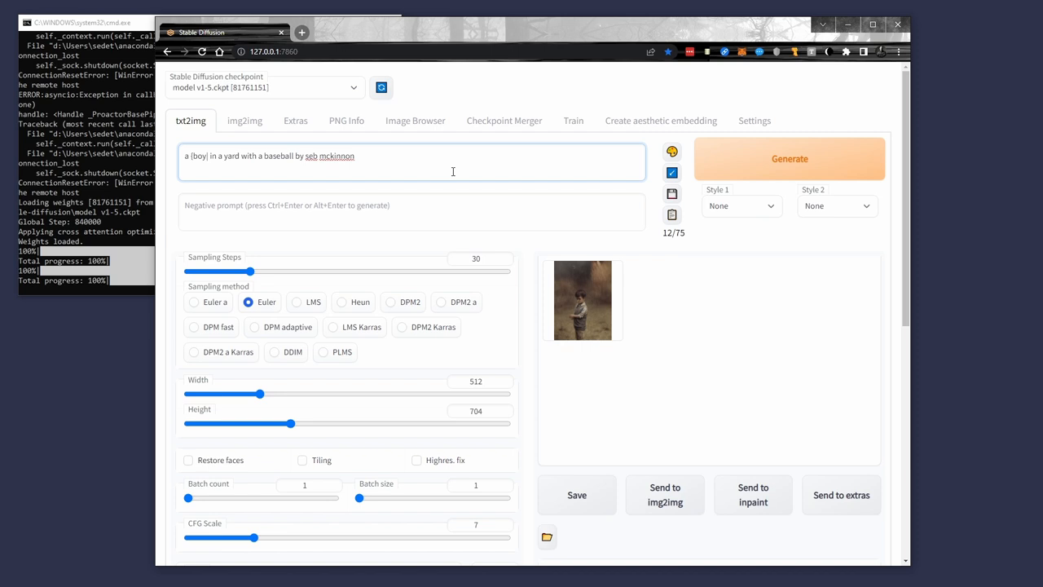
text(girl|)
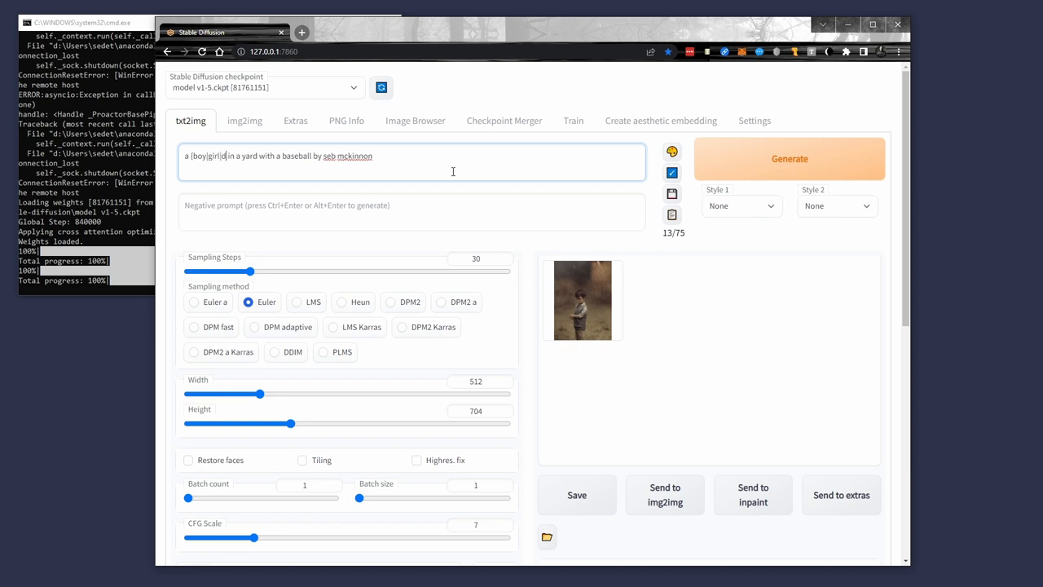
text(dog|cat)
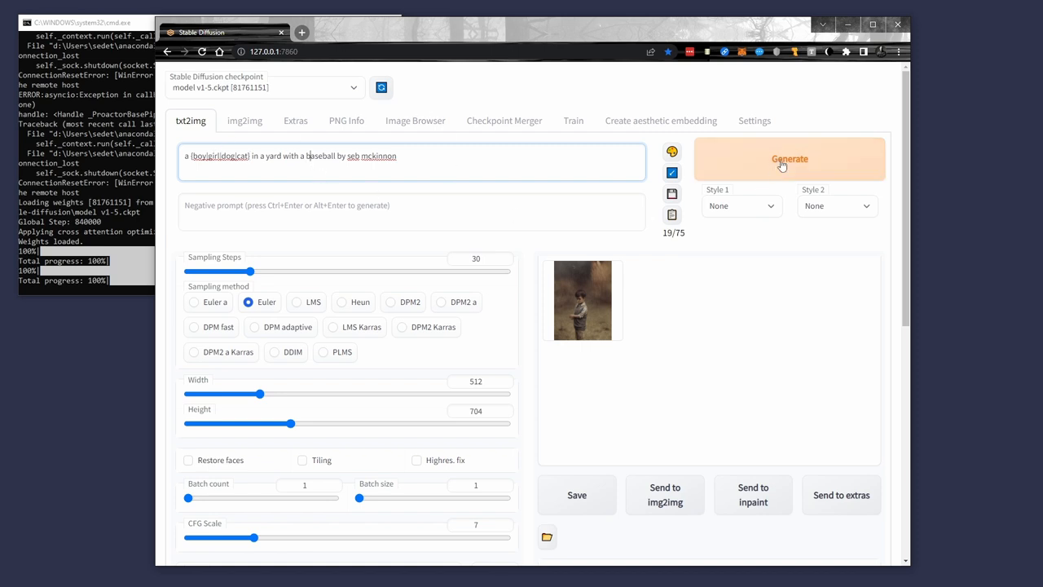
click(789, 159)
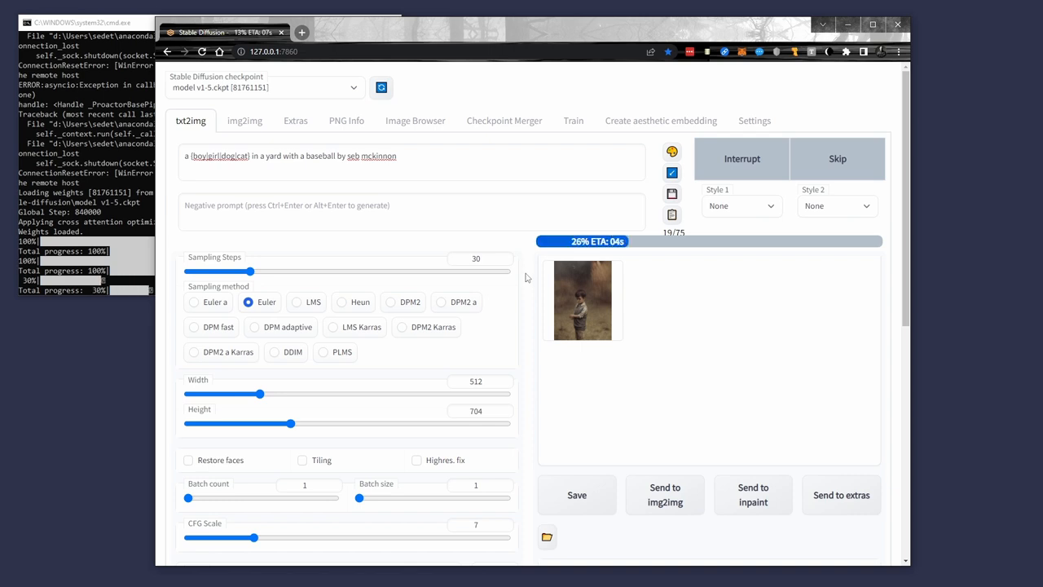
scroll(down, 3)
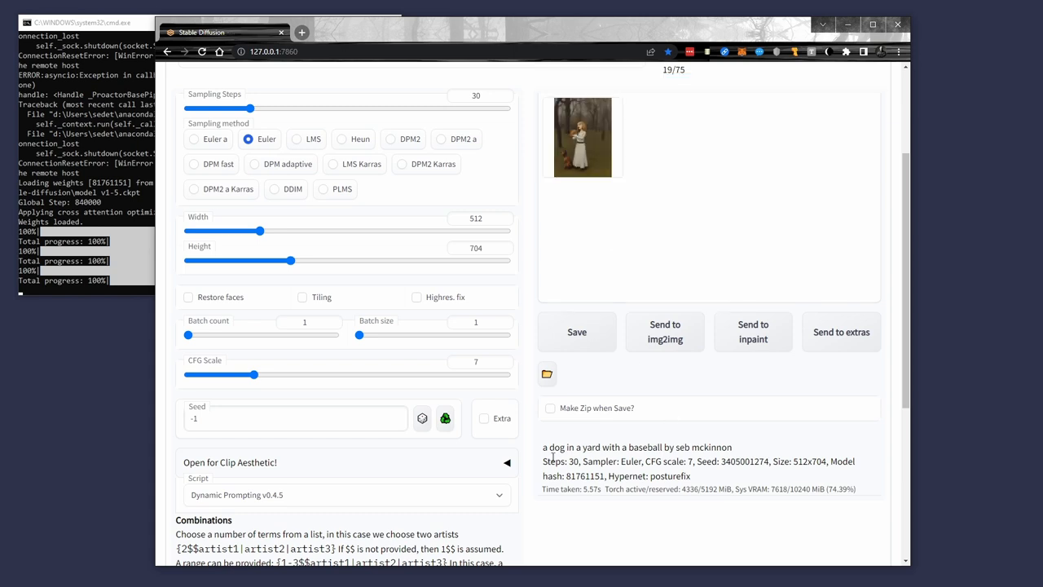
mouse_move(580, 326)
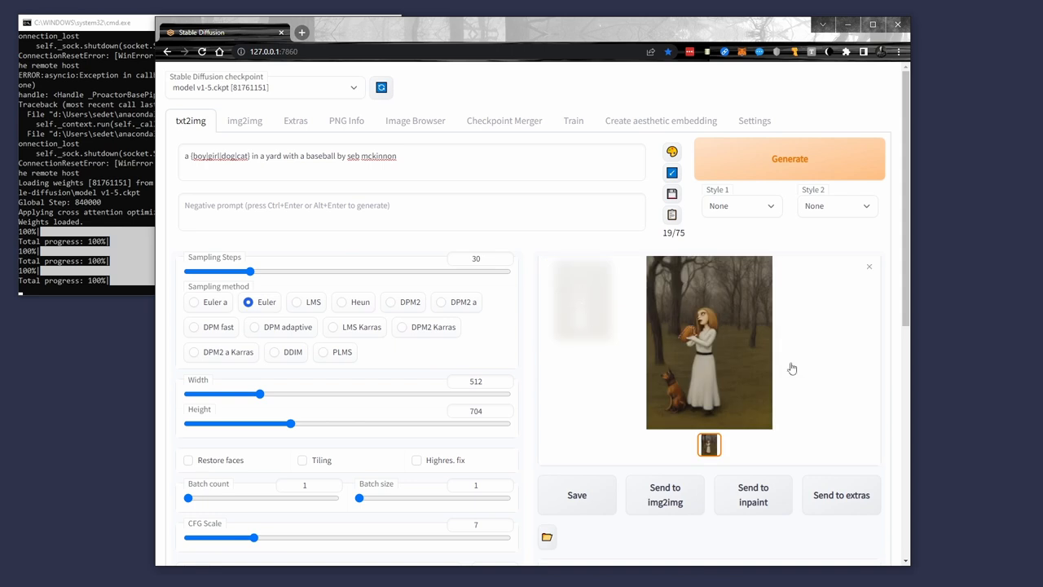
mouse_move(530, 300)
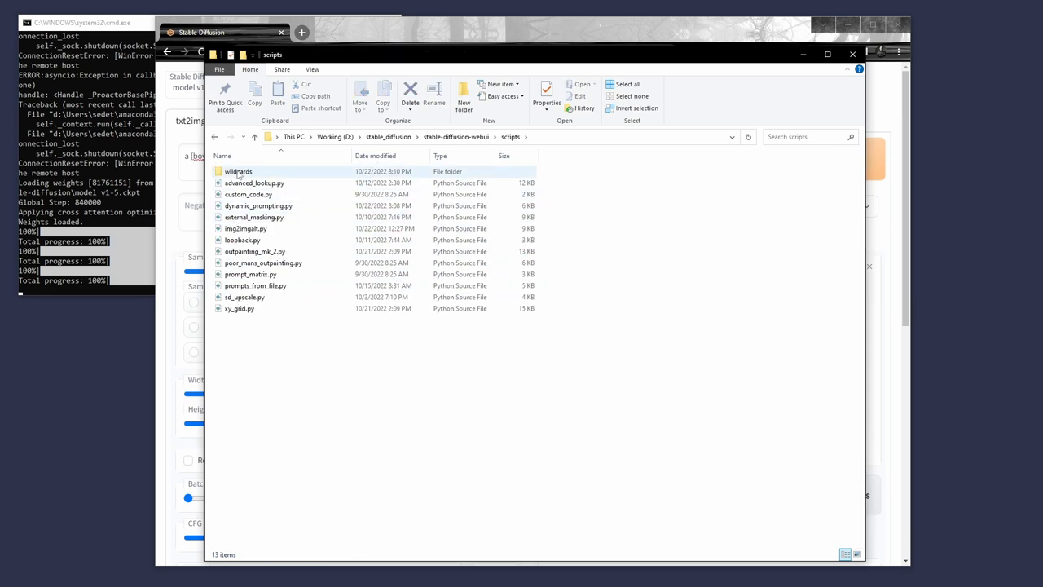
Browse into the scripts\wildcards folder and open the artist.txt word list
double_click(238, 171)
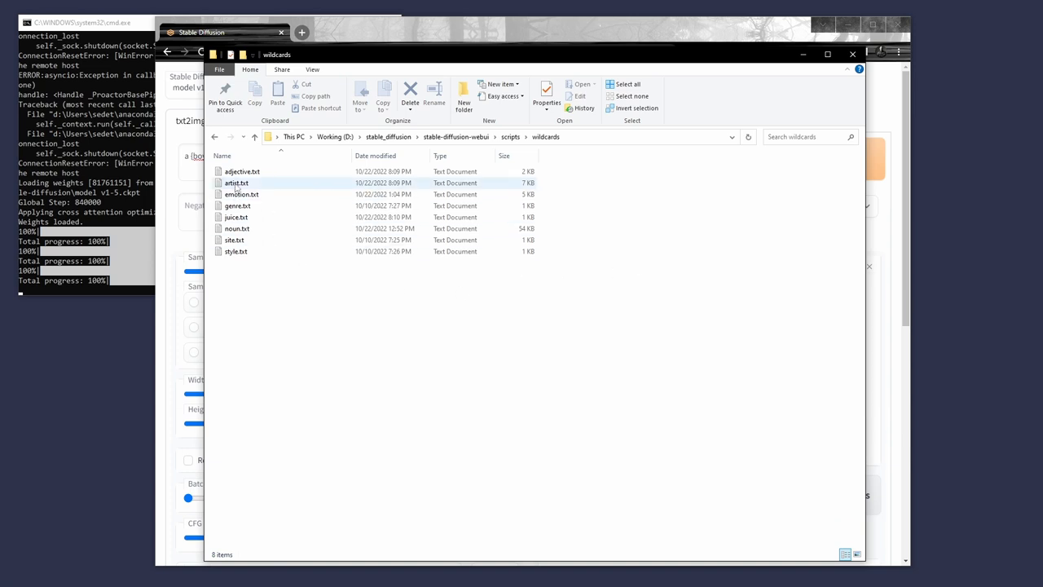
double_click(236, 182)
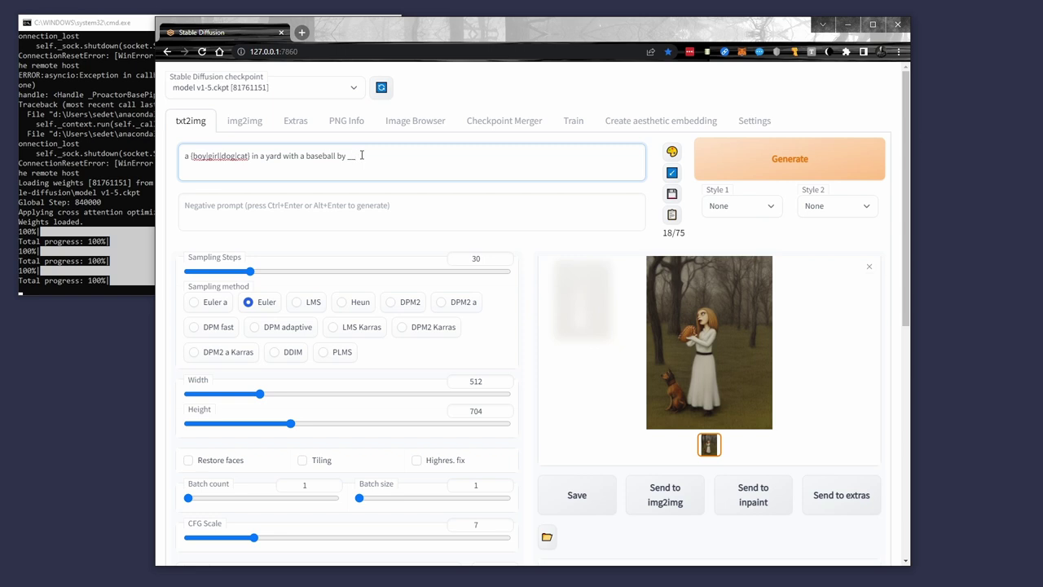
Swap 'seb mckinnon' for the __artist__ wildcard and generate an image by a randomly chosen artist
text(artist__)
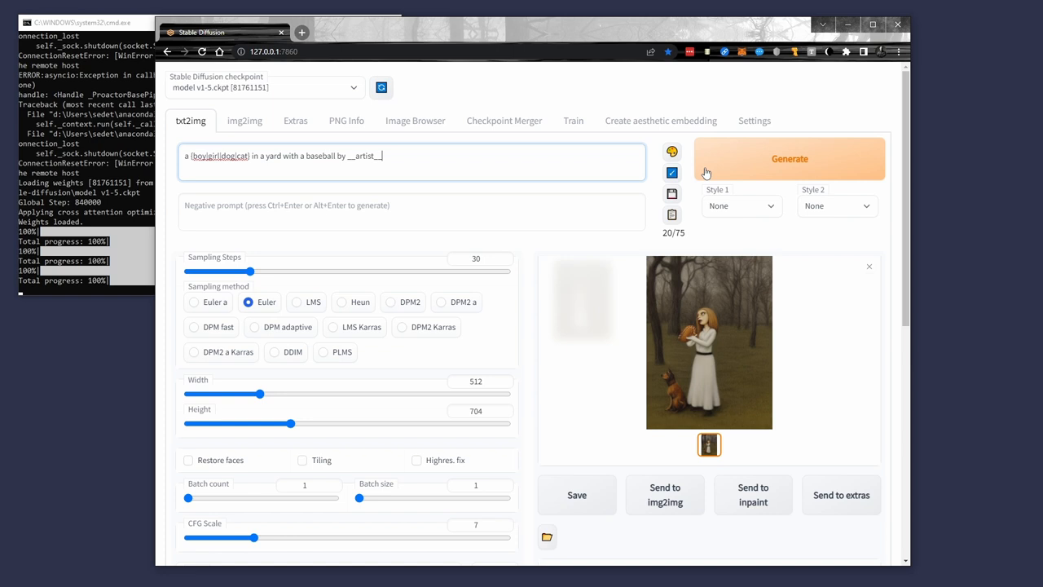
click(789, 158)
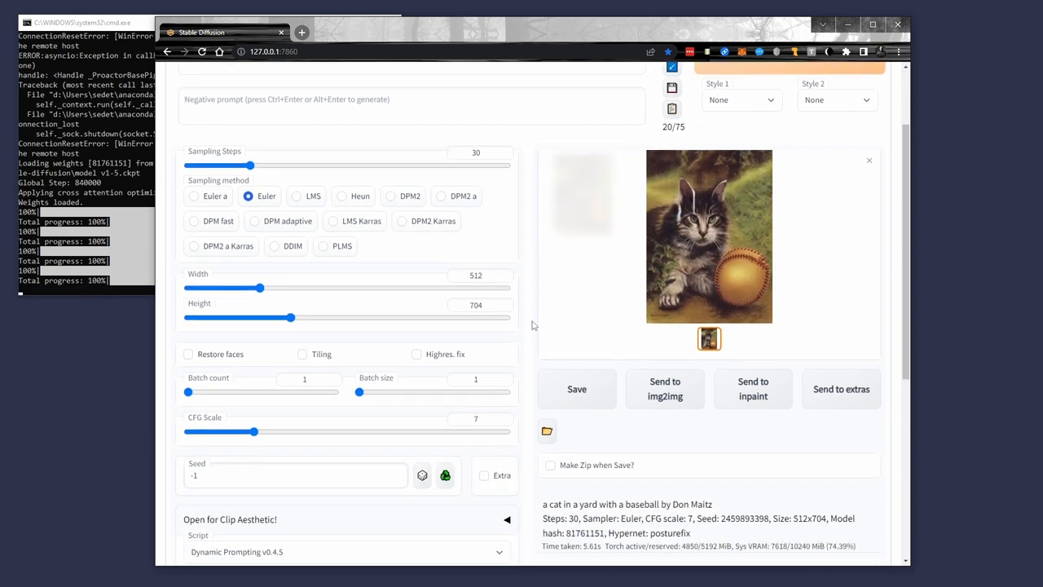
scroll(down, 3)
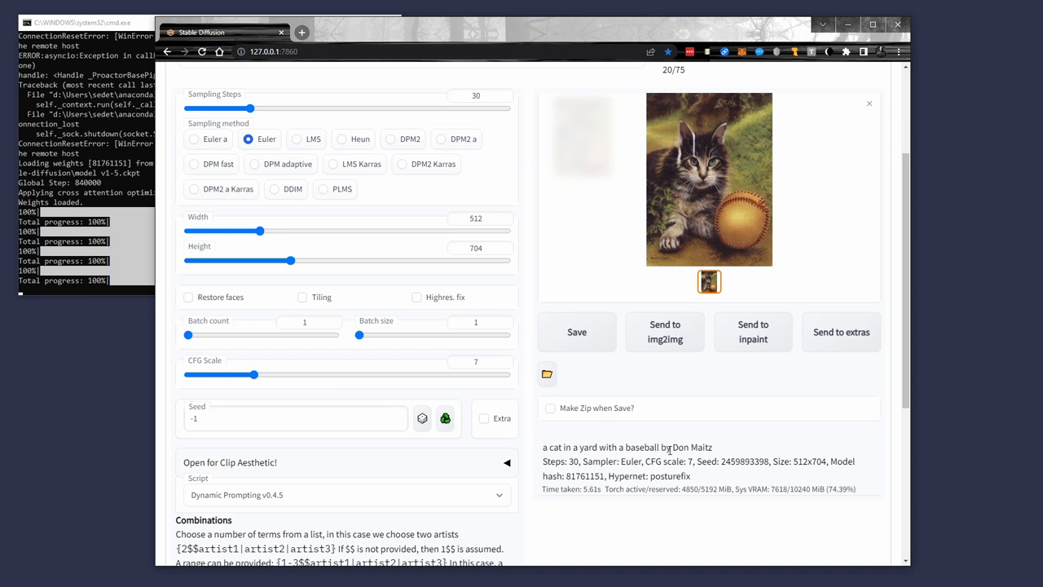
mouse_move(528, 296)
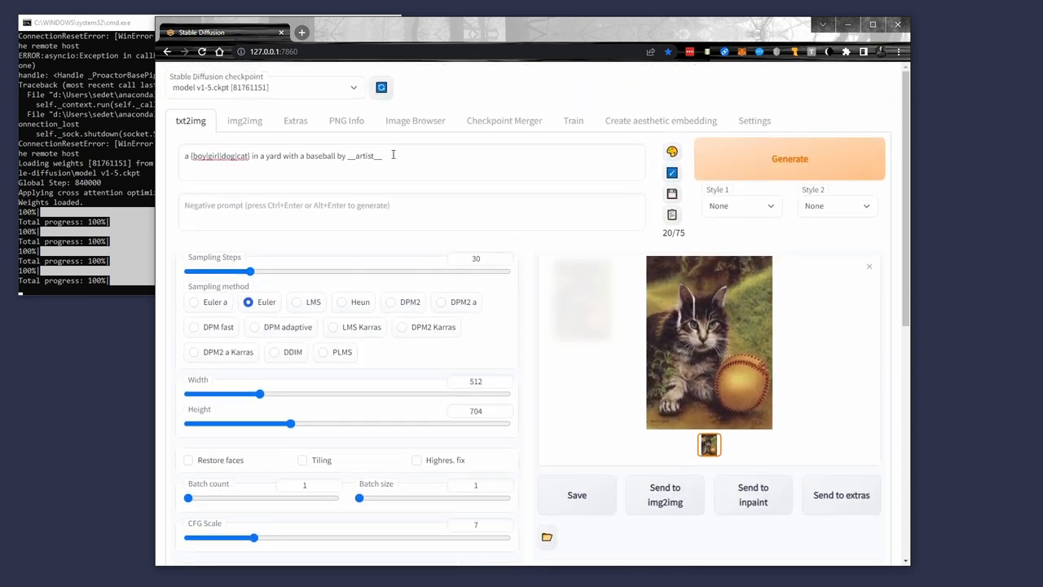
click(402, 156)
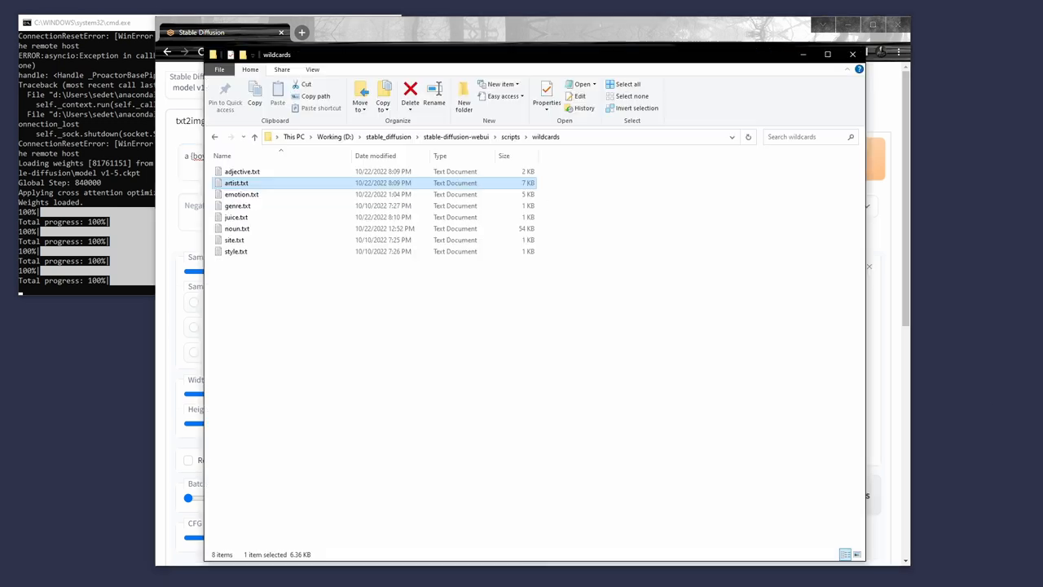
mouse_move(452, 307)
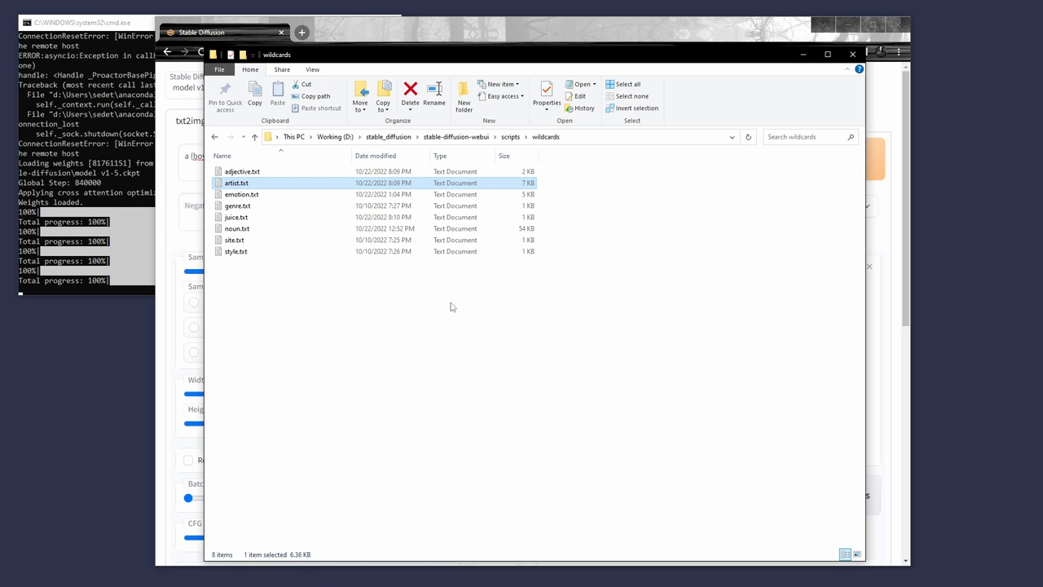
click(242, 171)
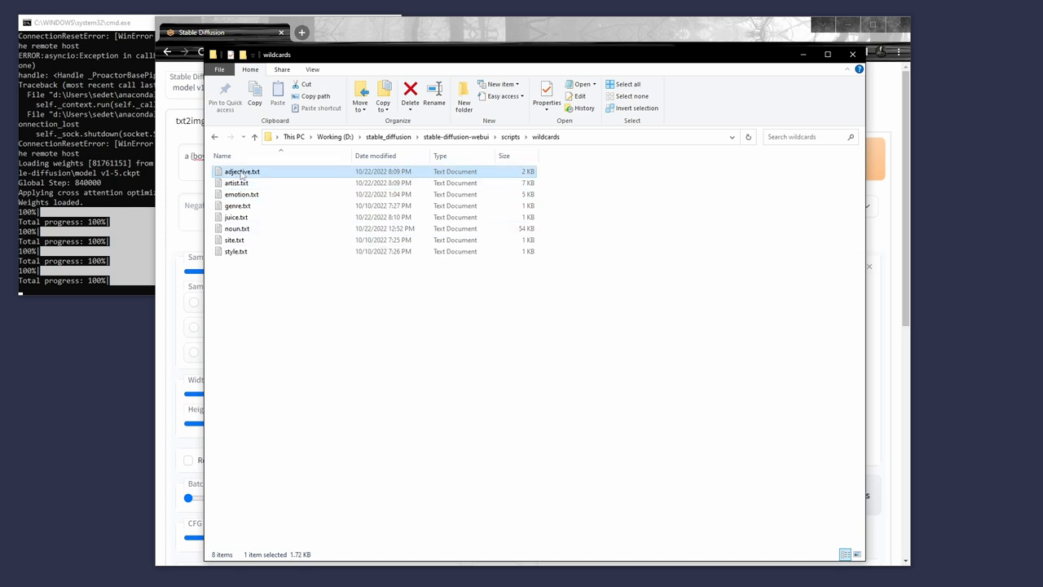
click(220, 33)
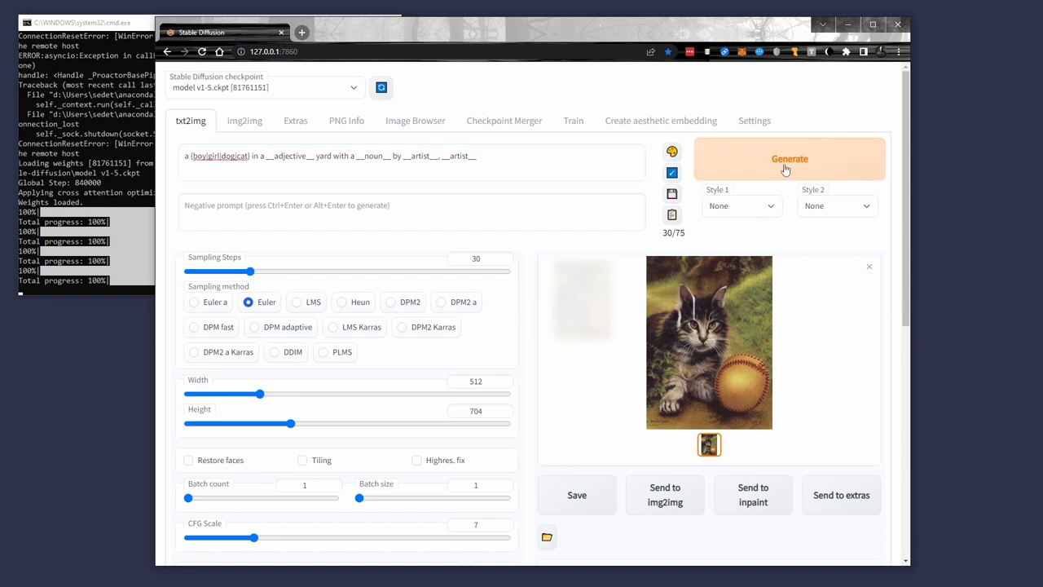
Generate from the __adjective__/__noun__/__artist__ prompt, then create a new text document in the wildcards folder
click(789, 158)
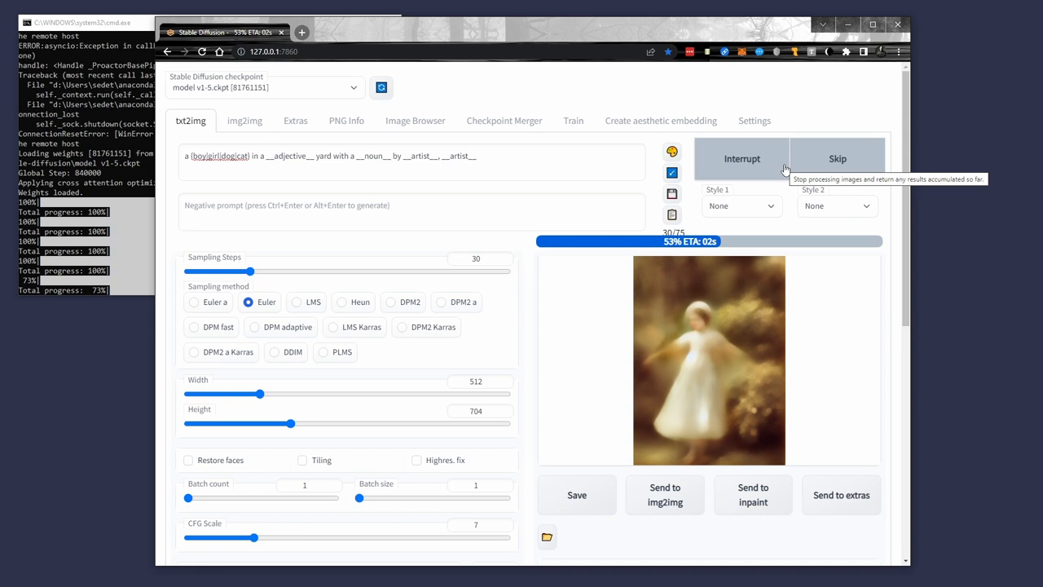
mouse_move(531, 297)
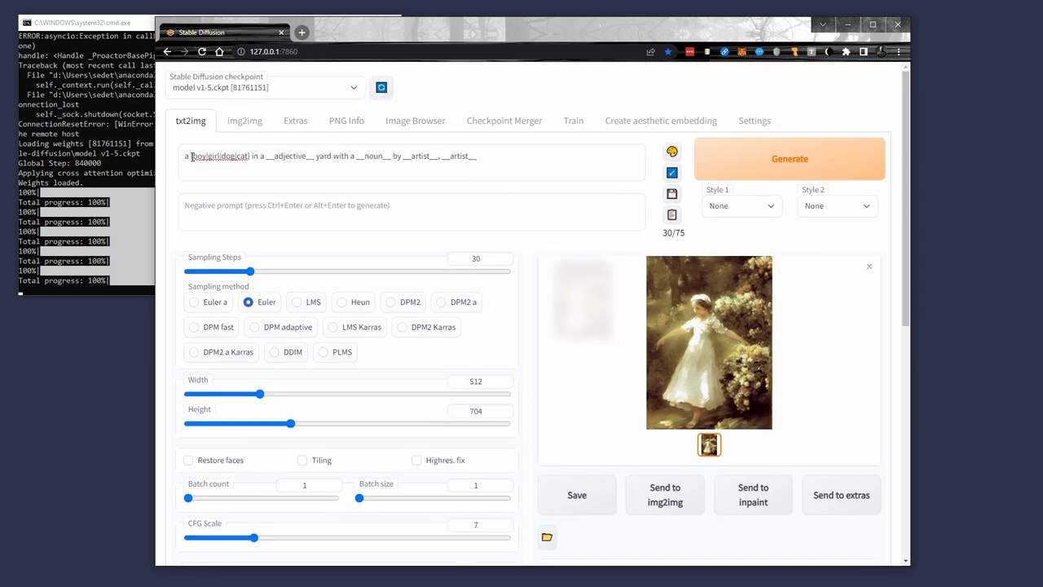
double_click(218, 156)
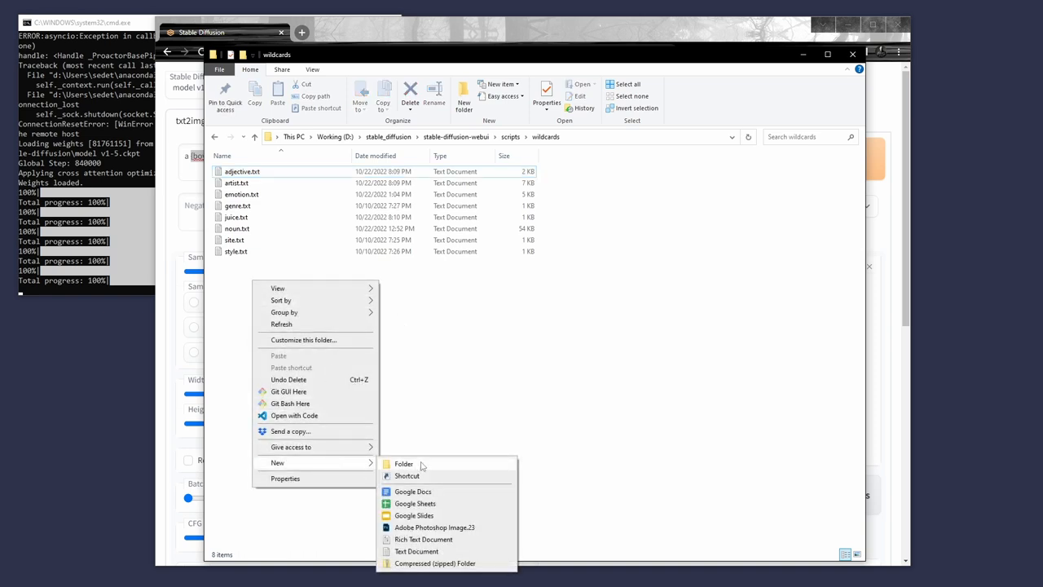
click(415, 551)
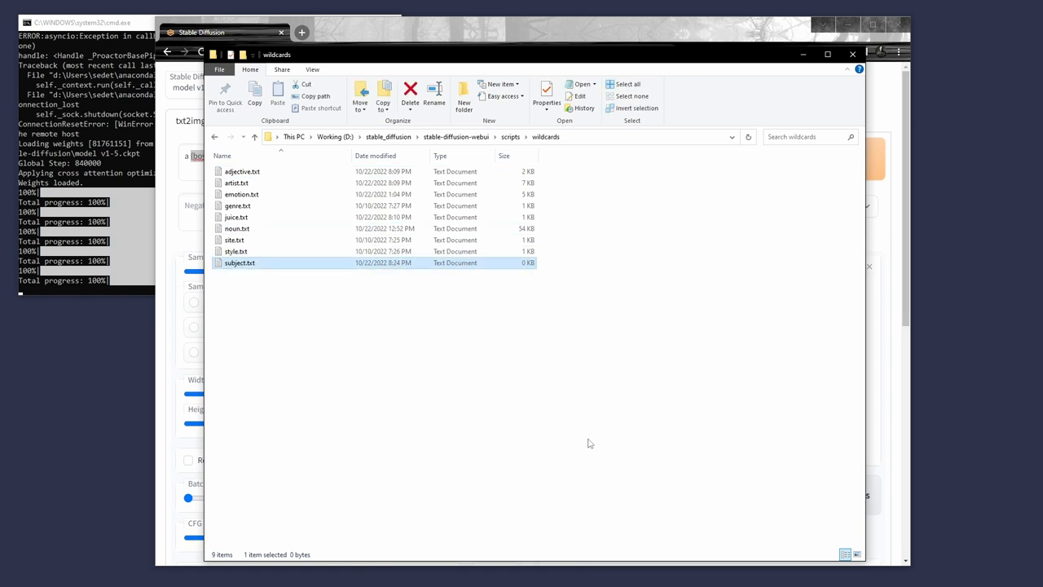
Fill subject.txt with girl, boy, dog, baseball and cat on separate lines and save it
double_click(239, 263)
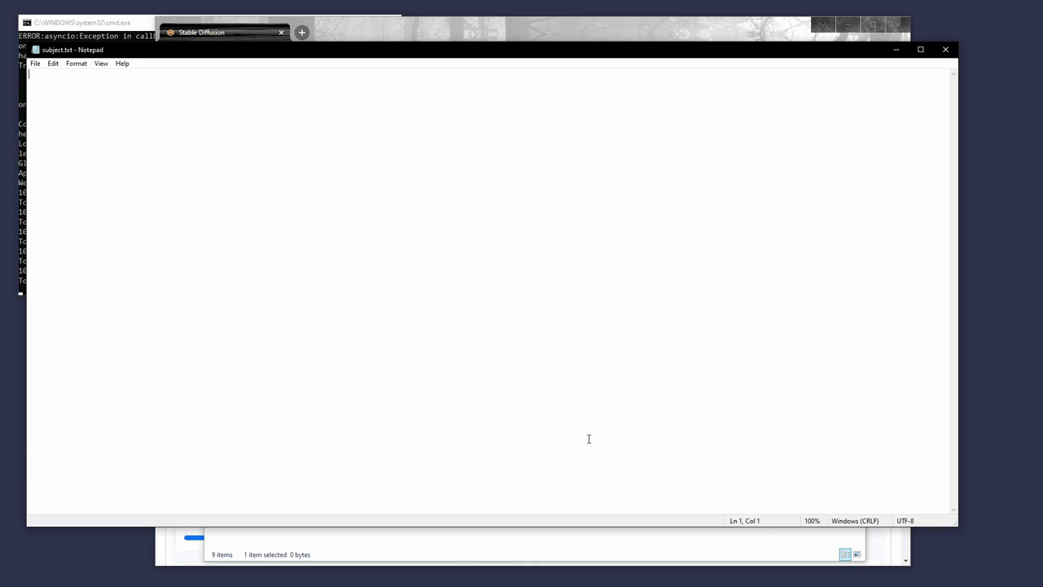
text(girl)
text(boy)
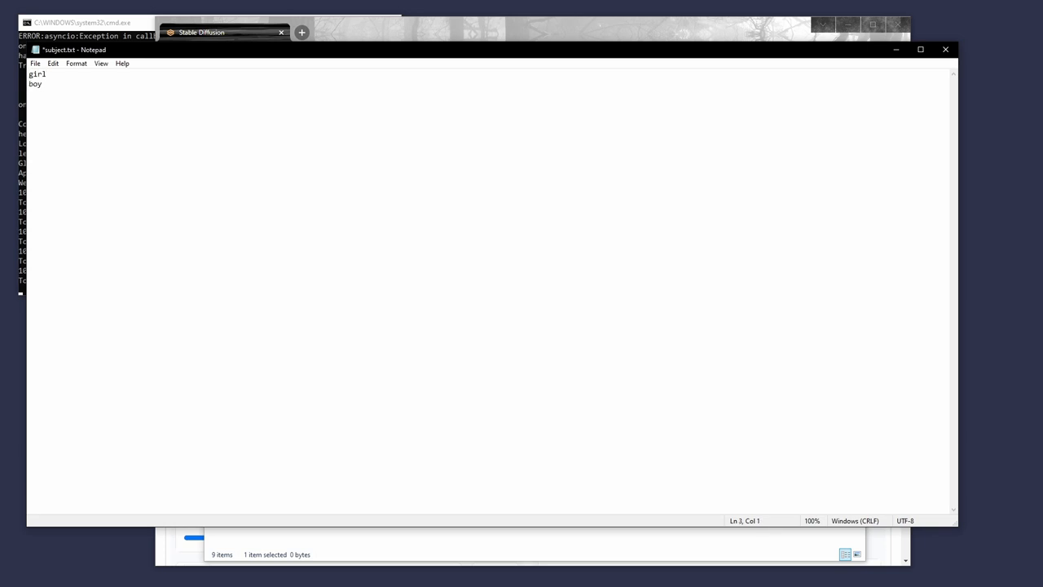
text(dog)
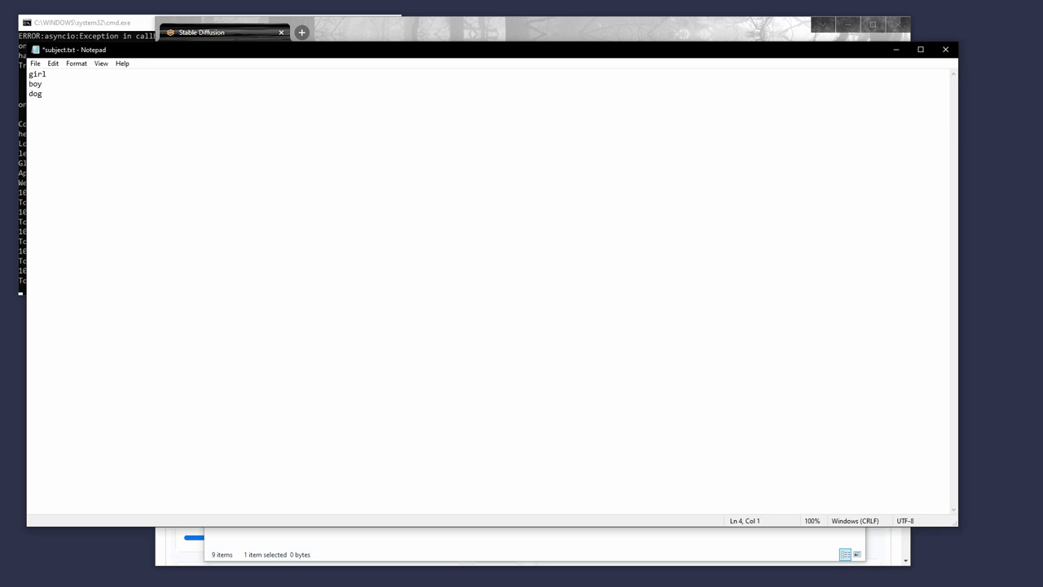
text(baseba)
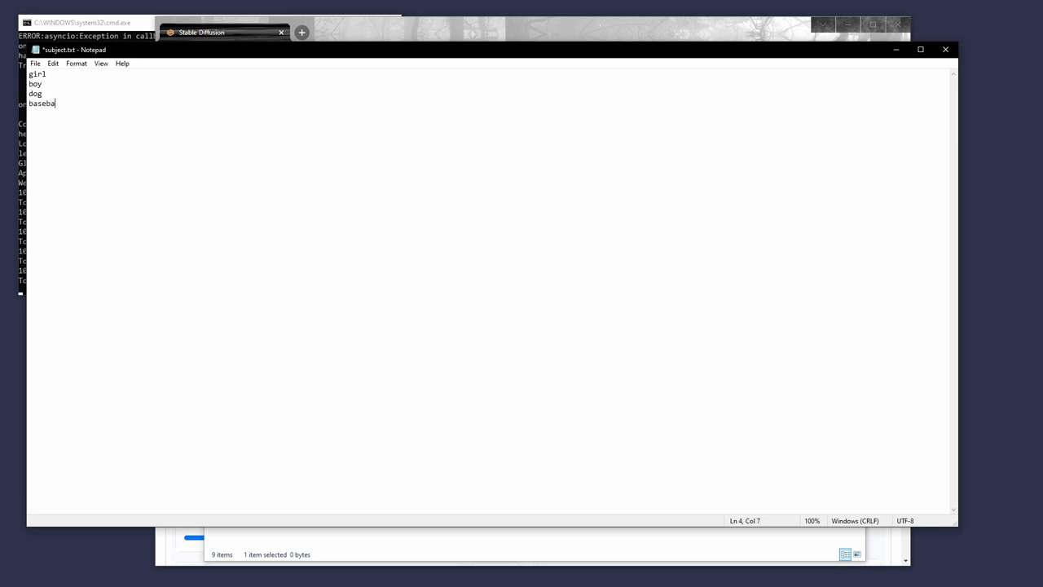
text(ll)
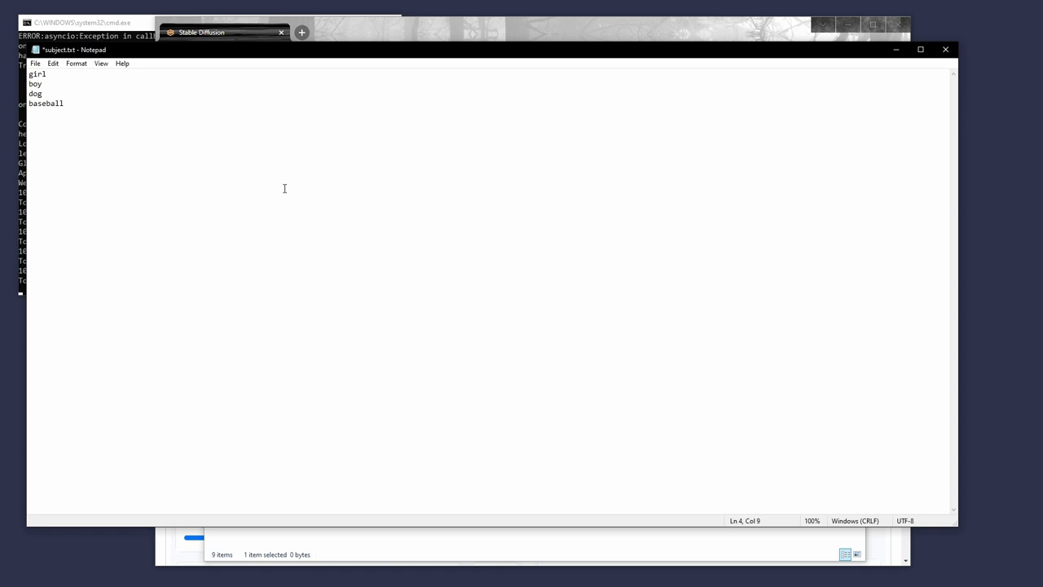
text(cat)
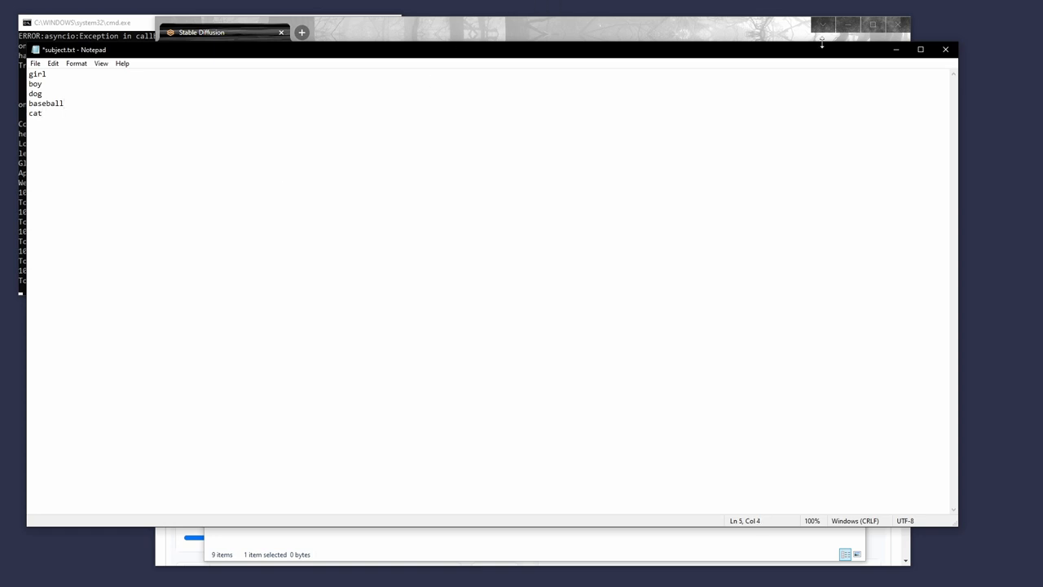
click(36, 63)
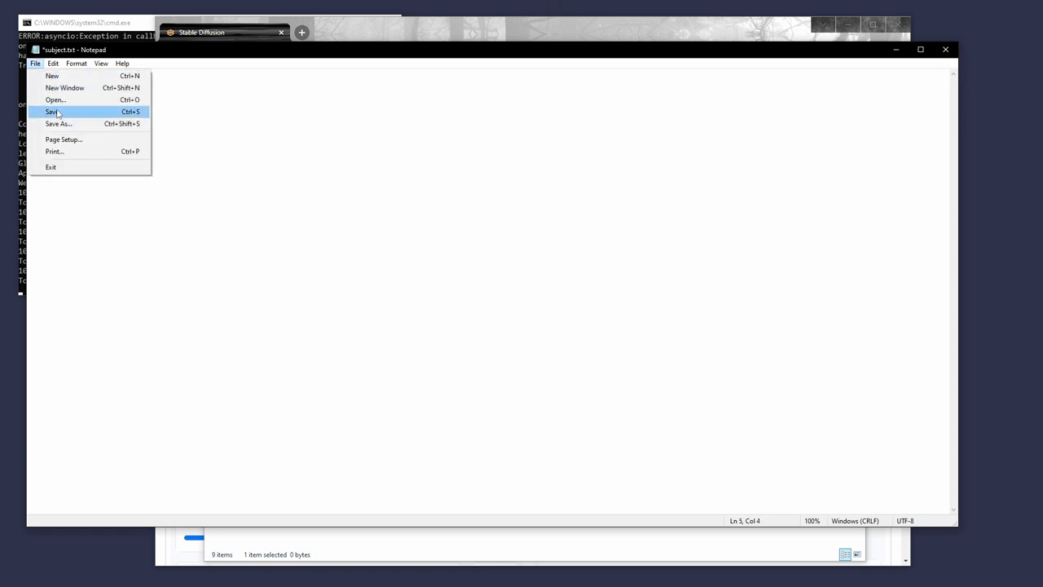
click(51, 111)
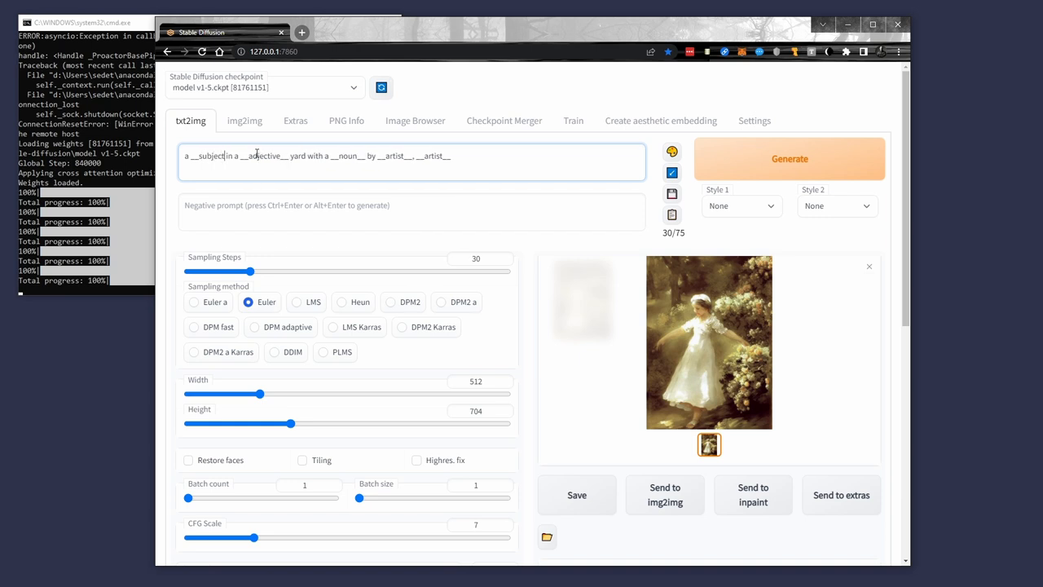
Generate an image using the __subject__ wildcard, then delete 'with a __noun__' from the prompt
click(789, 158)
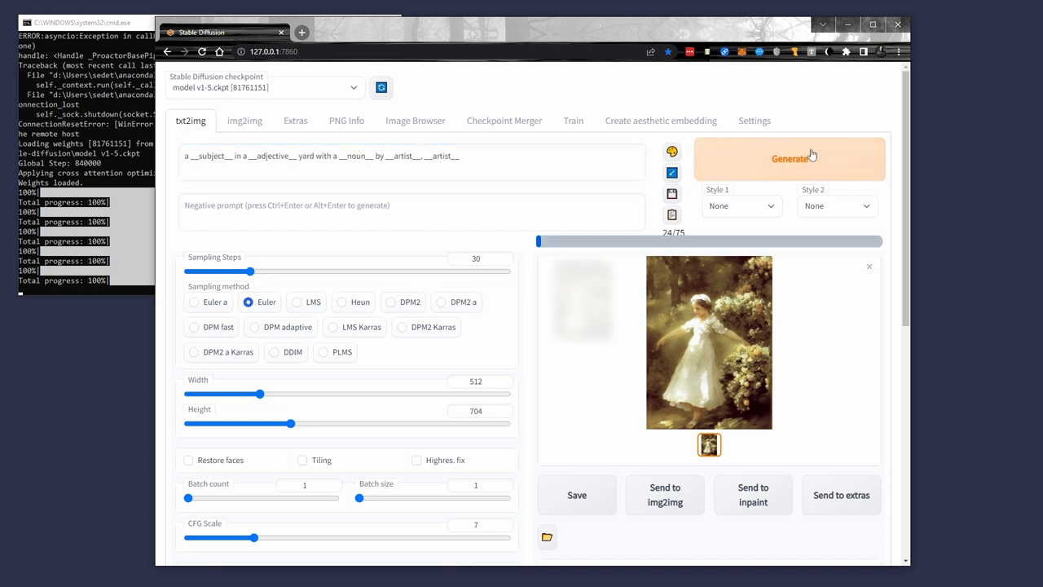
click(789, 159)
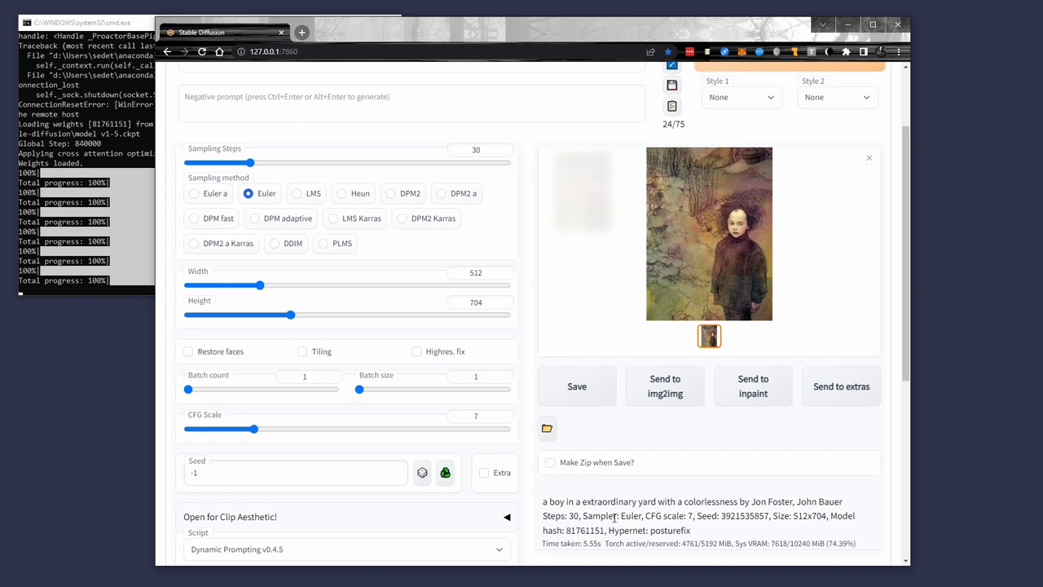
mouse_move(704, 516)
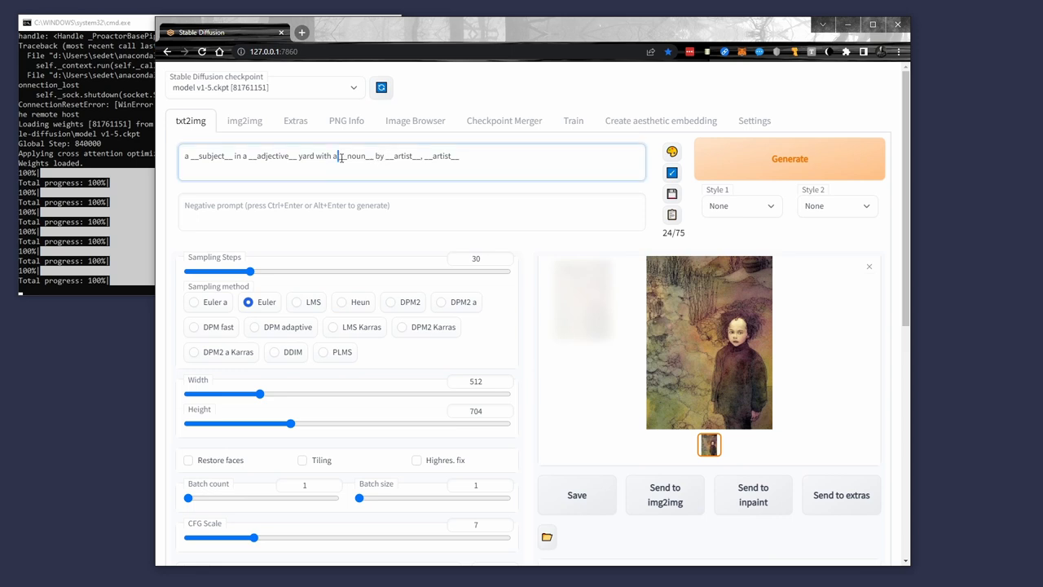
double_click(354, 156)
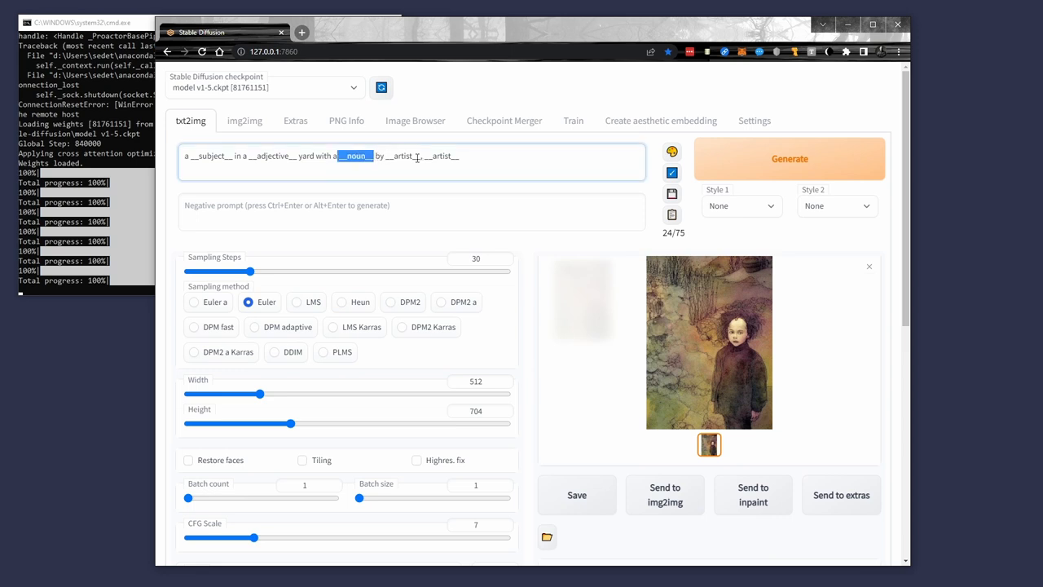
key(Delete)
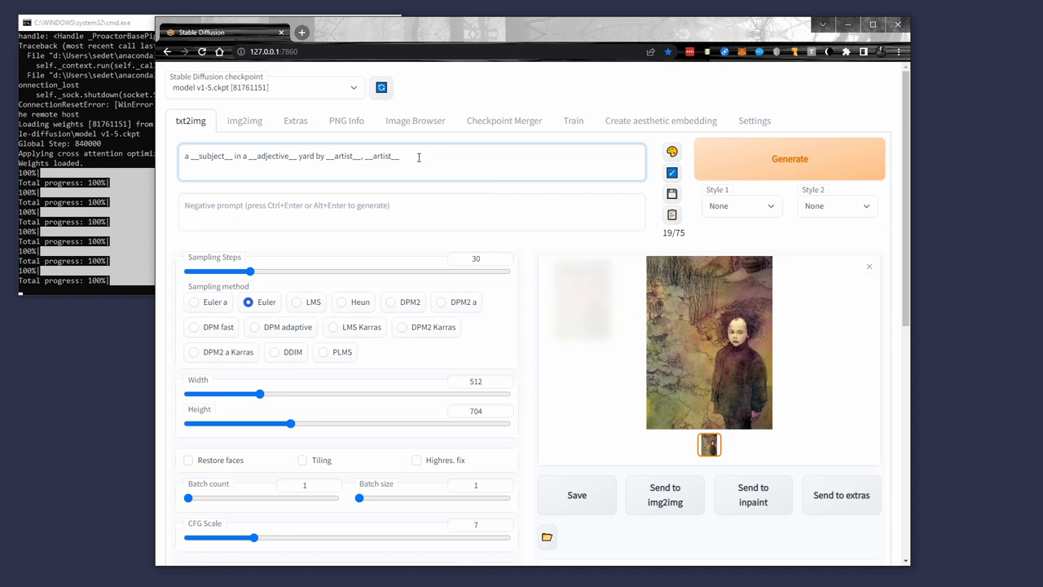
Append the __juice__ wildcard to the prompt and generate, producing a volumetric-lighting yard image
text(jute)
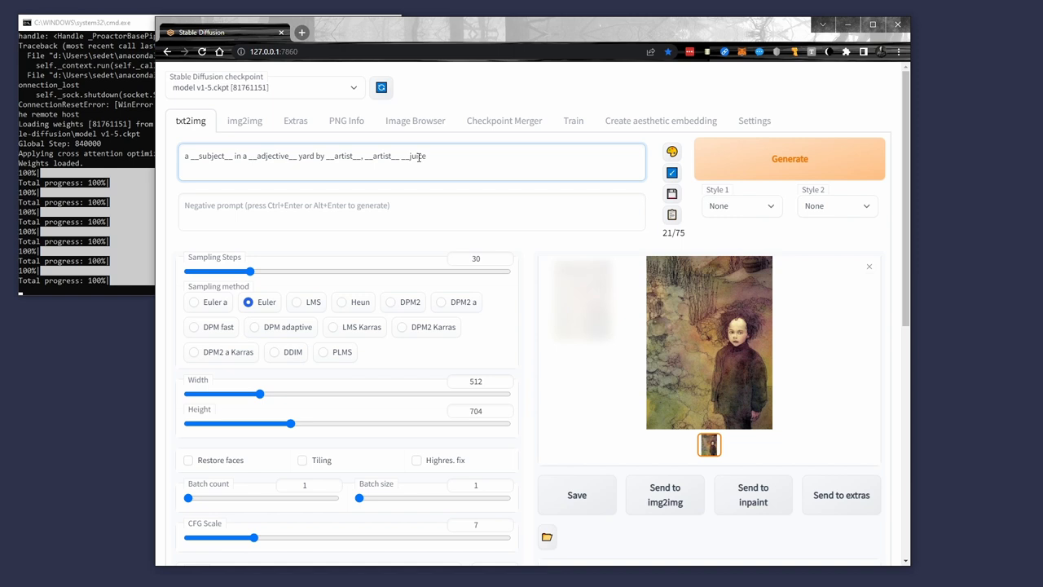
text(__)
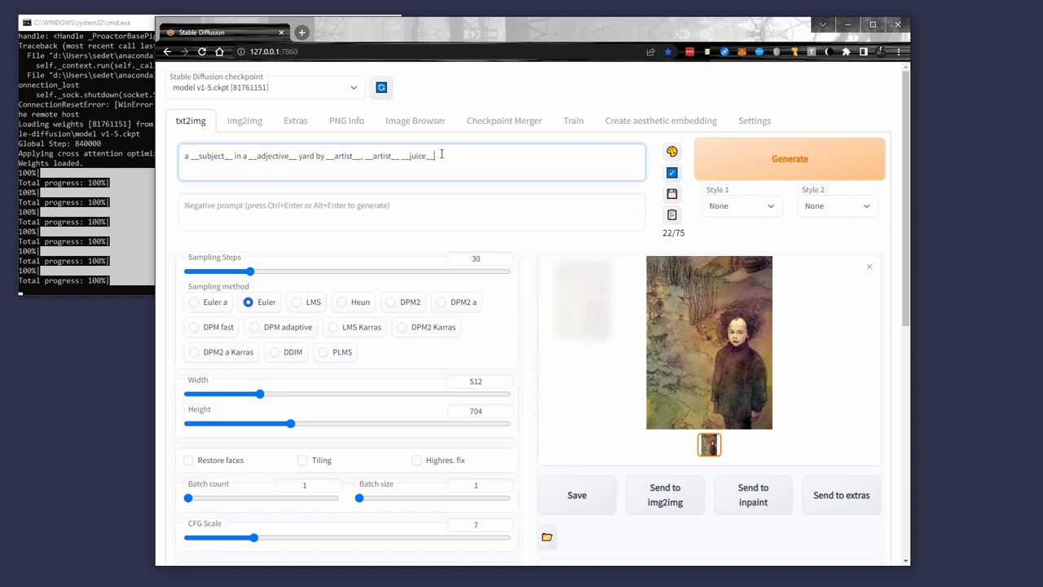
mouse_move(470, 167)
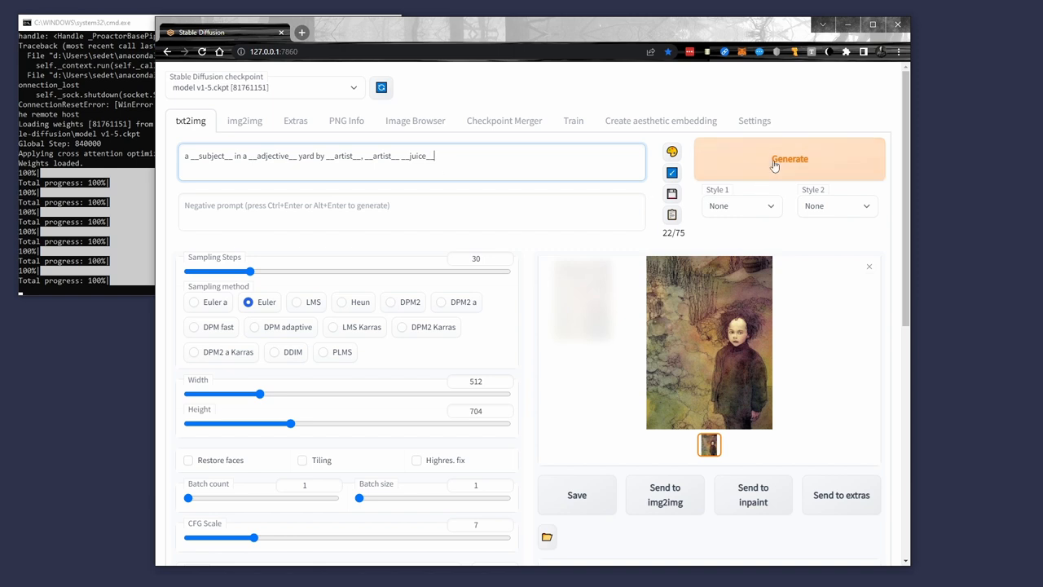
click(789, 158)
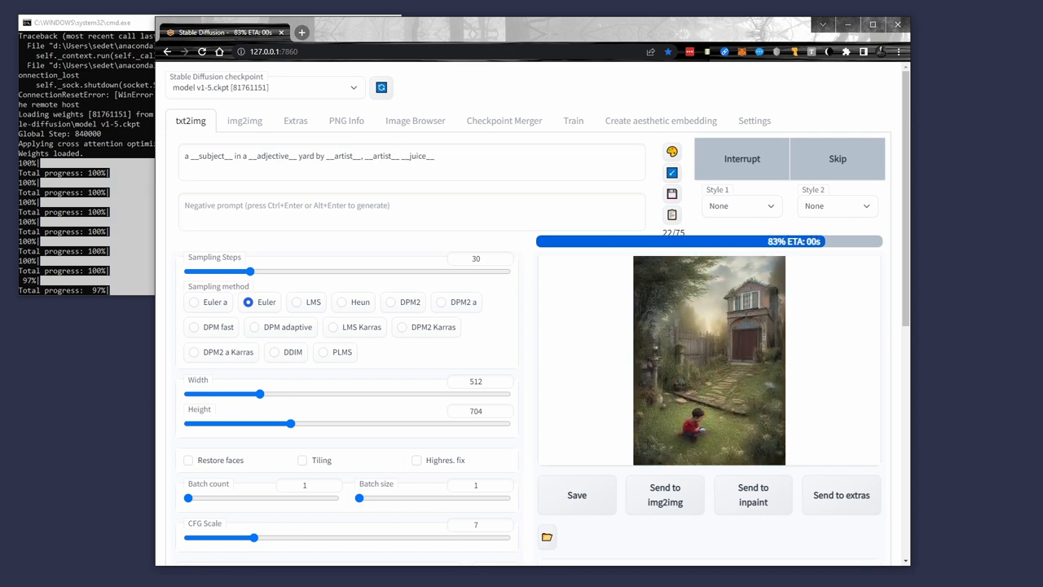
scroll(down, 3)
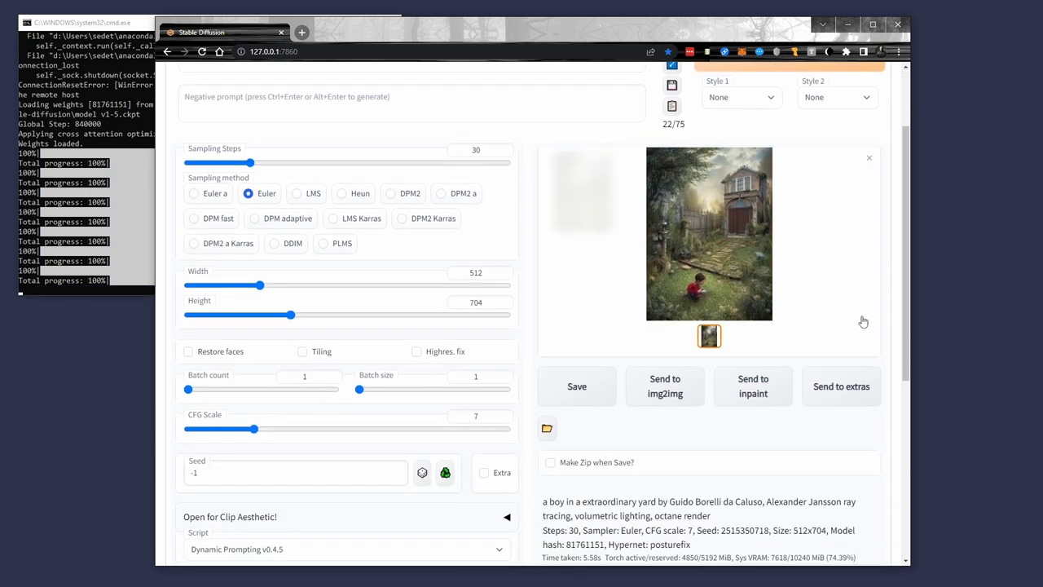
scroll(down, 3)
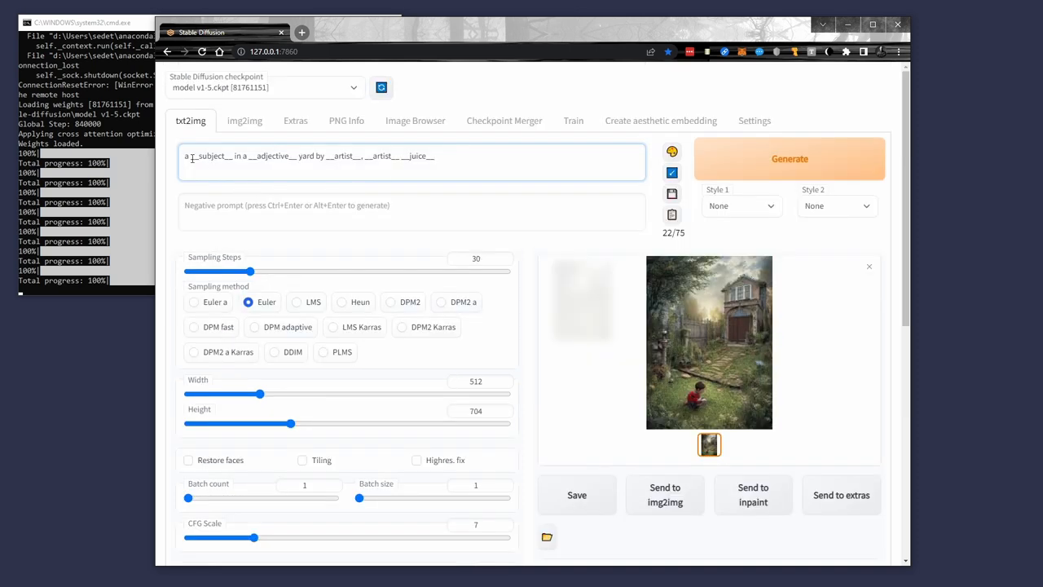
Replace __subject__ with the pick-two list {2$$dog|cat|man|woman} and generate a woman portrait
double_click(212, 156)
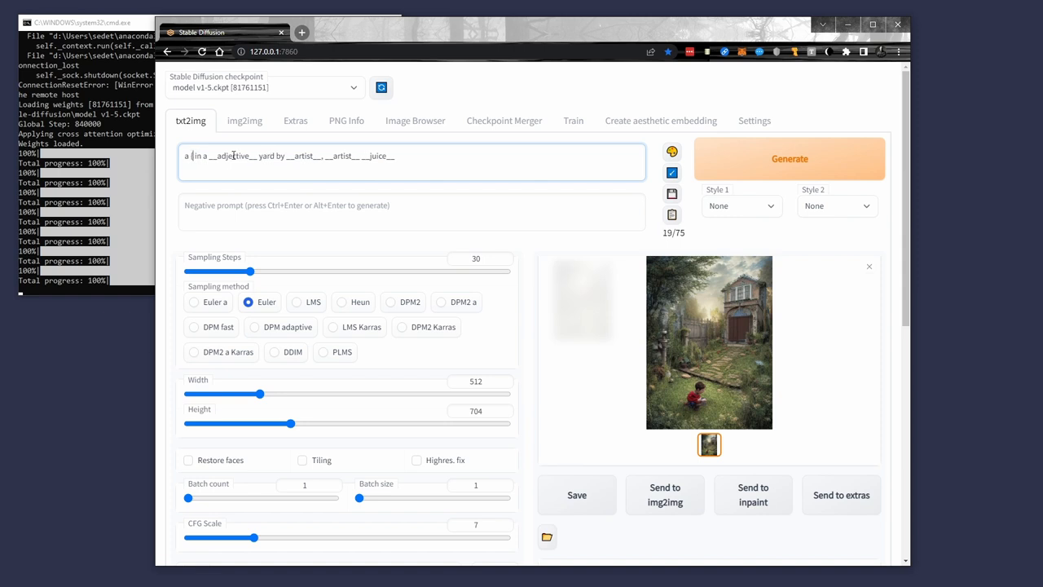
text(dog|cat|ma)
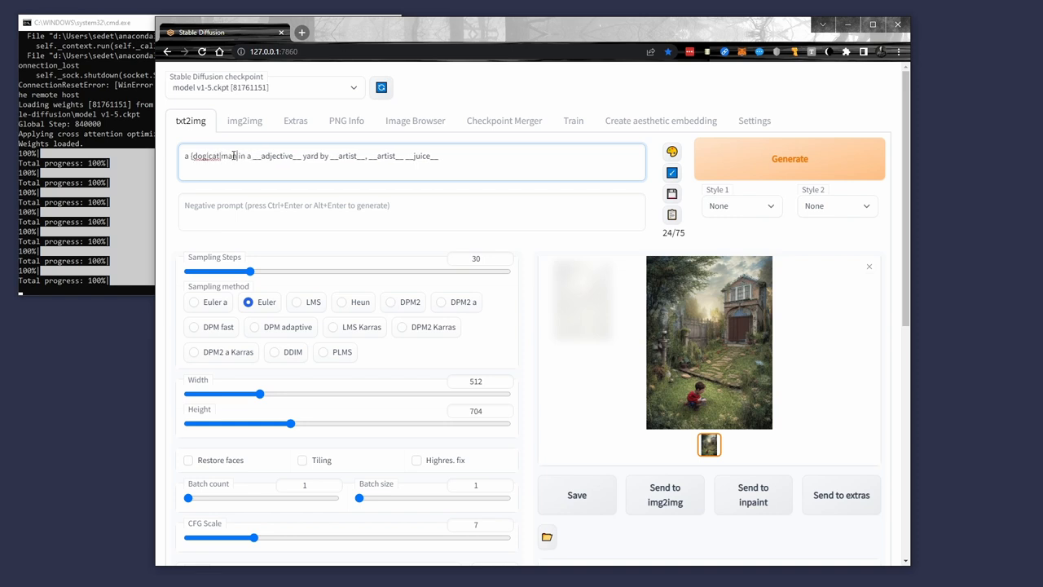
text(woman)
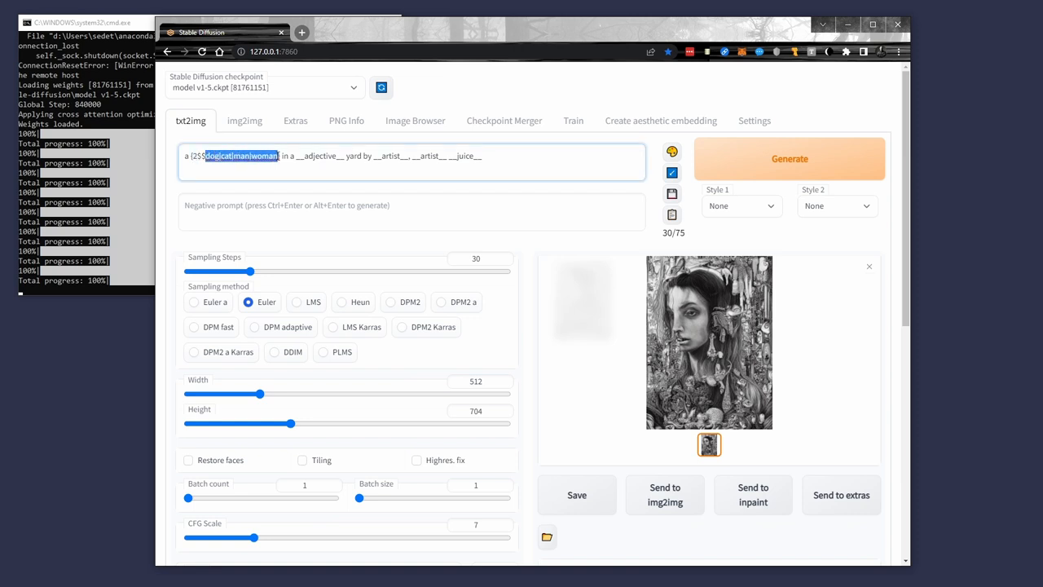
text(_noun__)
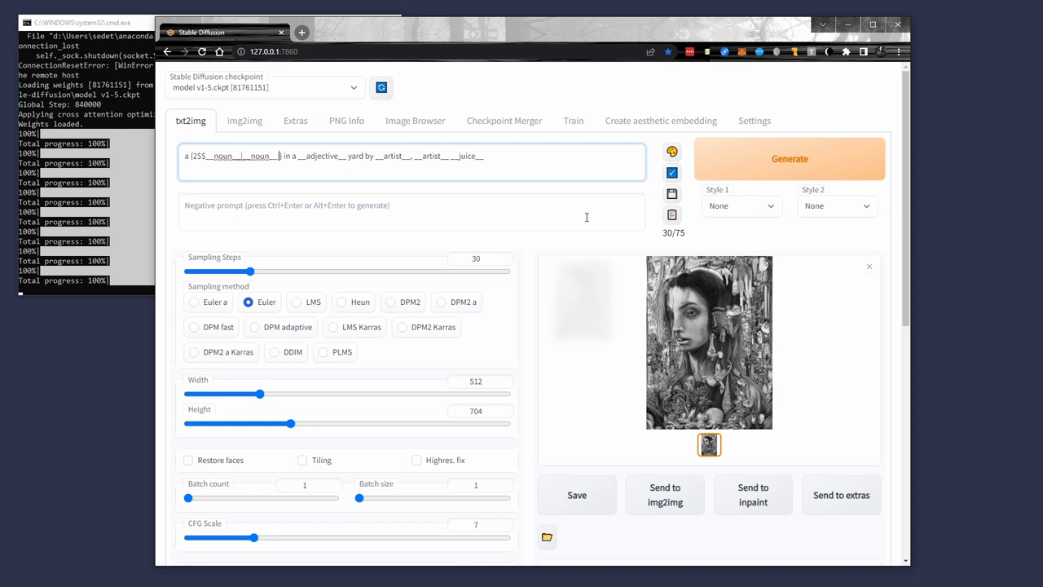
Make the pick-two list {2$$__noun__|__noun__|__adjective__|__adjective__} and generate a zany-yard image
text(adjective)
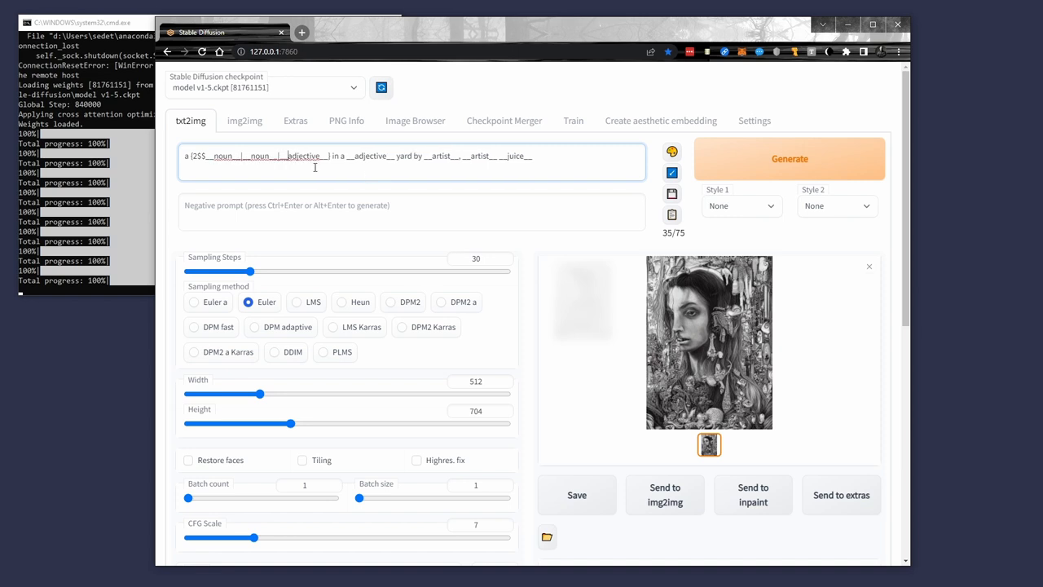
double_click(302, 155)
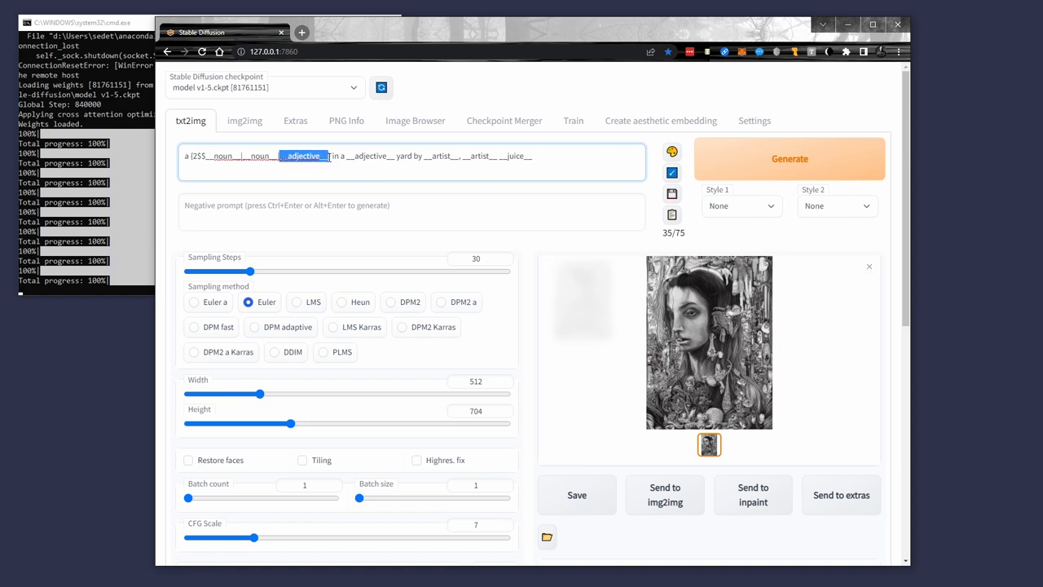
click(395, 163)
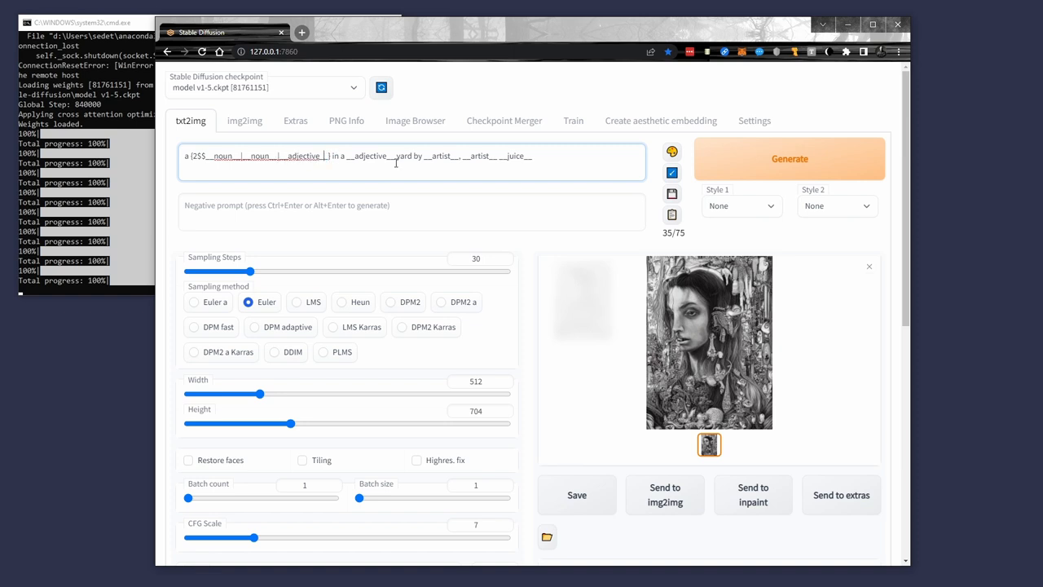
text(__adjective__)
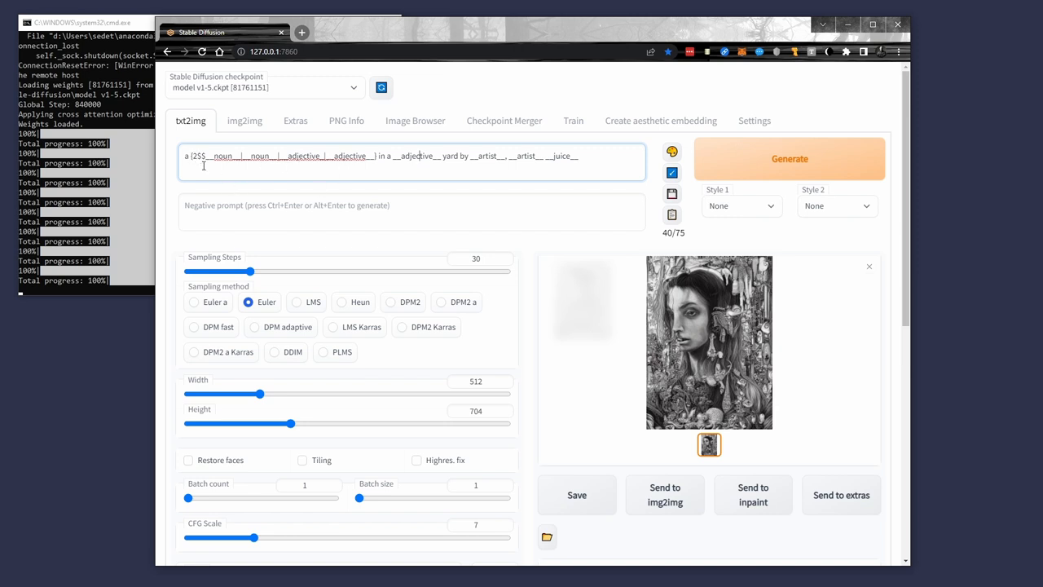
mouse_move(356, 156)
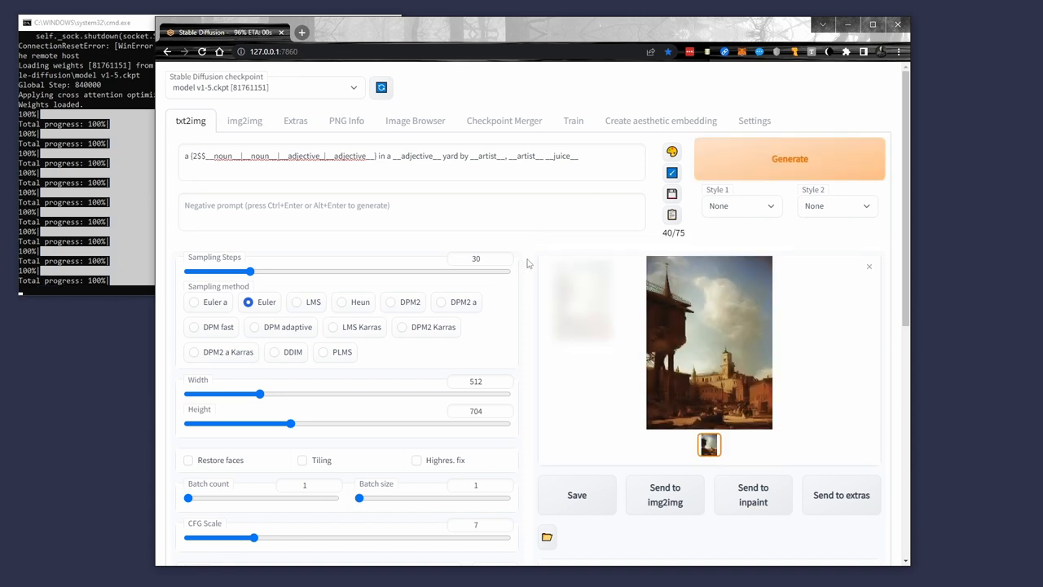
scroll(down, 3)
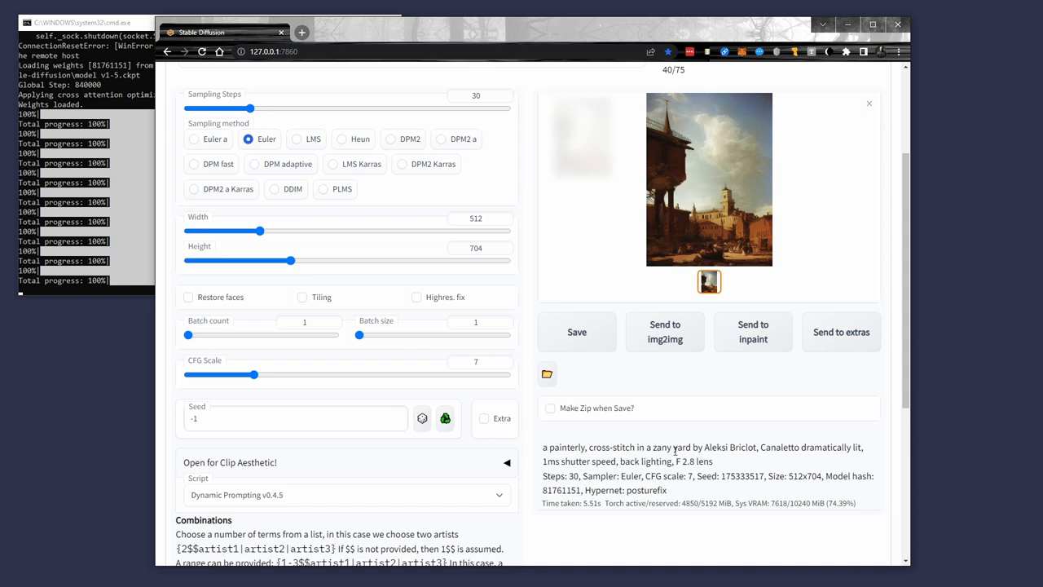
scroll(up, 3)
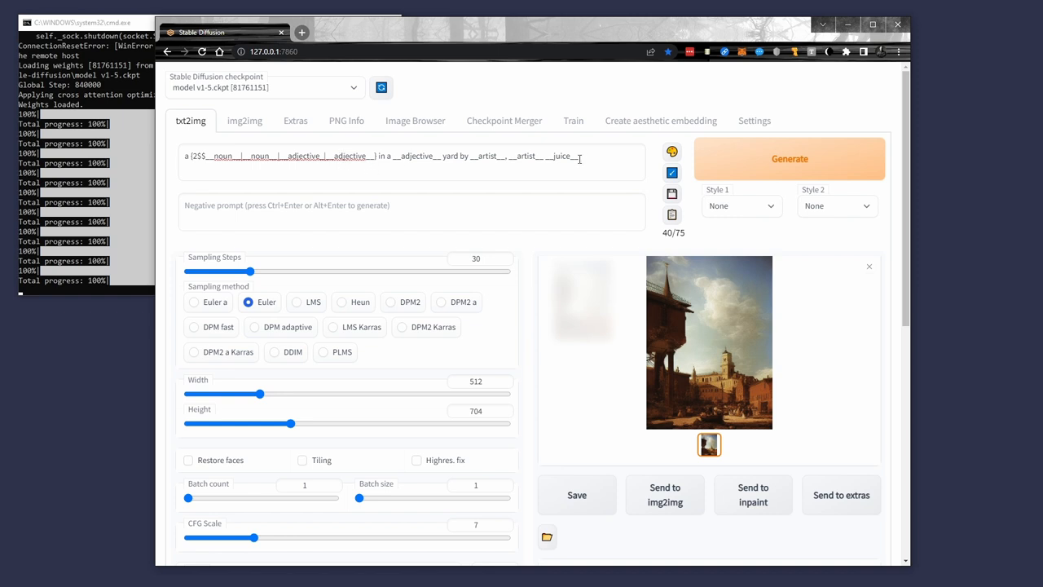
Adjust the Batch count slider to exactly 100, then select the __juice__ wildcard in the prompt
scroll(down, 3)
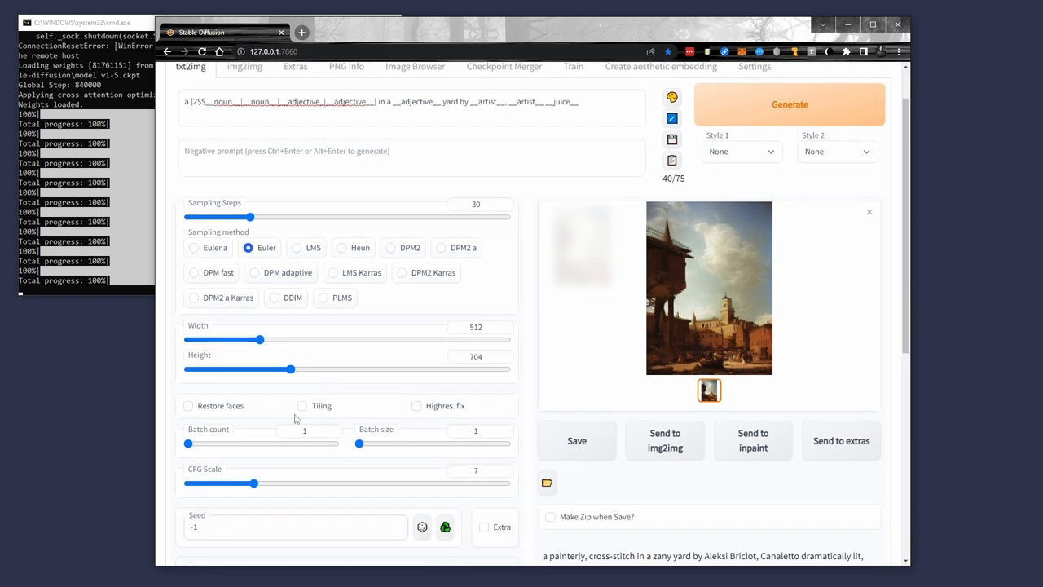
drag(188, 442, 334, 443)
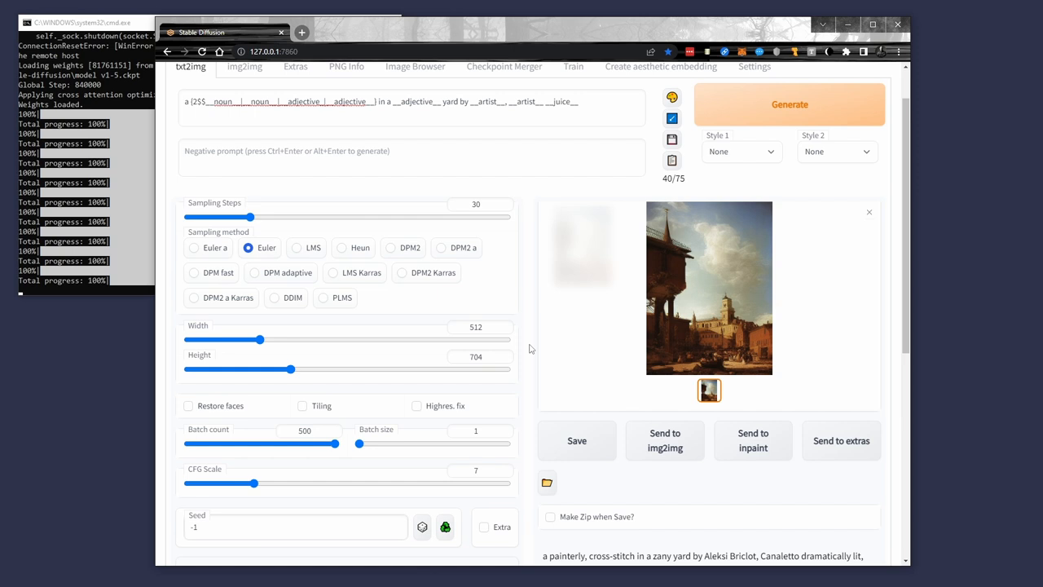
mouse_move(206, 385)
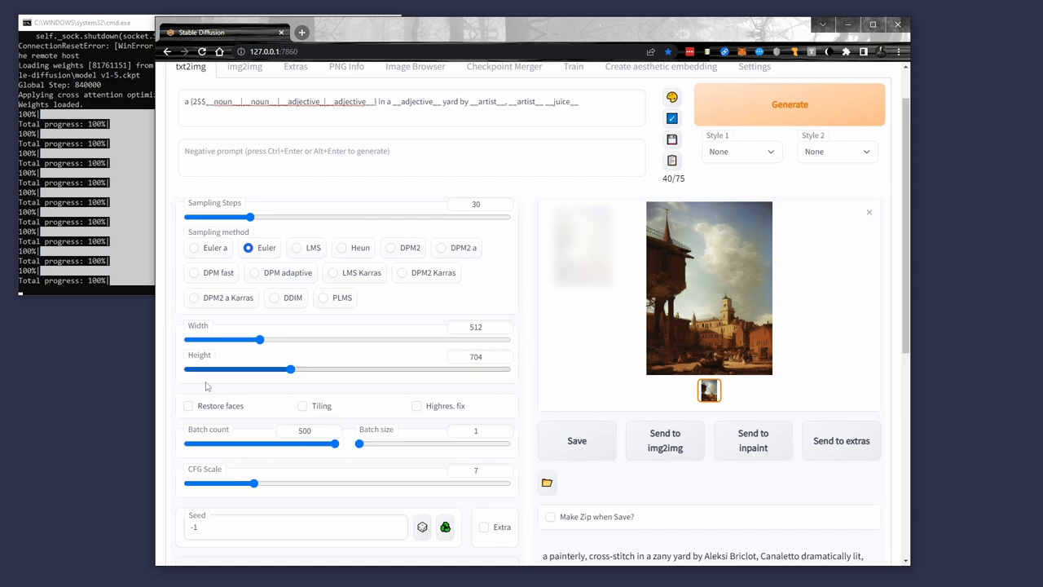
drag(317, 442, 220, 443)
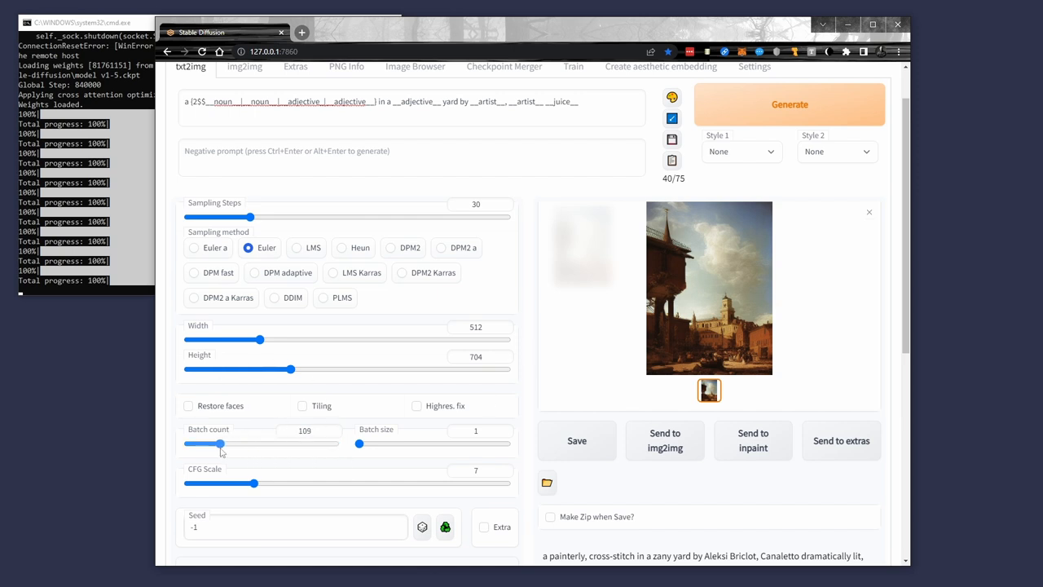
drag(220, 443, 217, 444)
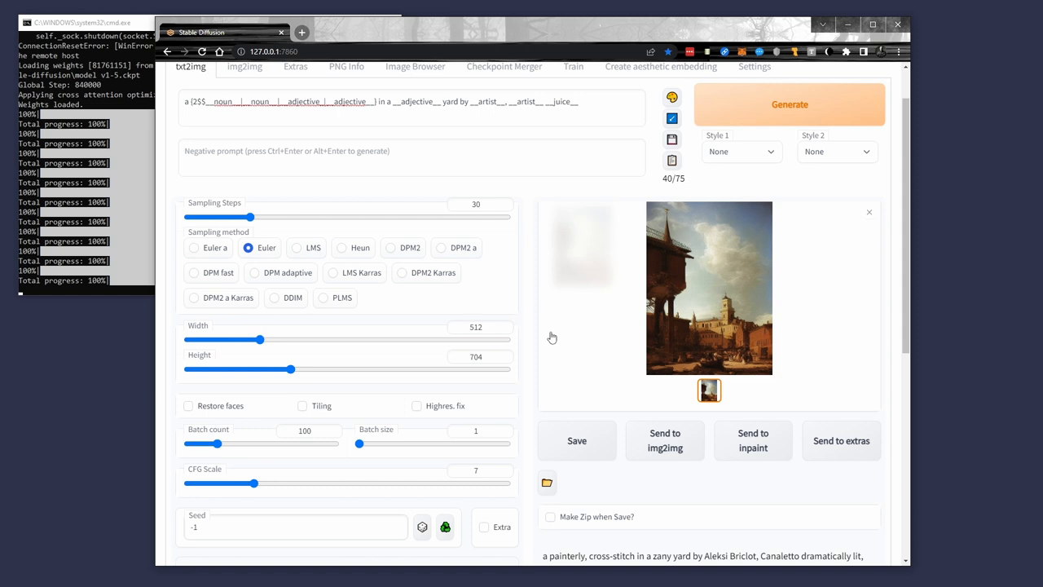
scroll(down, 3)
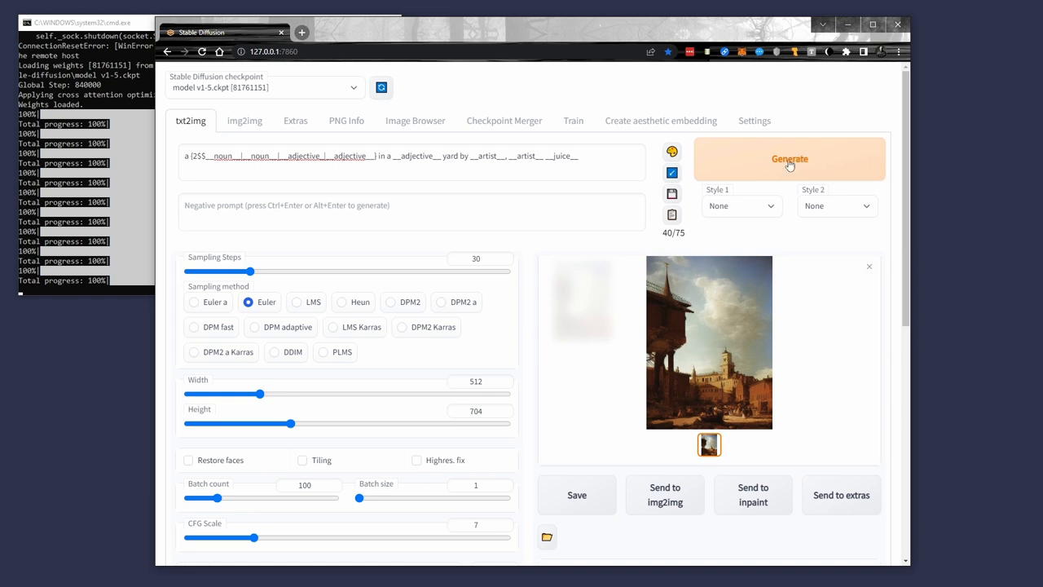
mouse_move(529, 310)
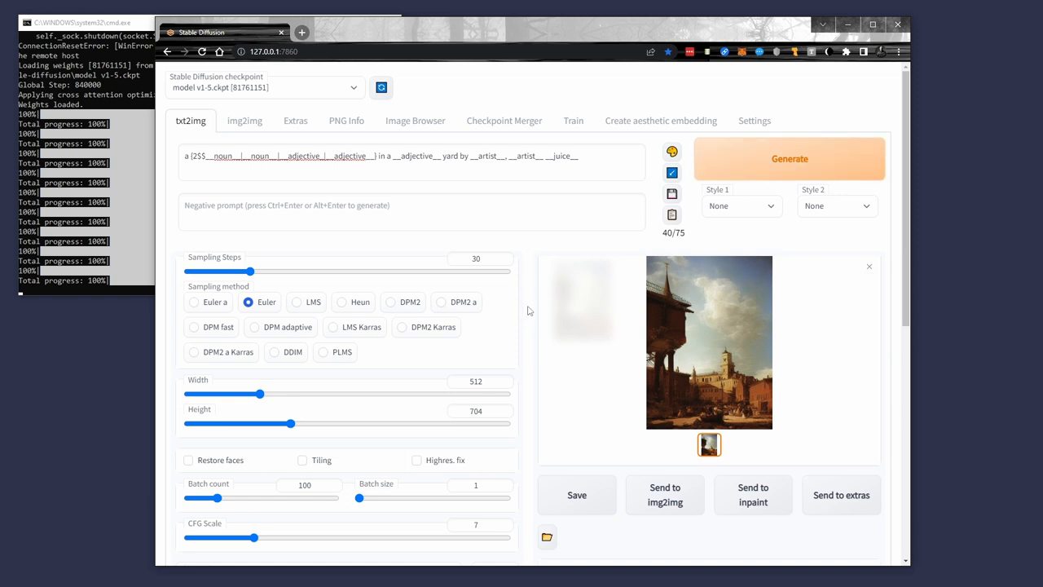
mouse_move(892, 203)
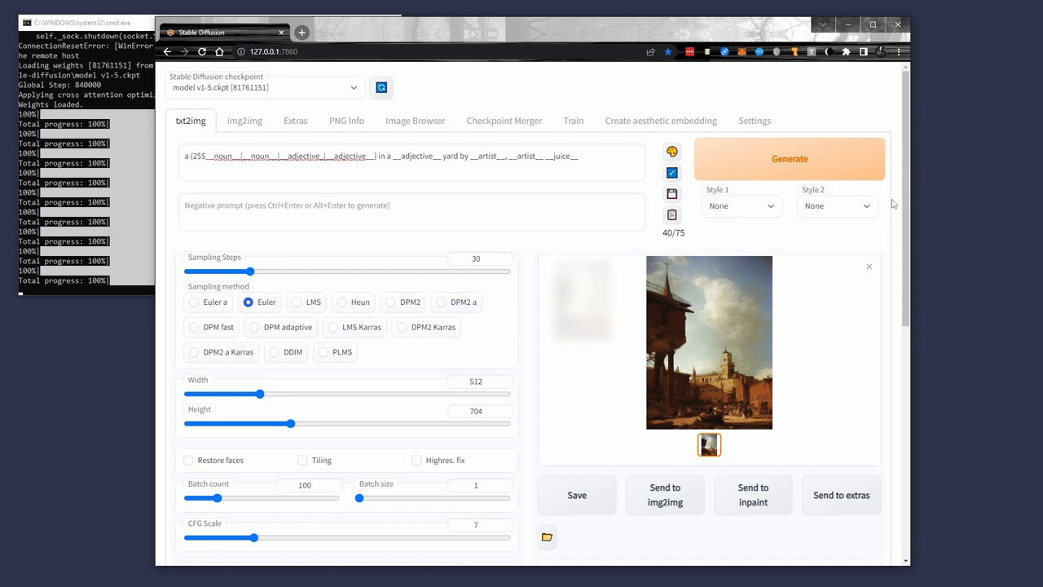
mouse_move(959, 221)
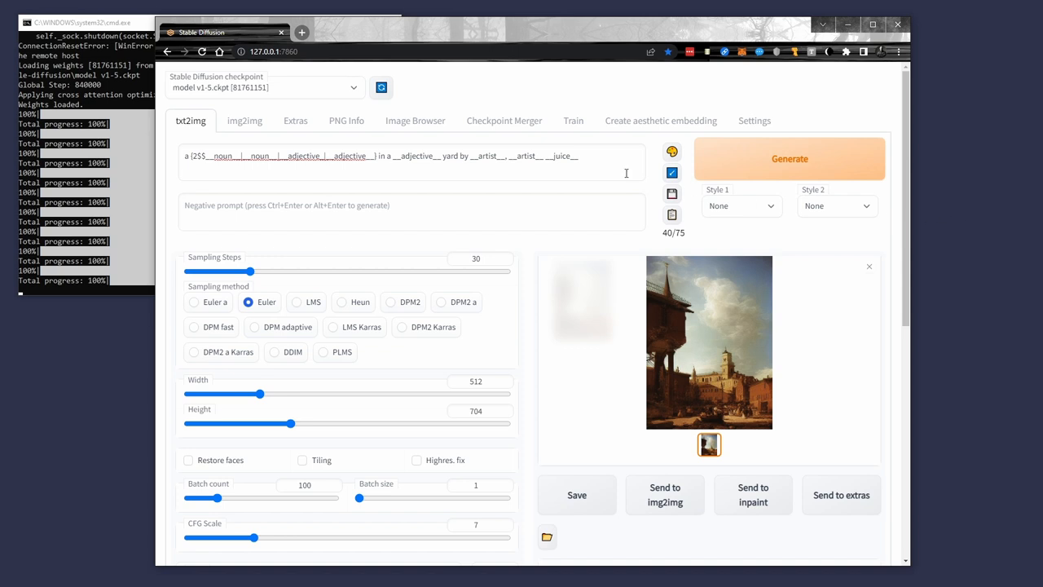
double_click(561, 156)
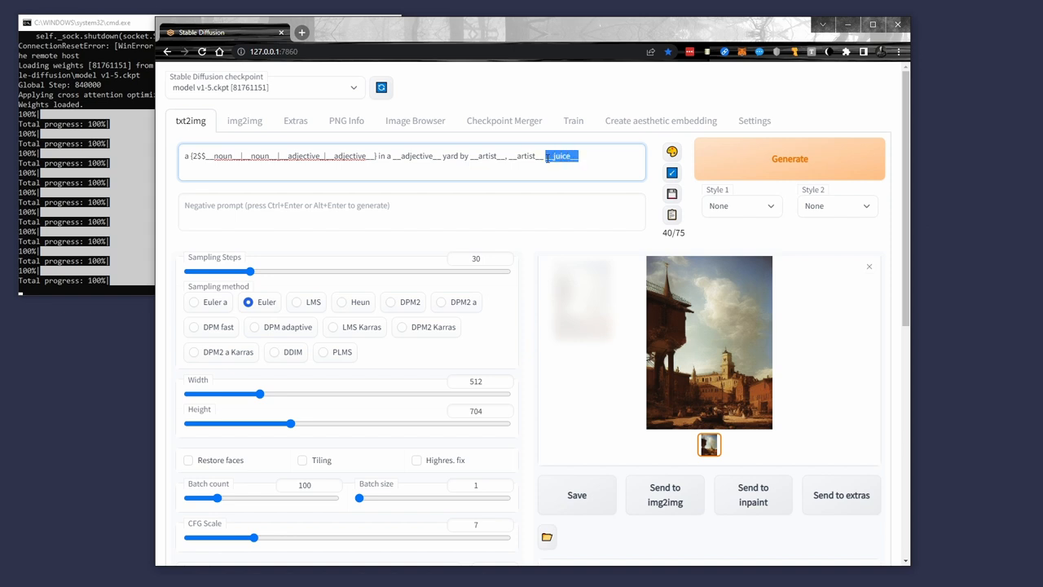